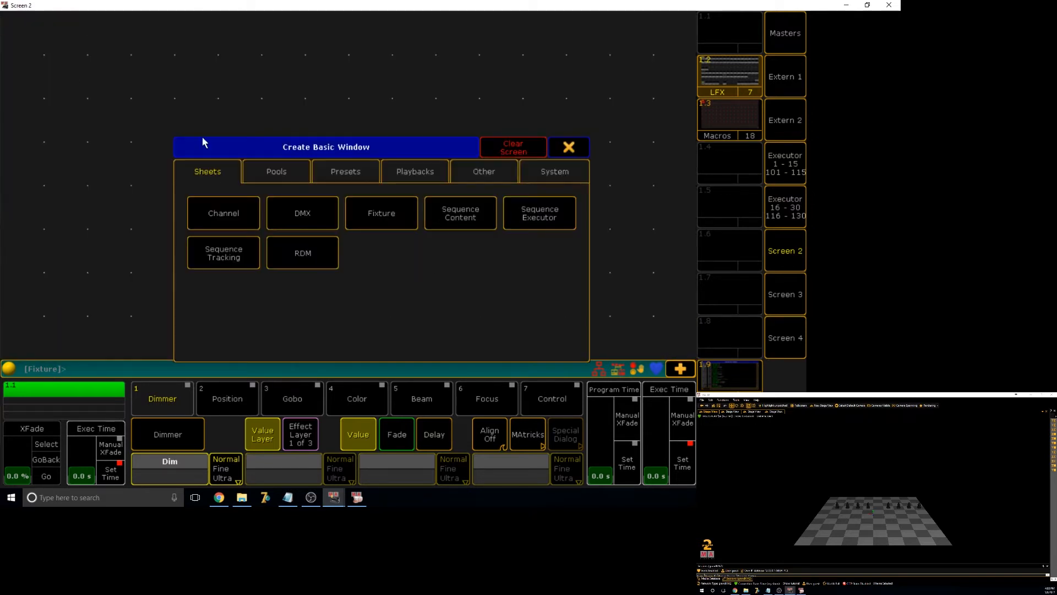
Browse the Presets category of the Create Basic Window dialog and close it without adding a window
click(345, 171)
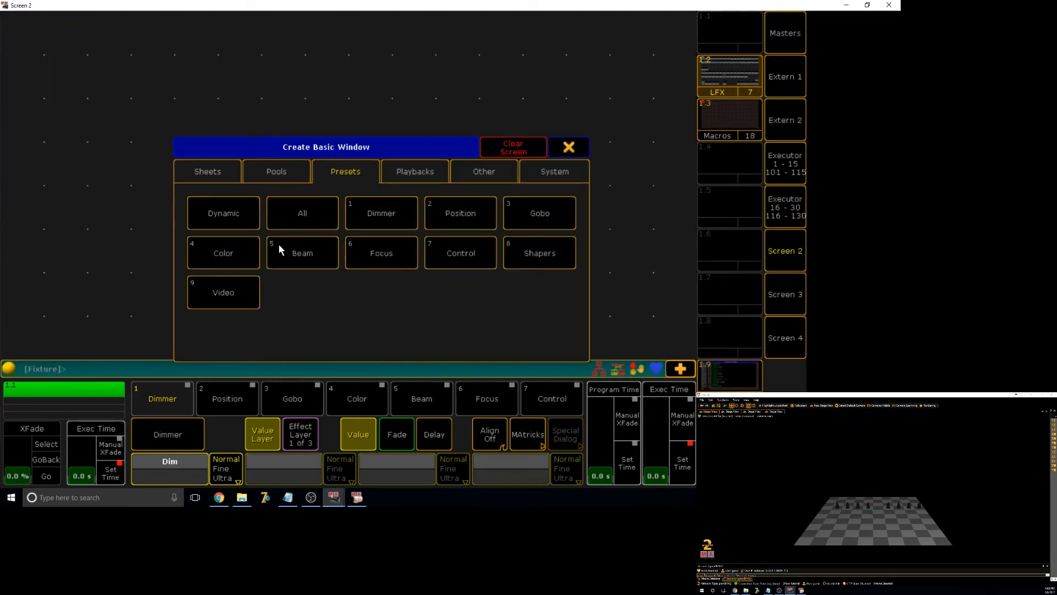
mouse_move(472, 244)
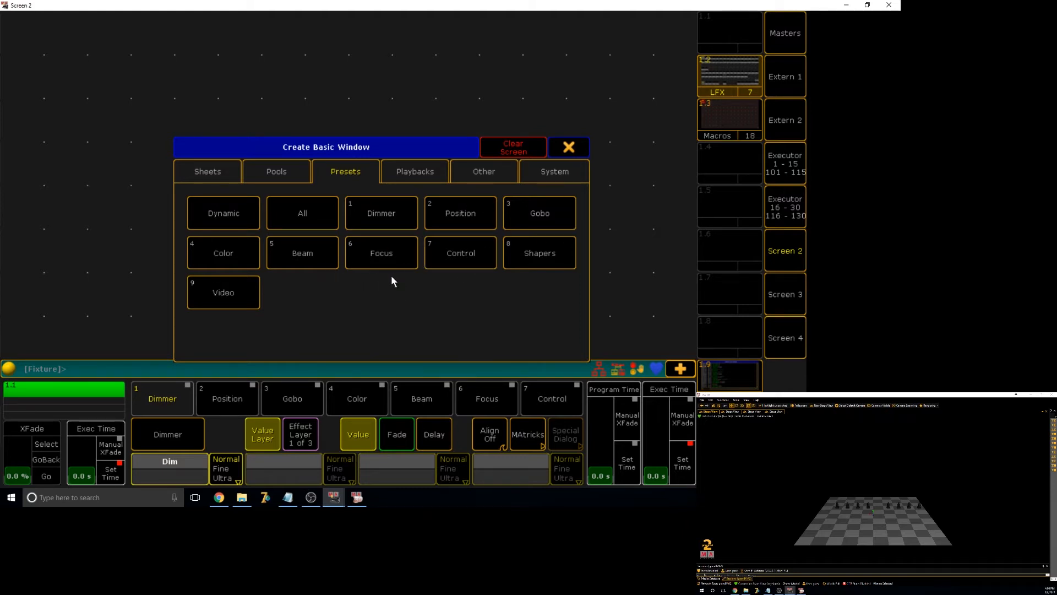
mouse_move(766, 296)
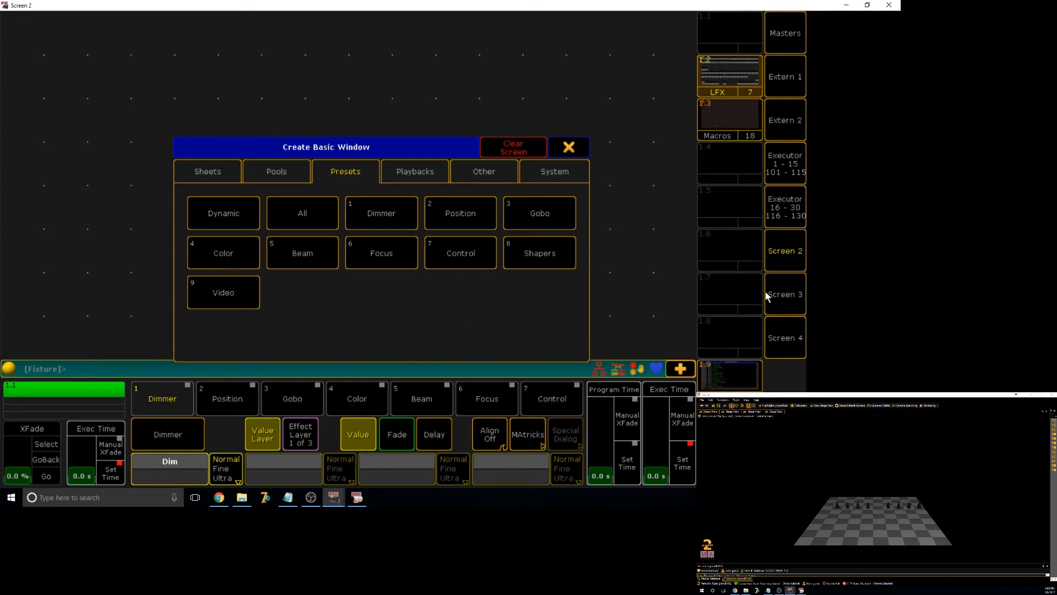
click(568, 146)
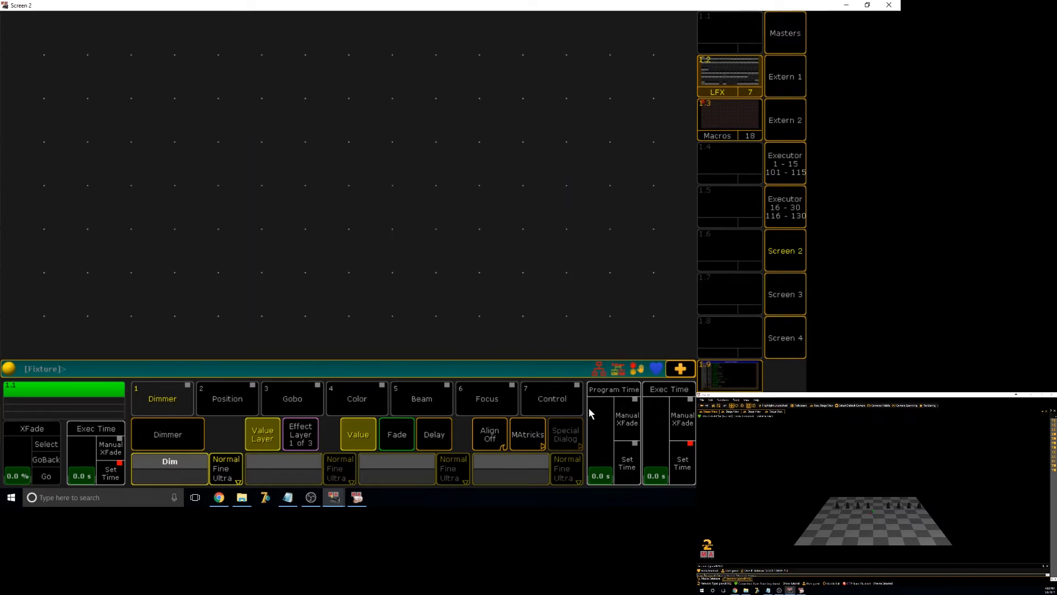
mouse_move(158, 404)
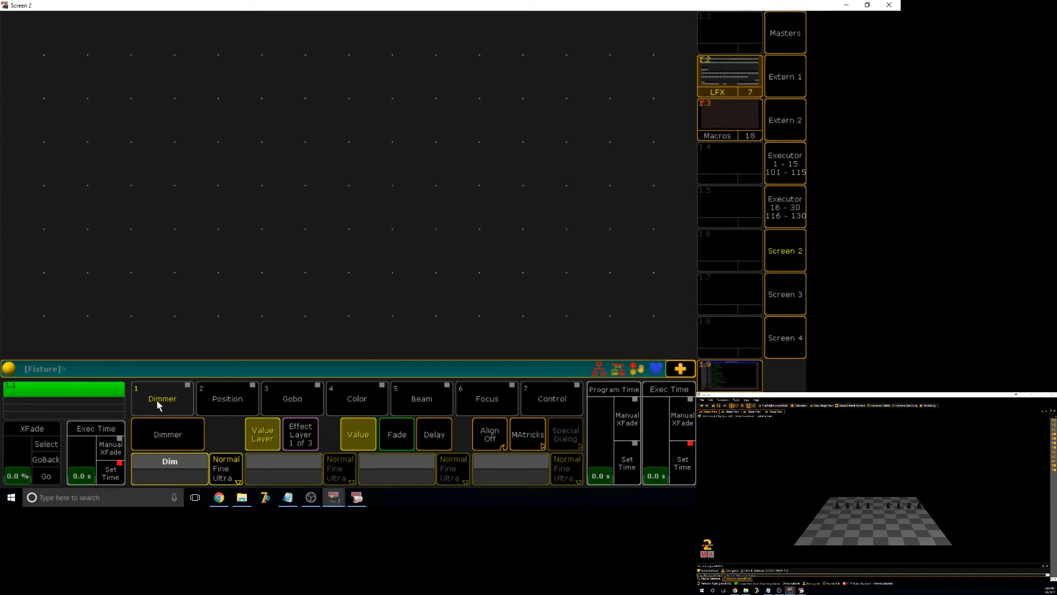
Create a Position preset pool window on Screen 2 and store the layout as view PosPreset
click(227, 398)
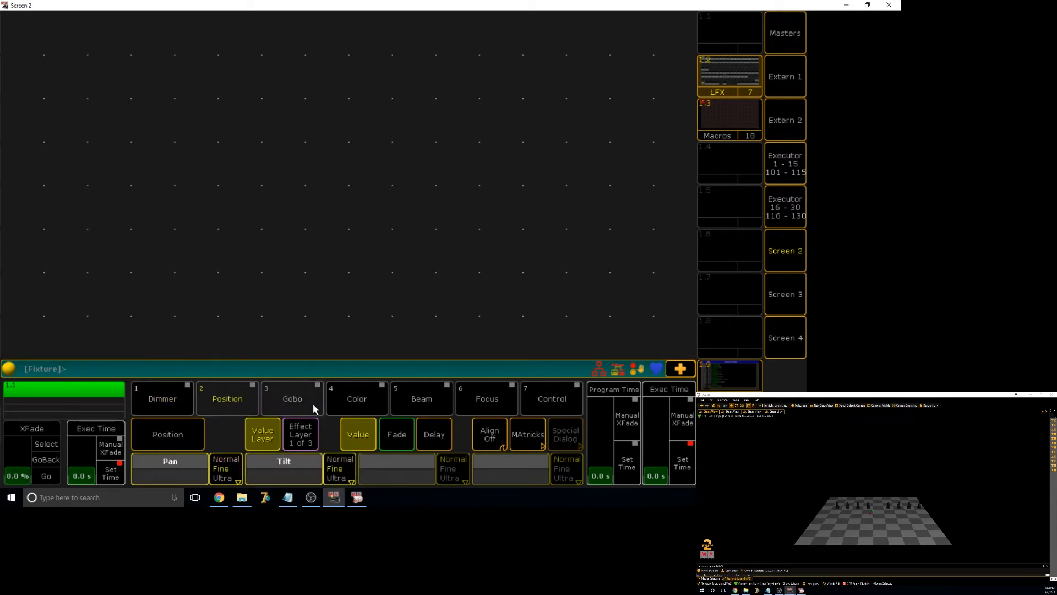
click(552, 398)
text(Pos)
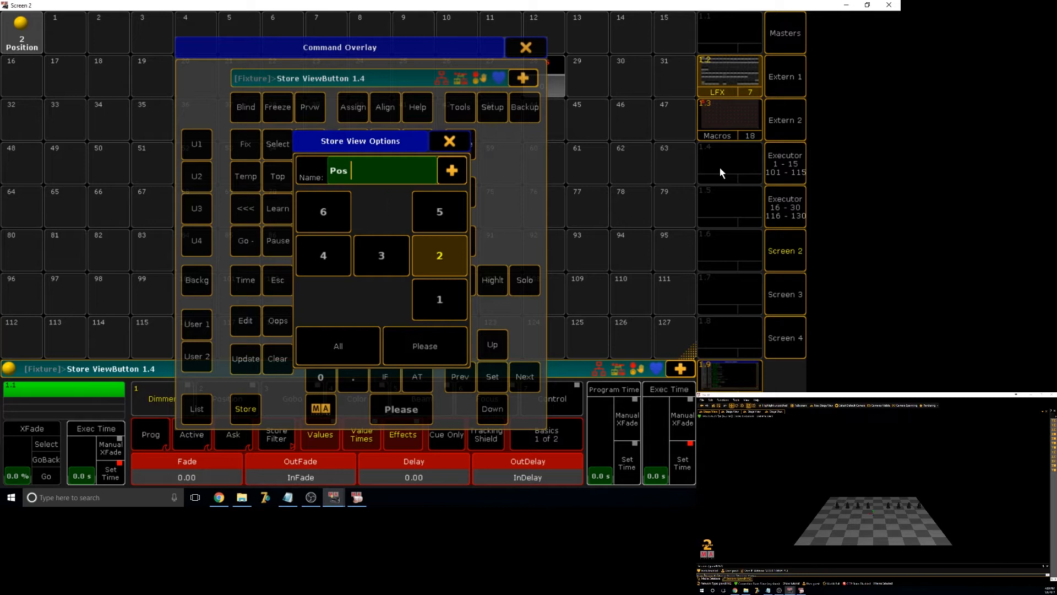
text(Pres)
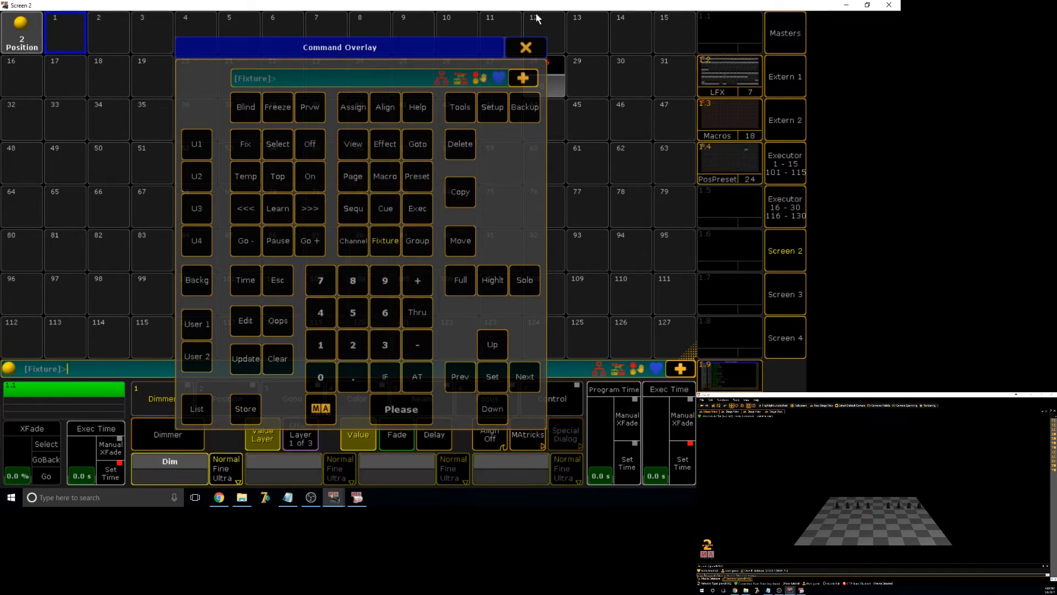
click(527, 47)
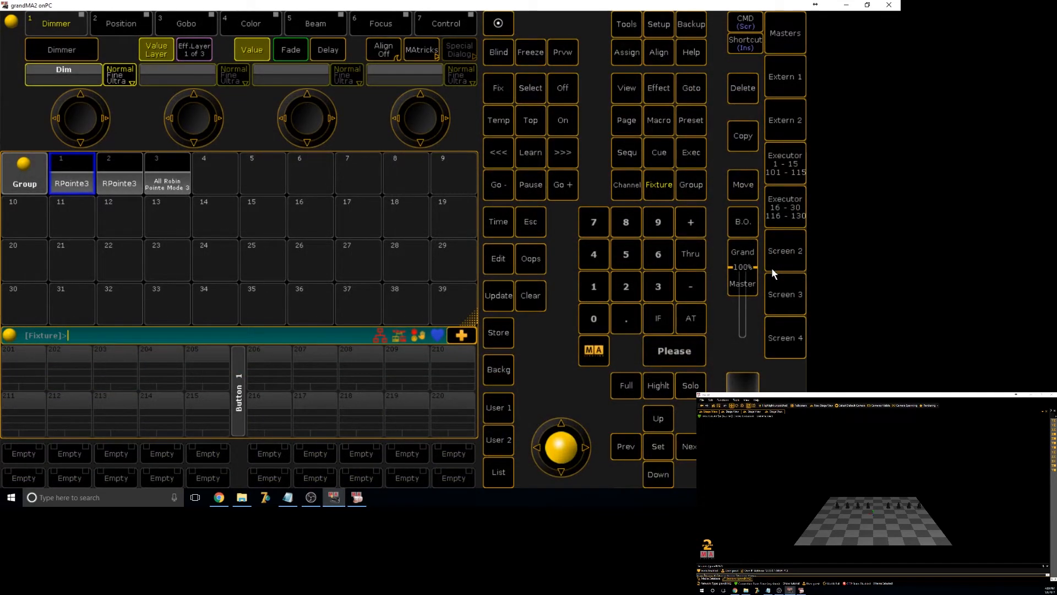
mouse_move(76, 194)
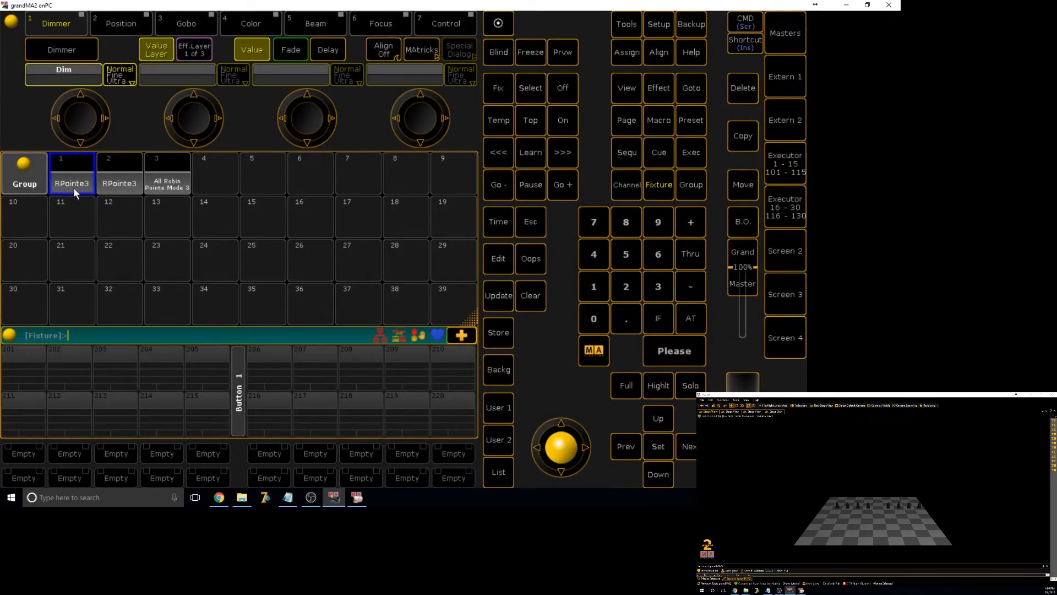
Highlight group 1 RPointe3 and apply MAtricks Wings 2 with Wingstyle Pan for a mirrored spread
click(656, 385)
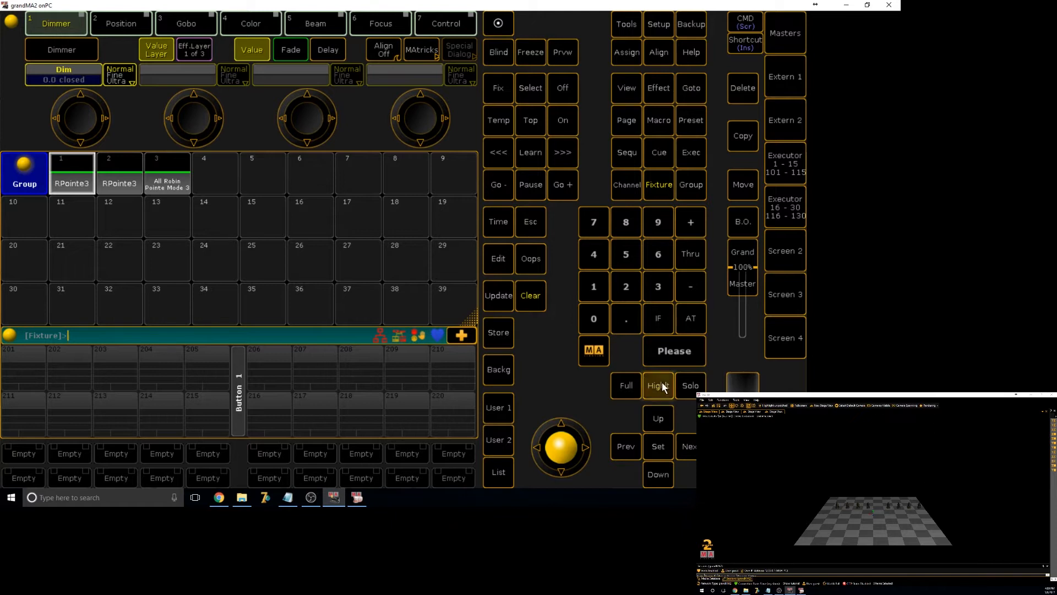
click(121, 23)
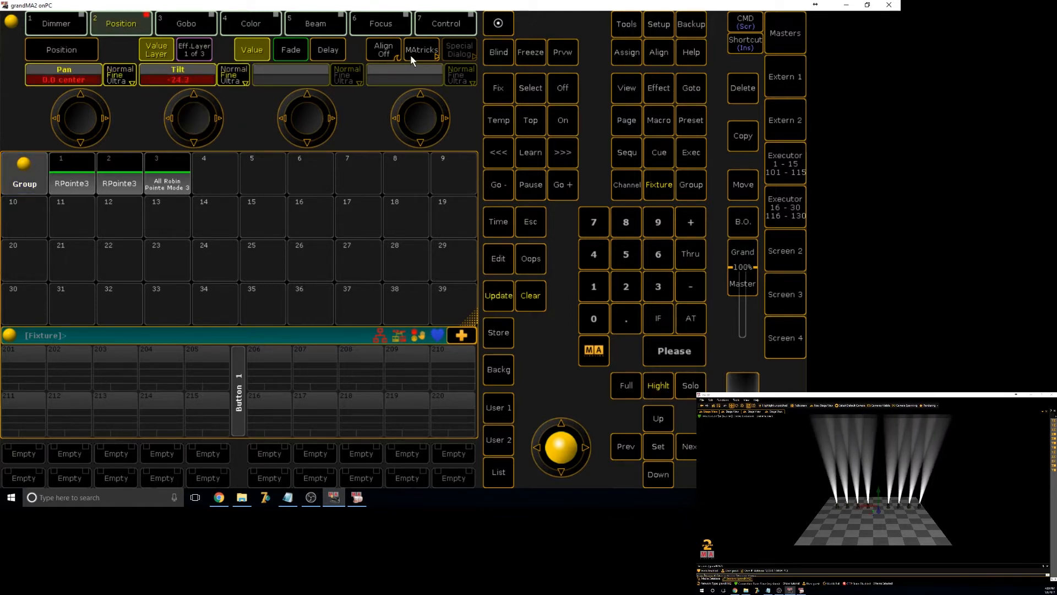
click(421, 52)
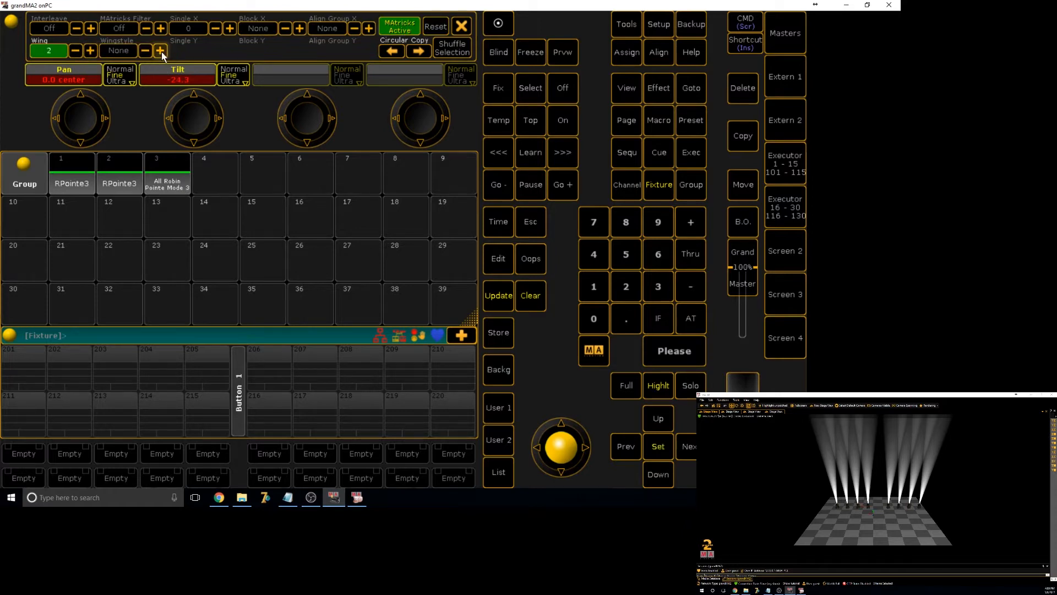
click(161, 51)
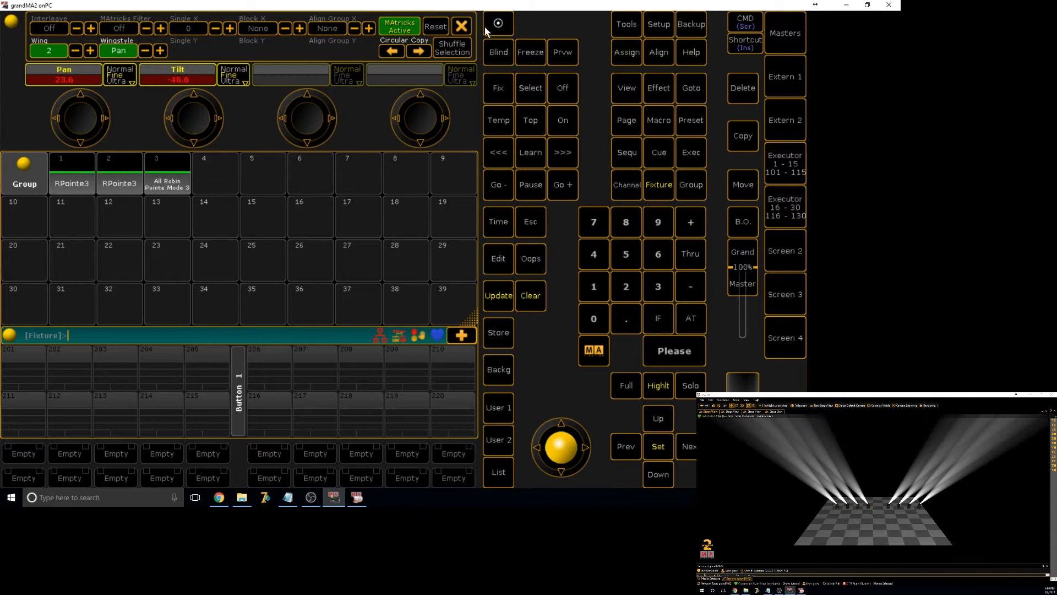
click(498, 331)
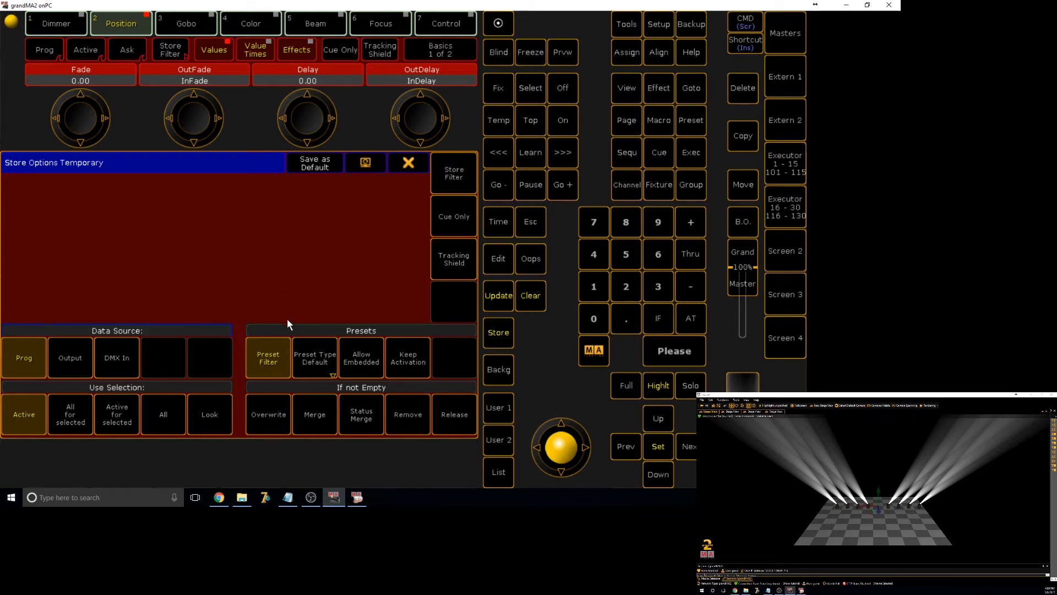
mouse_move(308, 342)
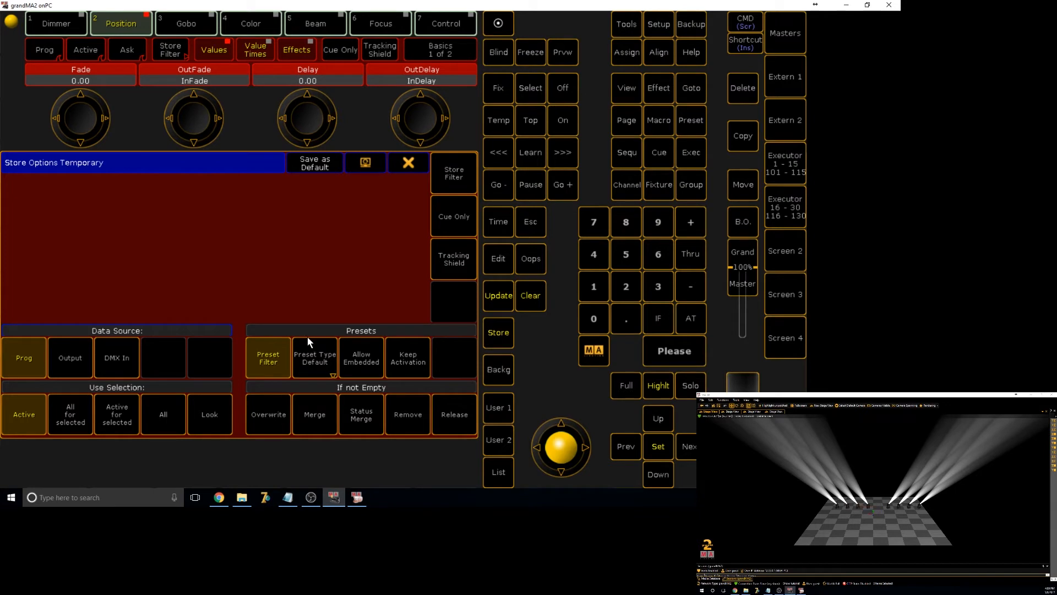
Cycle the Preset Type store option back to default and store the position as preset 2.1
click(314, 356)
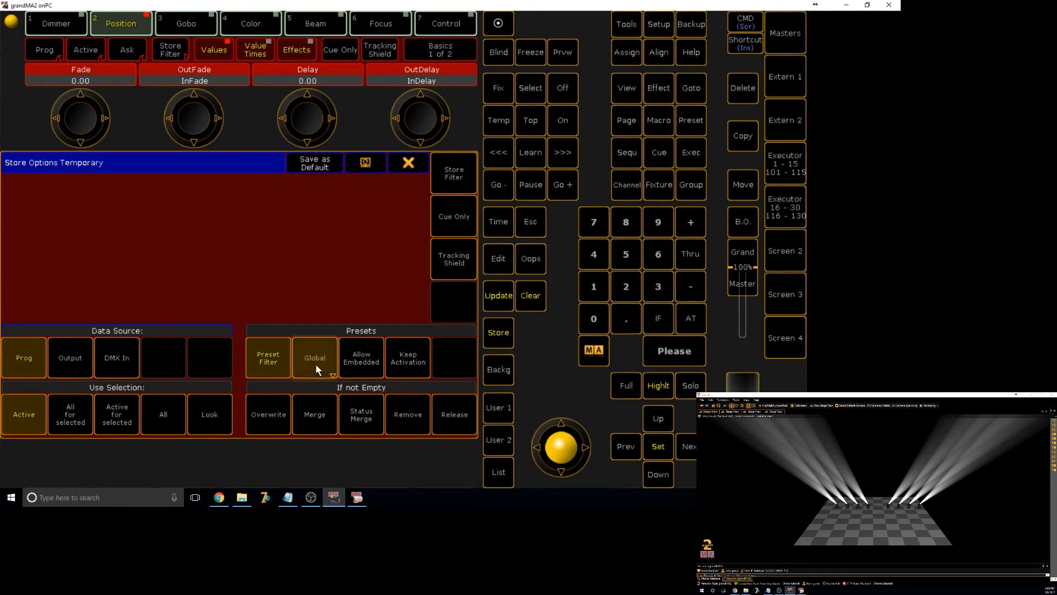
click(314, 357)
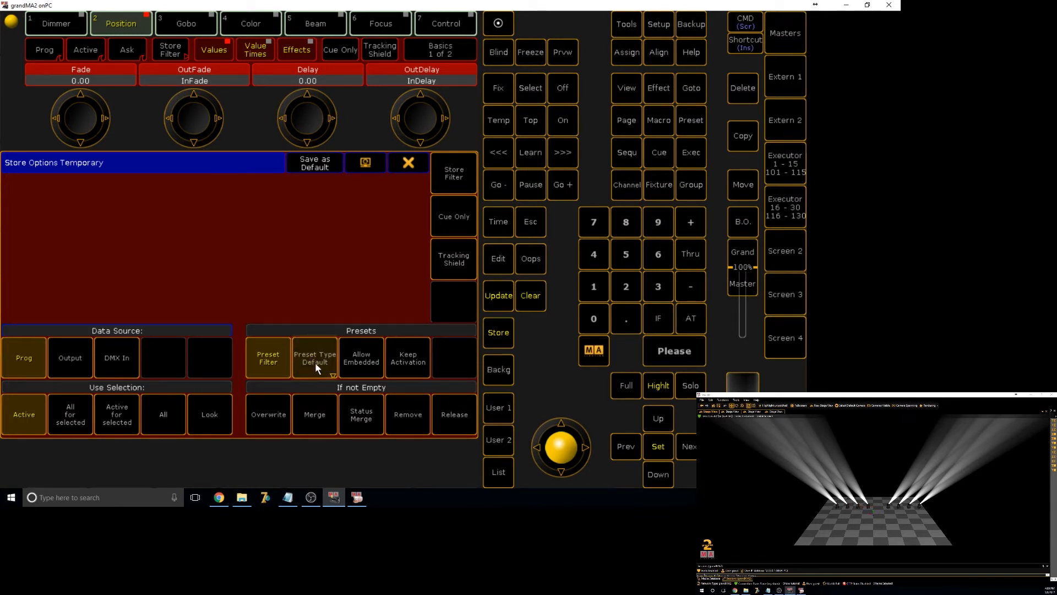
click(314, 358)
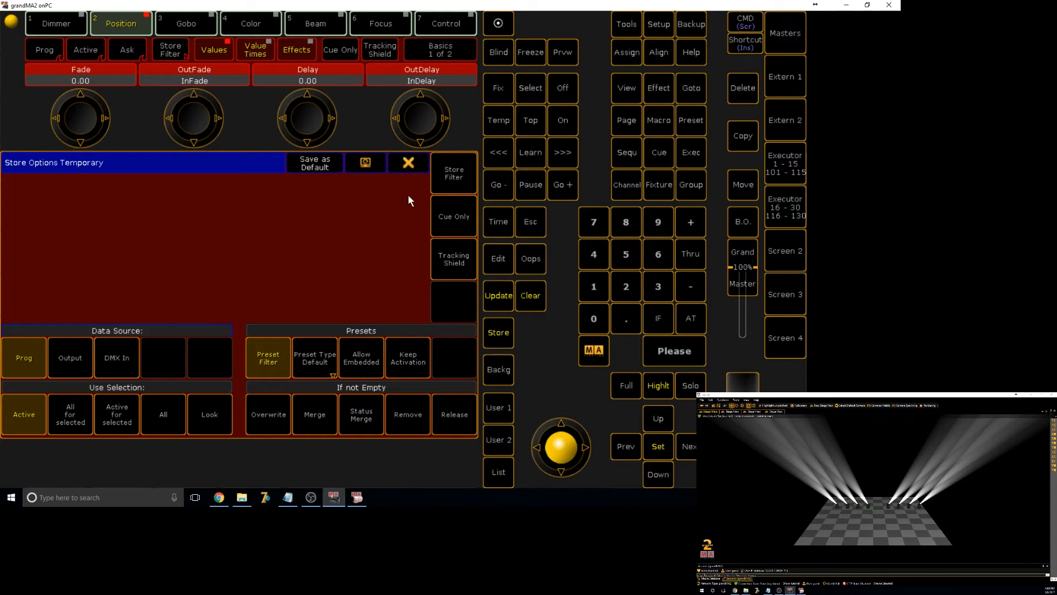
click(408, 162)
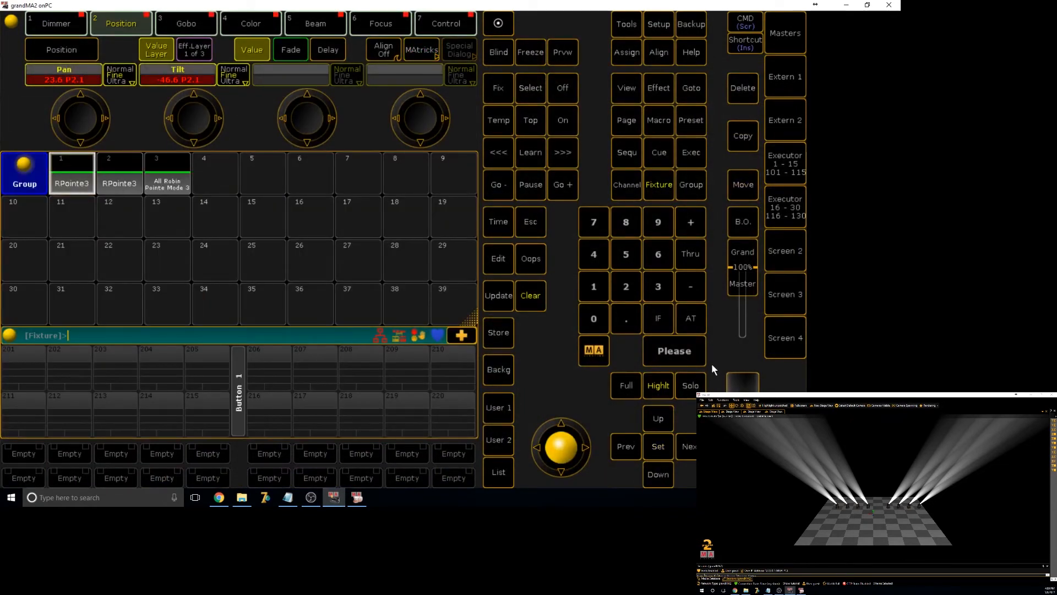
click(498, 331)
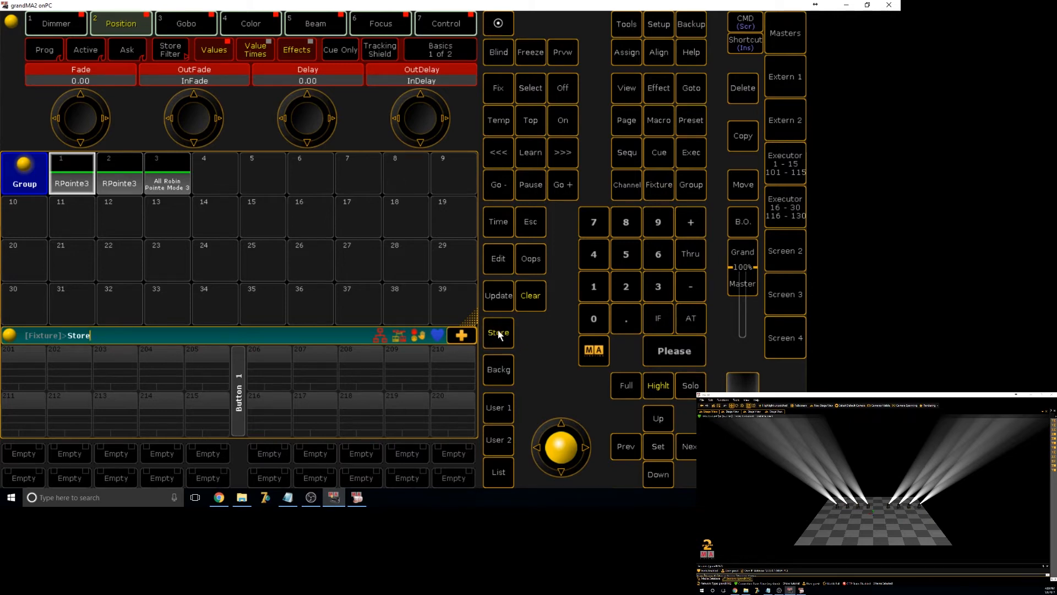
Store the same position again as preset 2.2 with Preset Type set to Selective
click(498, 333)
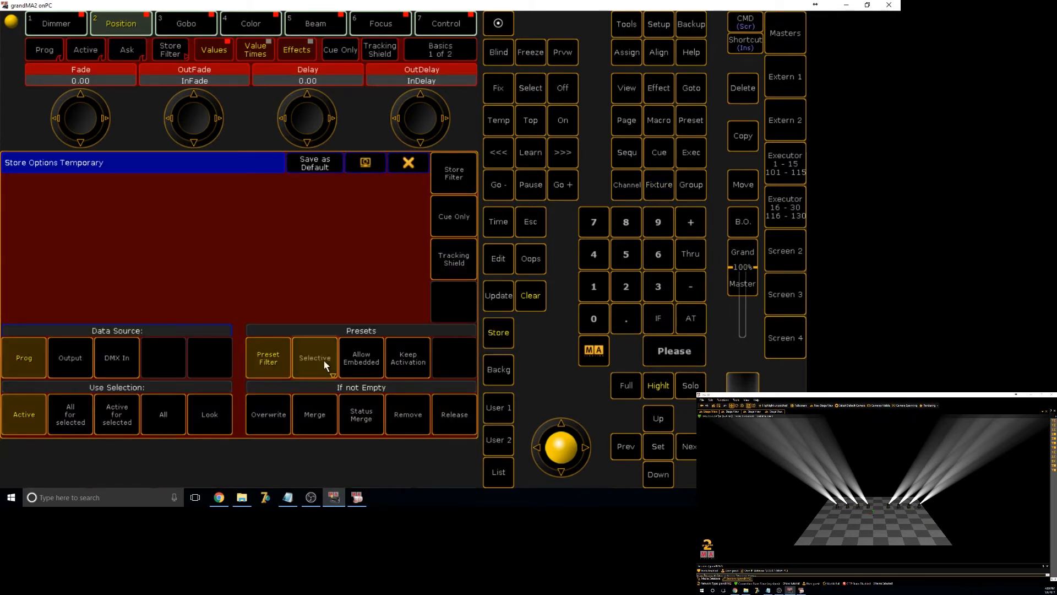
click(314, 357)
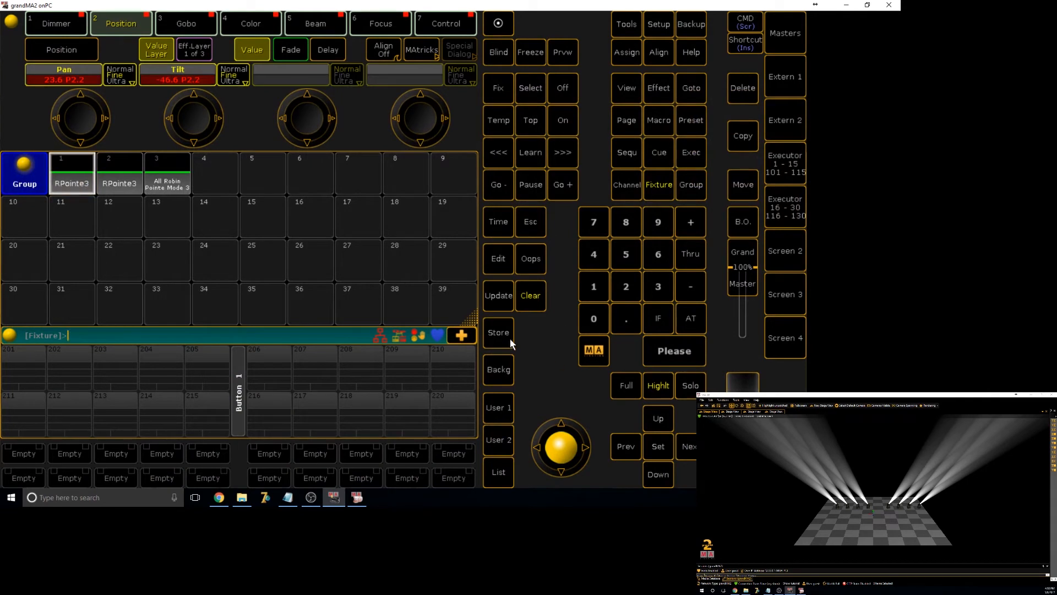
click(498, 332)
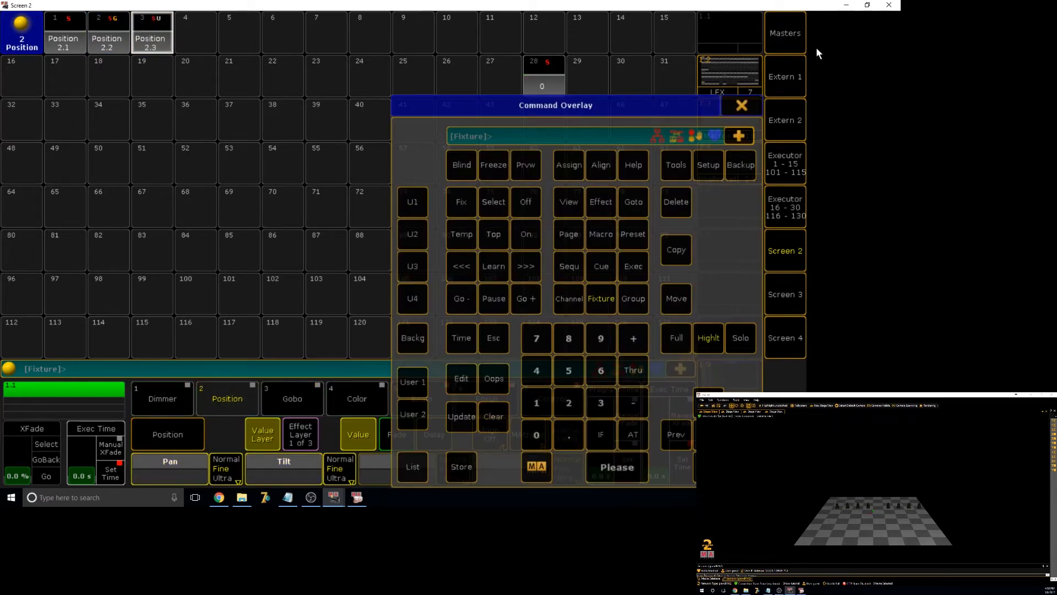
Remove the test preset from Position slot 36 and close the command overlay, leaving presets 2.1–2.3
click(740, 105)
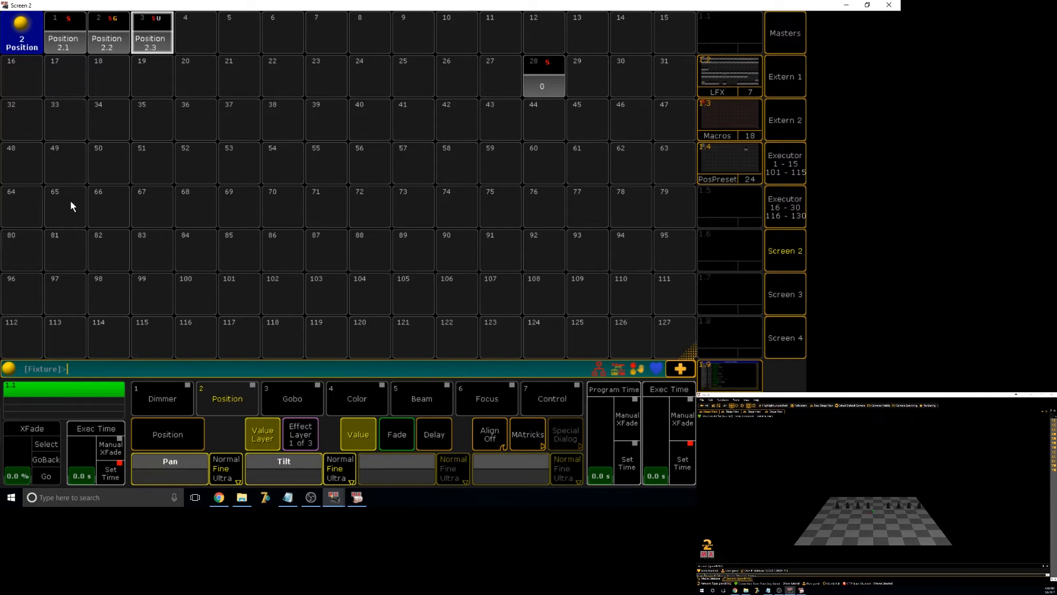
mouse_move(108, 182)
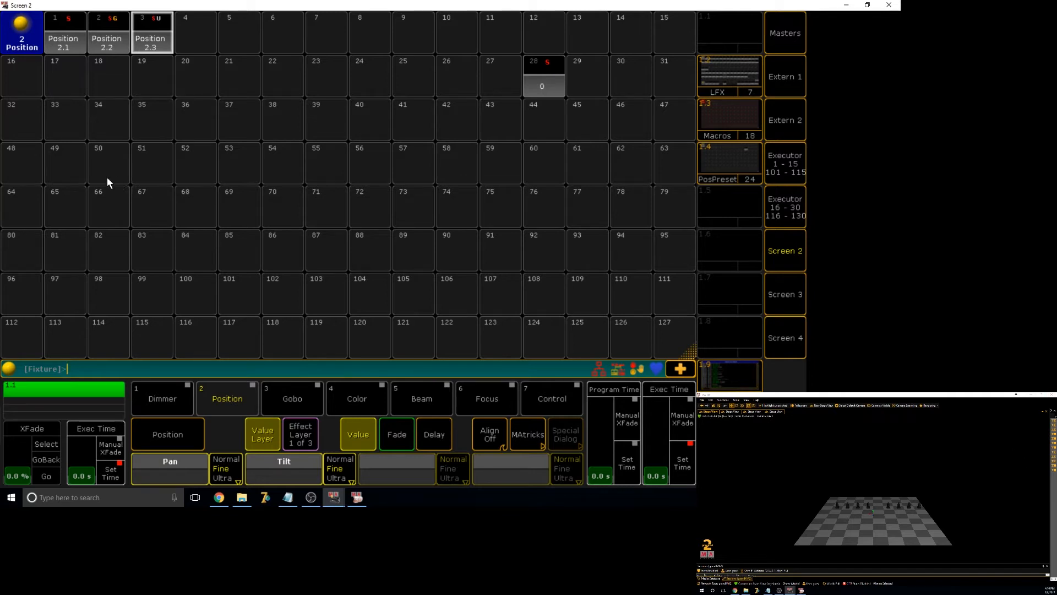
mouse_move(1031, 491)
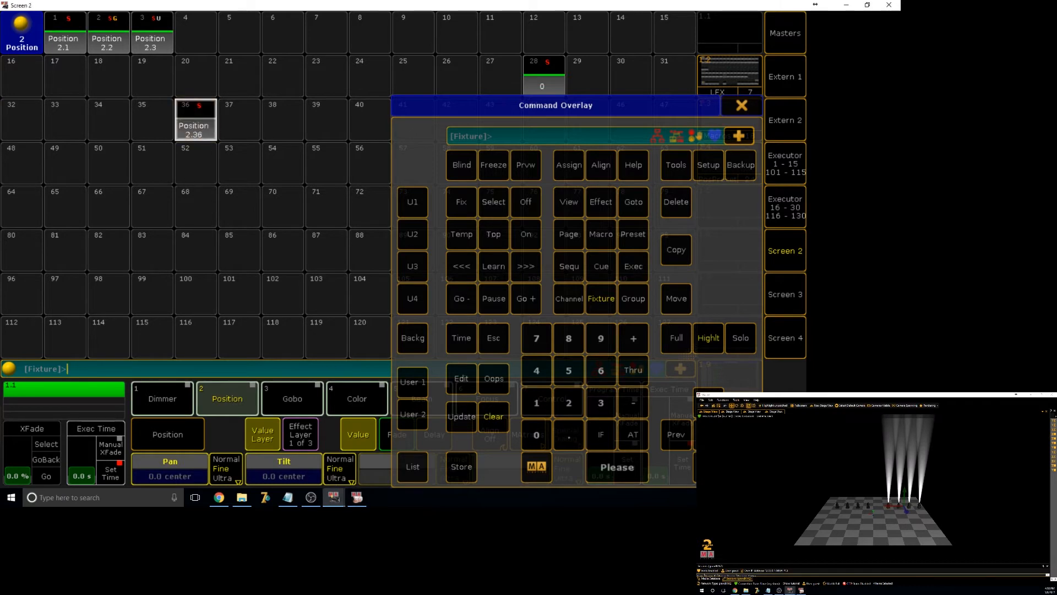
click(675, 201)
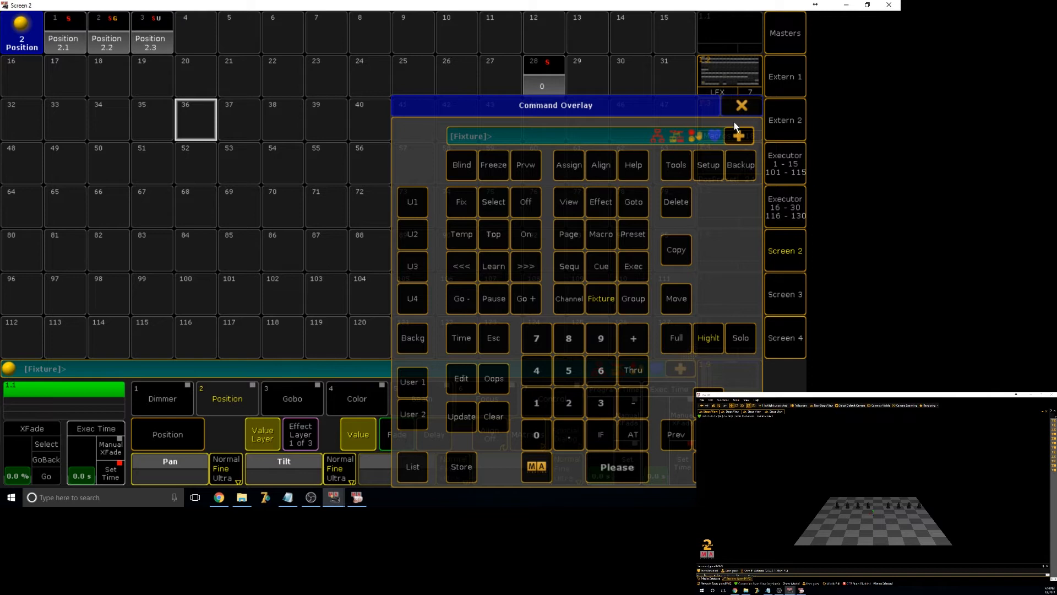
click(740, 105)
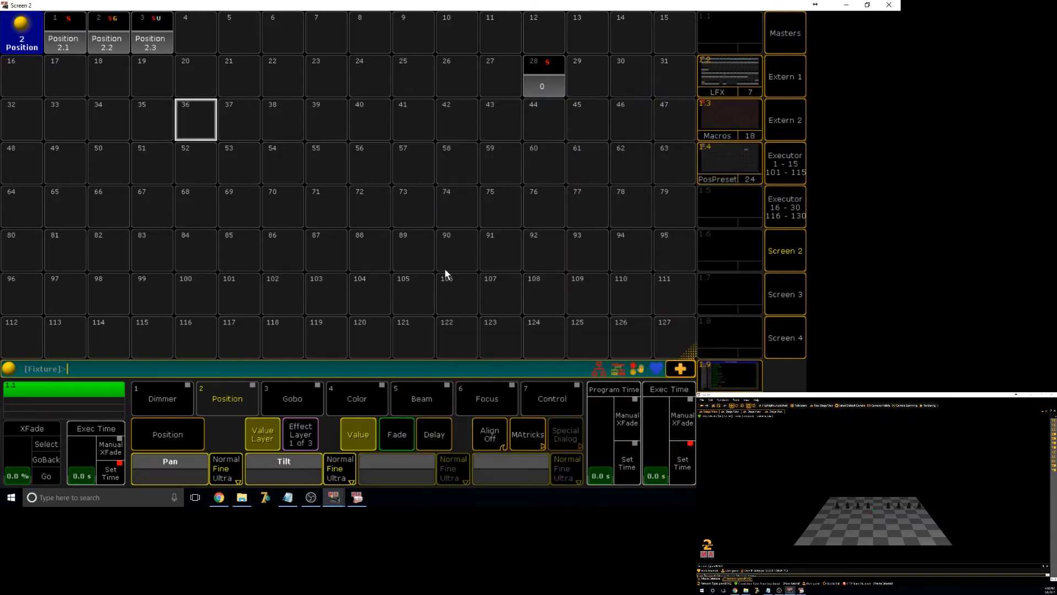
mouse_move(425, 295)
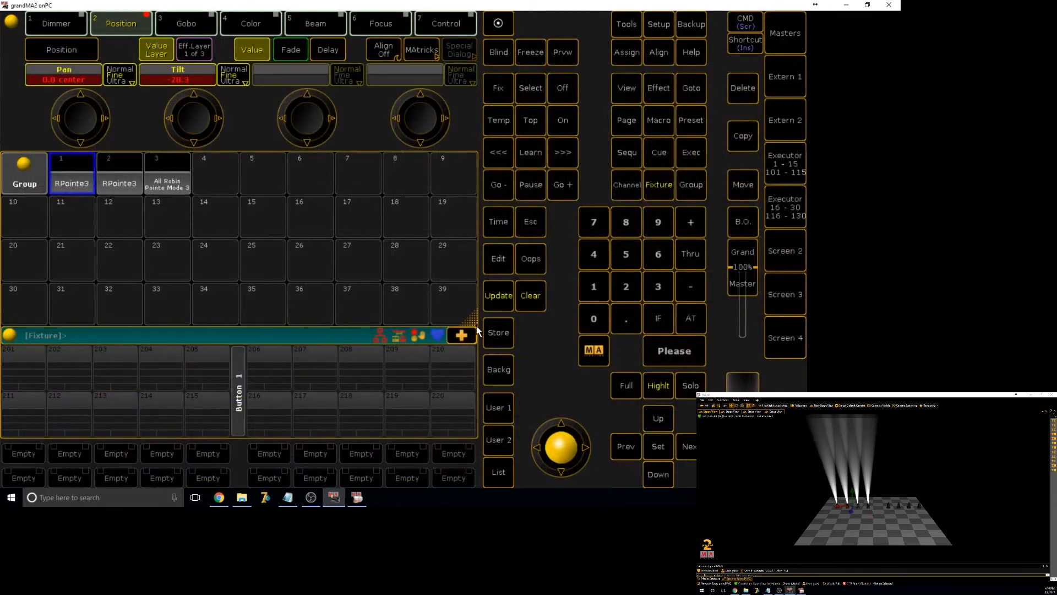
Store the centred tilted position as Position 2.4 on executor 4, clear the programmer, return to Screen 1
click(498, 331)
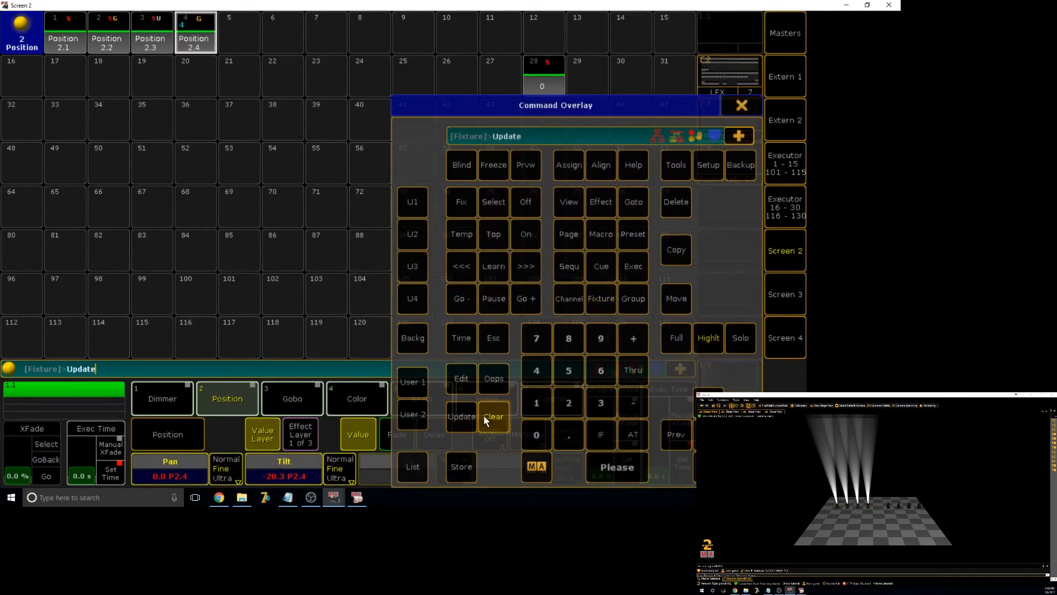
click(493, 416)
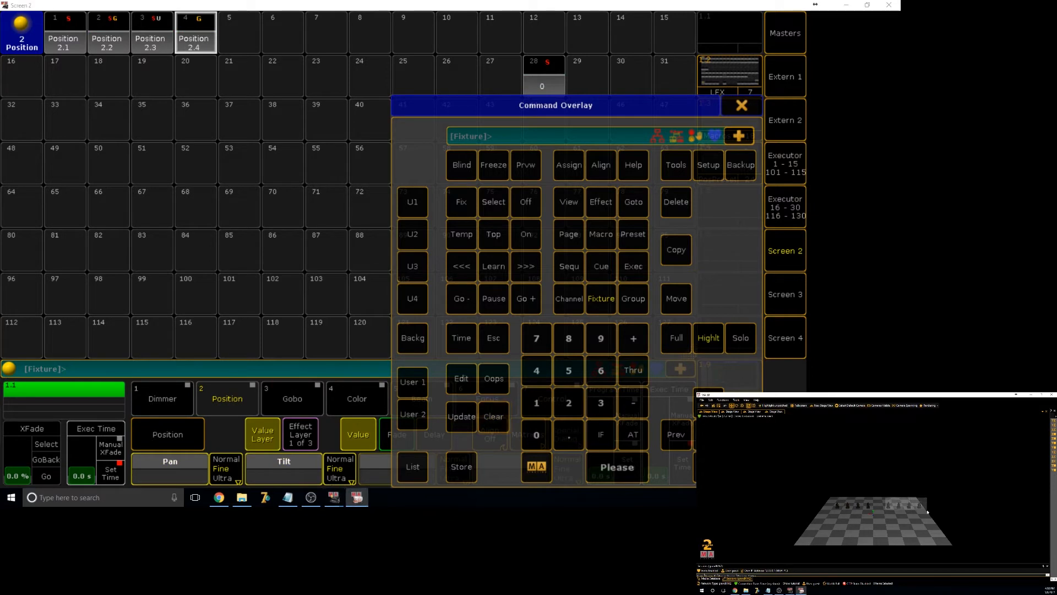
click(195, 32)
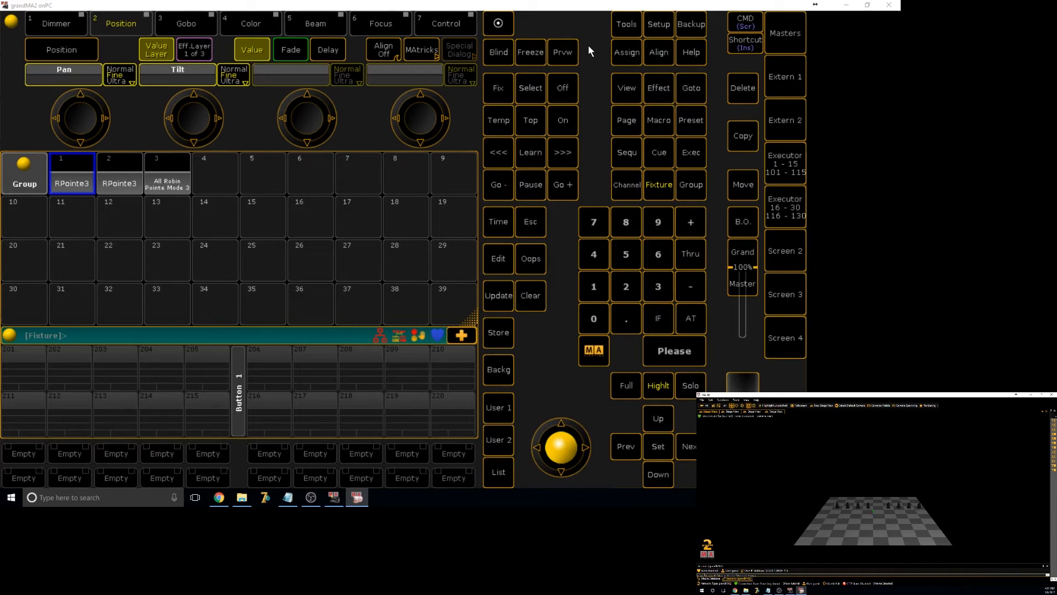
mouse_move(635, 89)
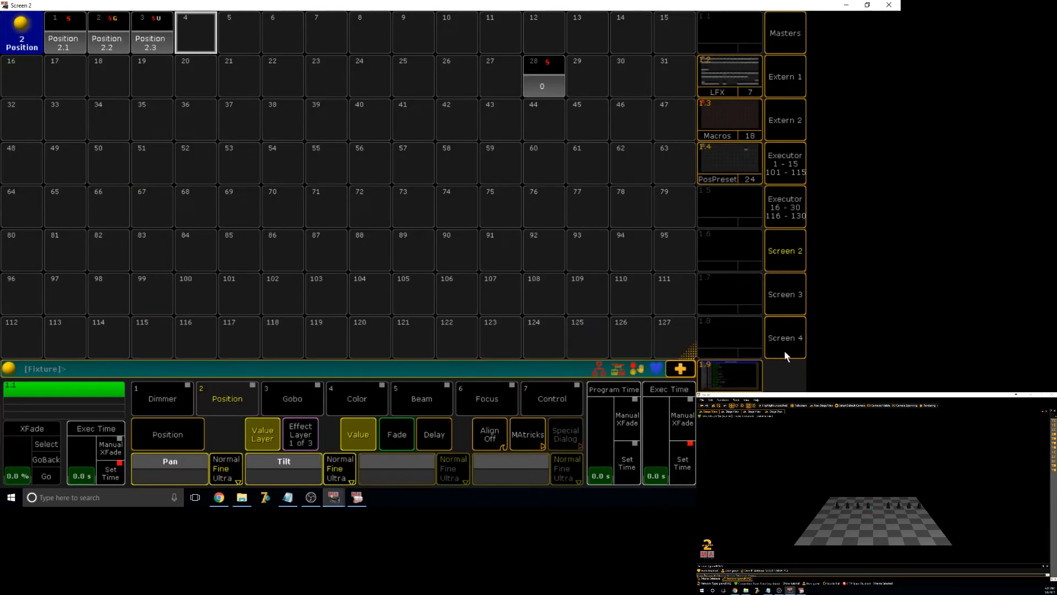
mouse_move(794, 250)
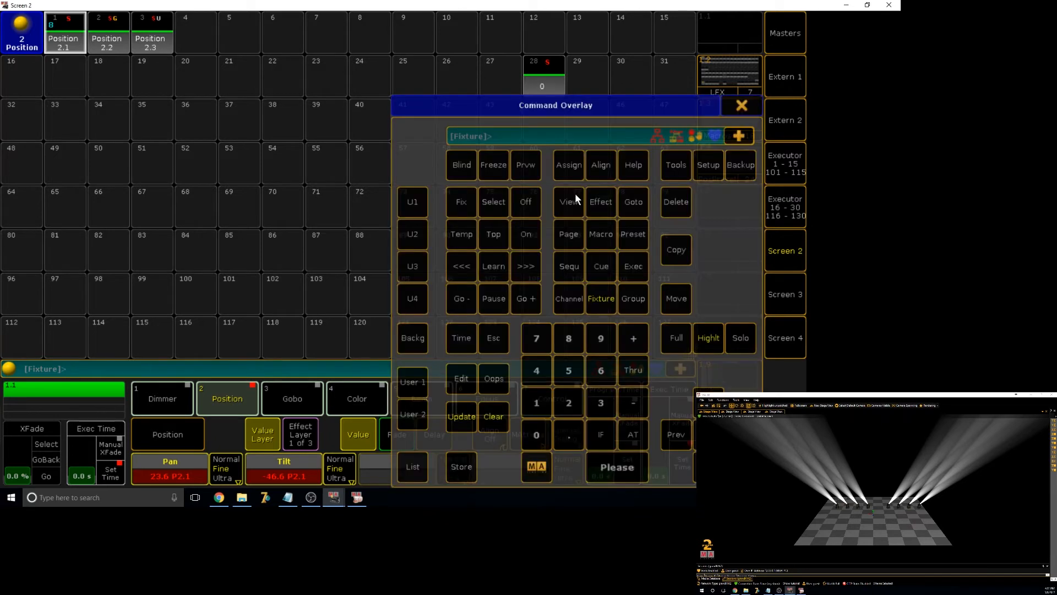
mouse_move(774, 79)
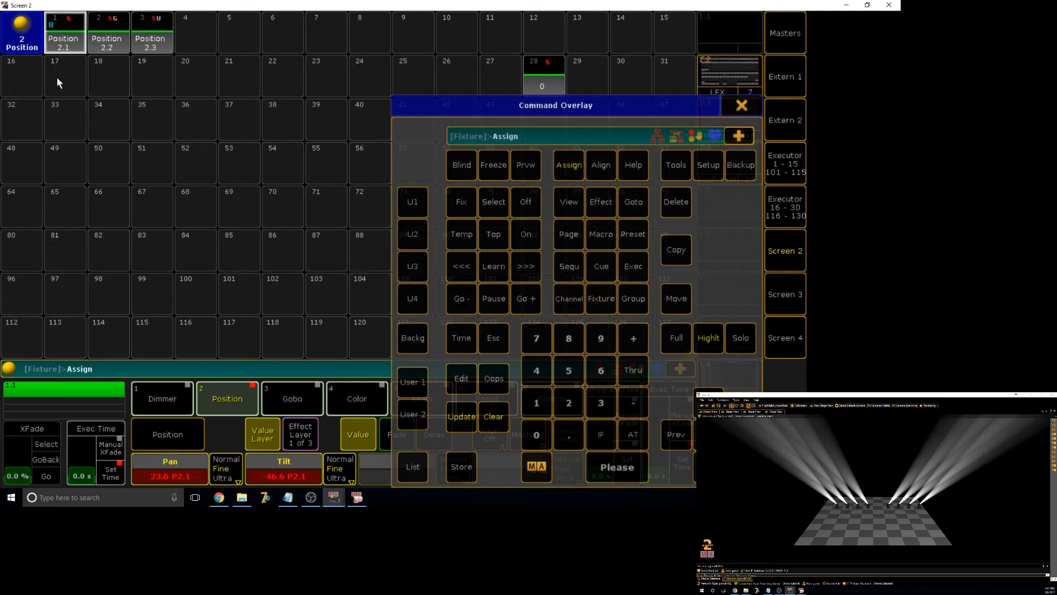
Assign Default mode to executor 1's Position 2.1 button, test and release it, then show the executor page
click(632, 233)
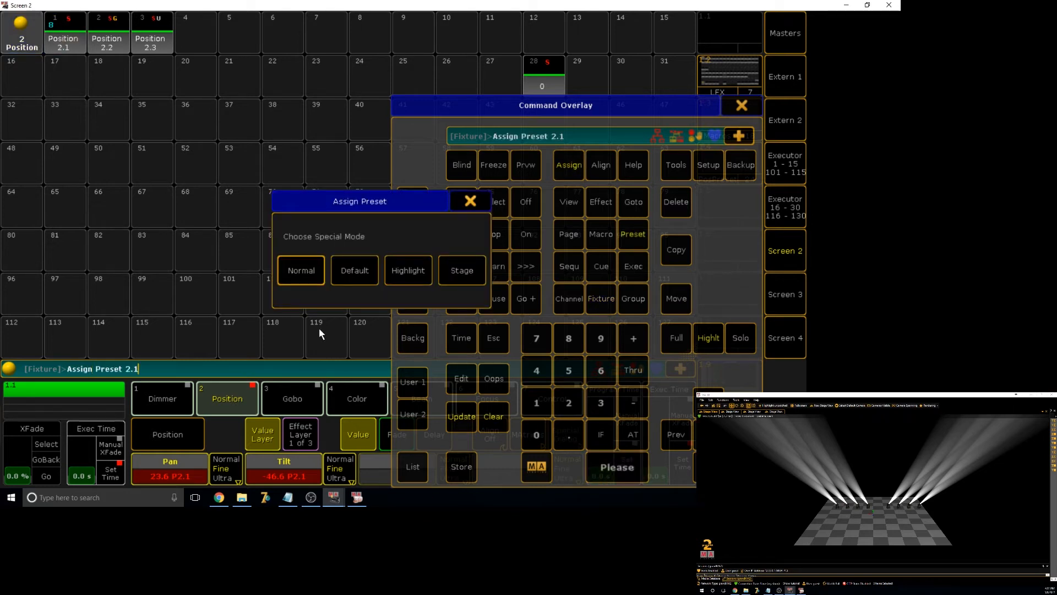
click(354, 269)
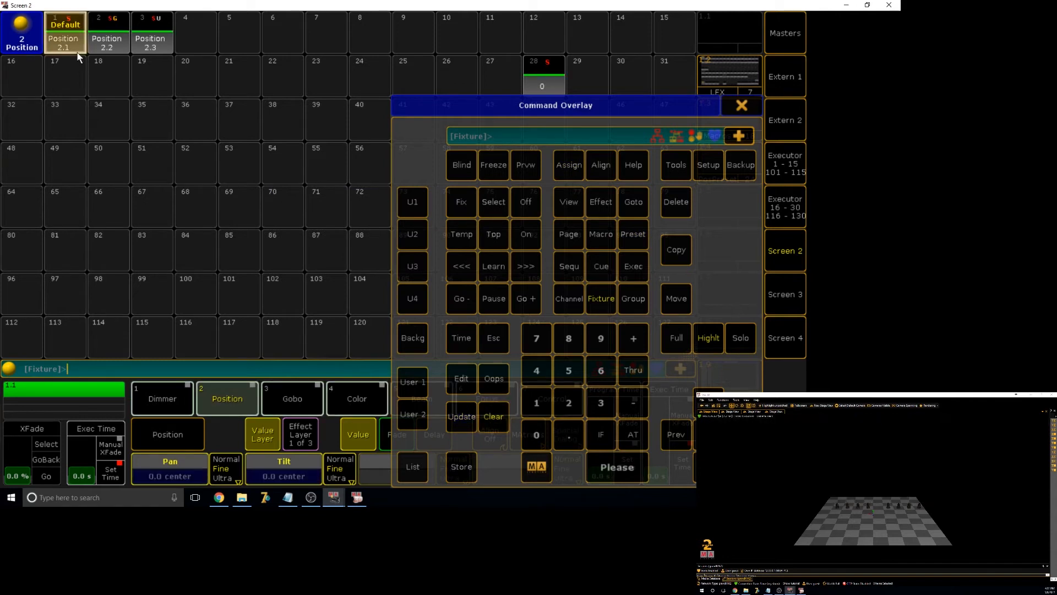
click(62, 43)
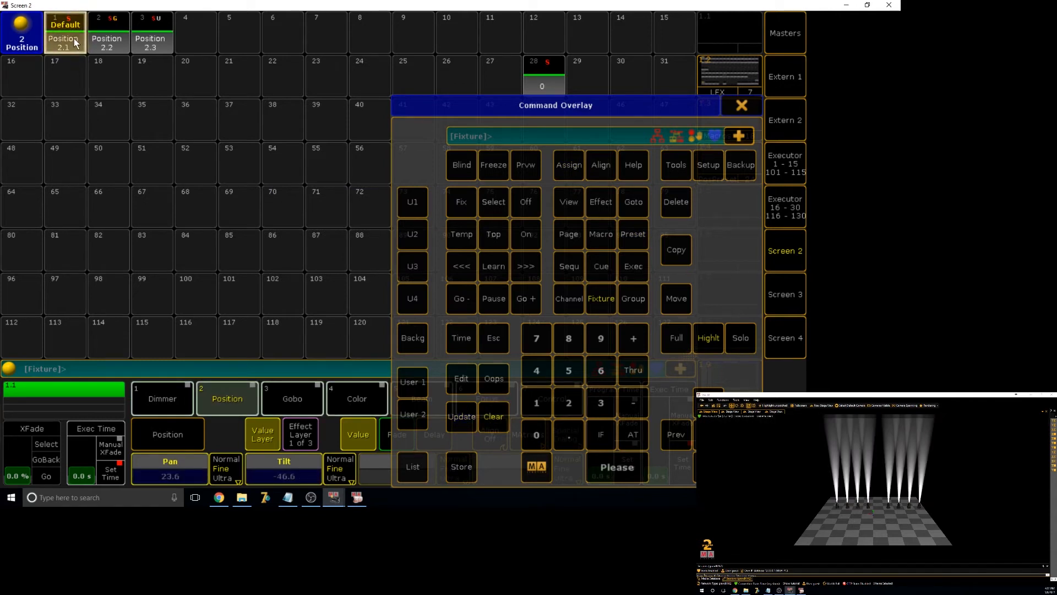
click(64, 24)
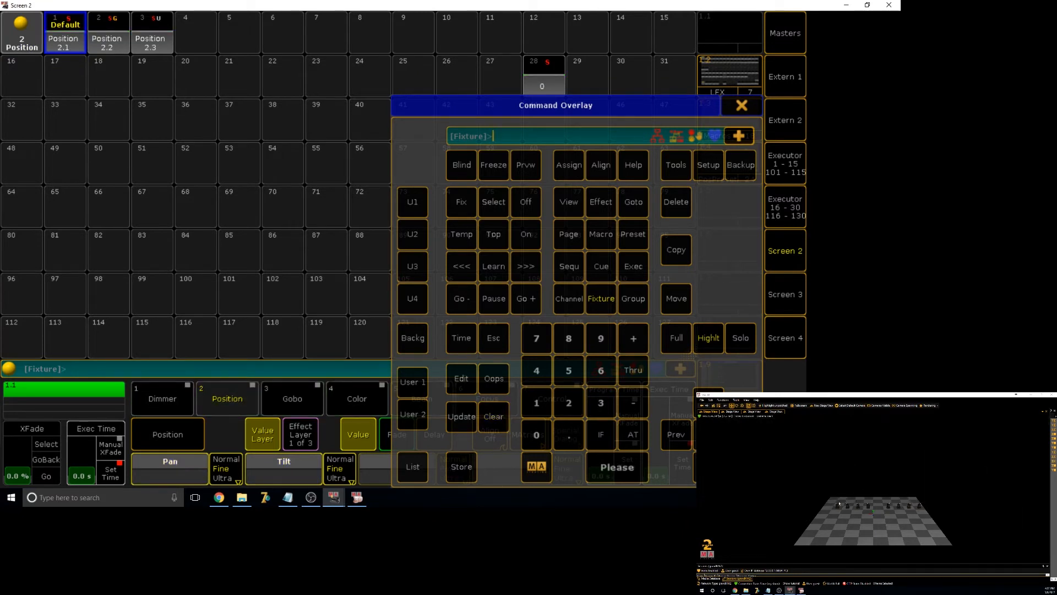
mouse_move(715, 79)
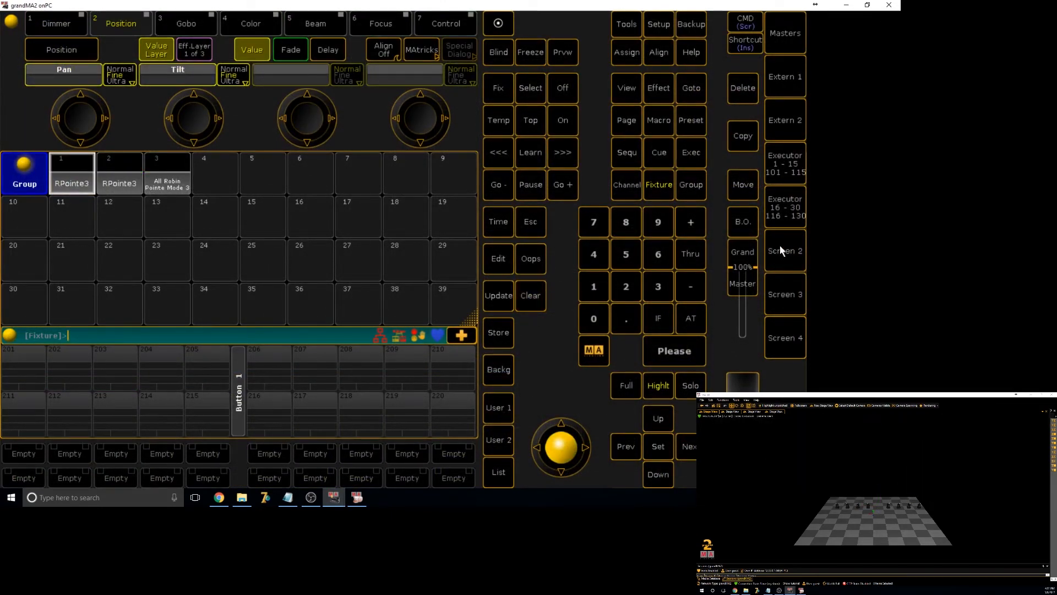
click(784, 250)
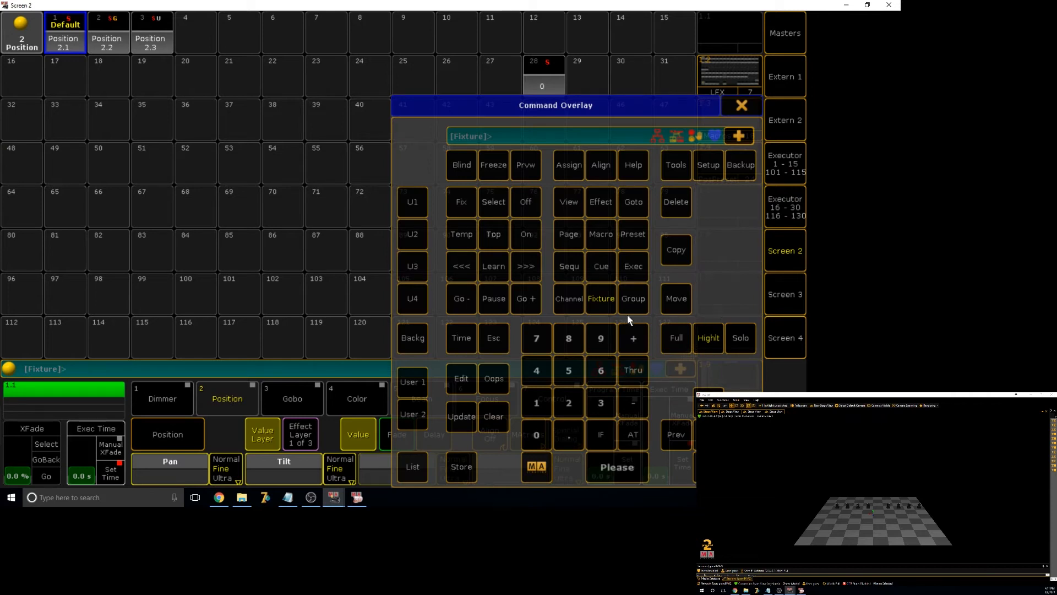
mouse_move(566, 133)
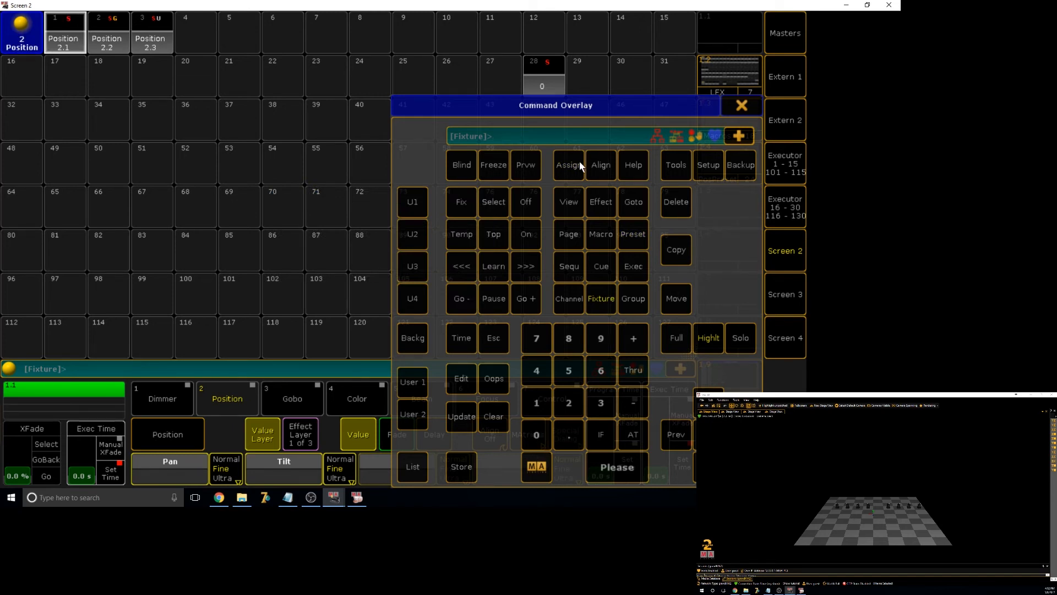
Assign Default special mode to executor 28's preset button and try it
click(568, 164)
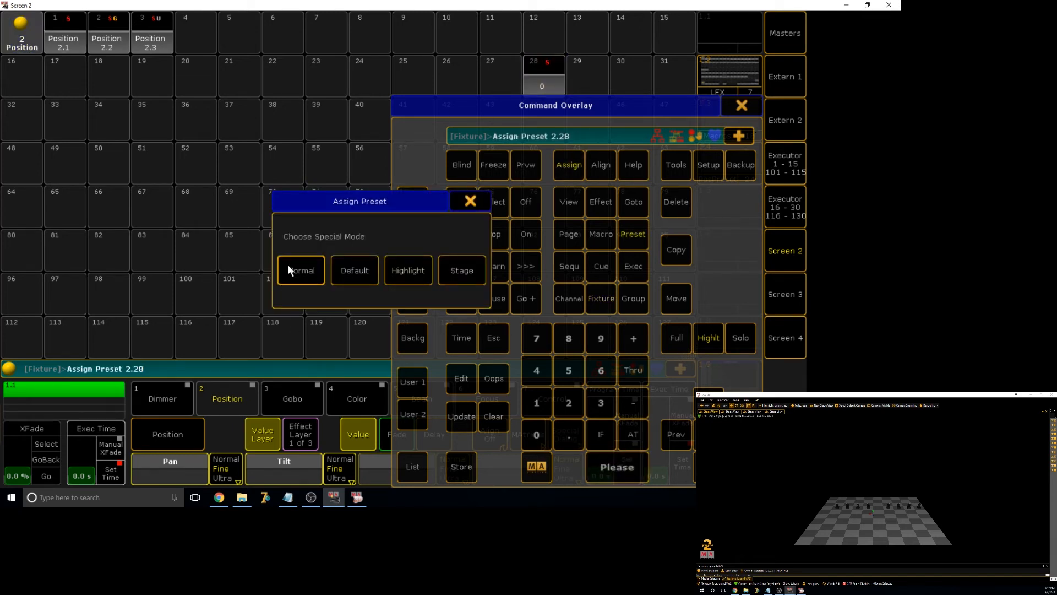
click(353, 270)
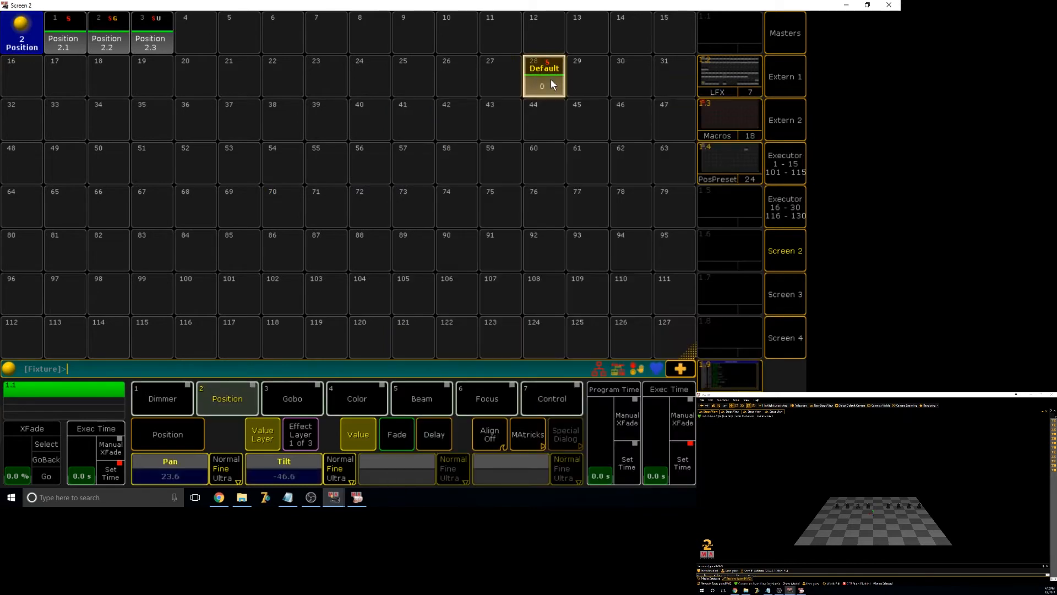
click(543, 77)
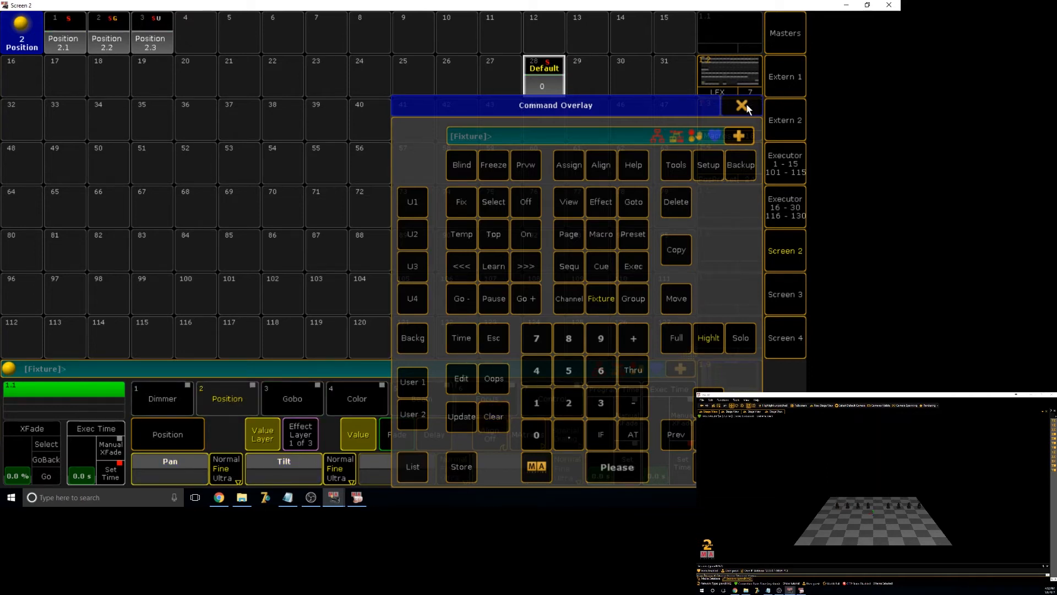
Set 2-second pan/tilt delays, store them as Position 2.4 on executor 4, and clear the programmer
click(742, 106)
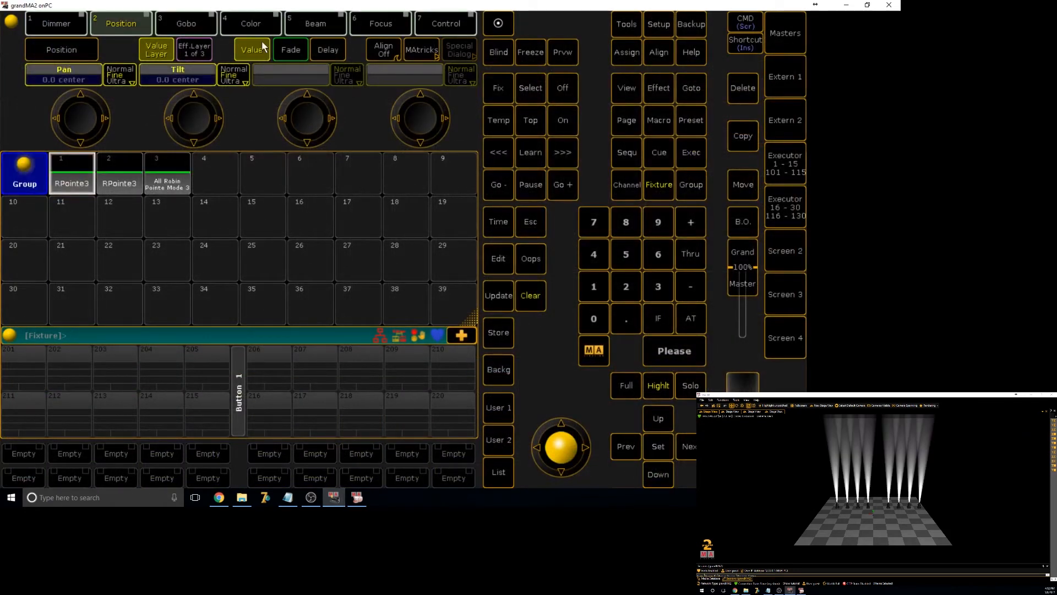
click(289, 49)
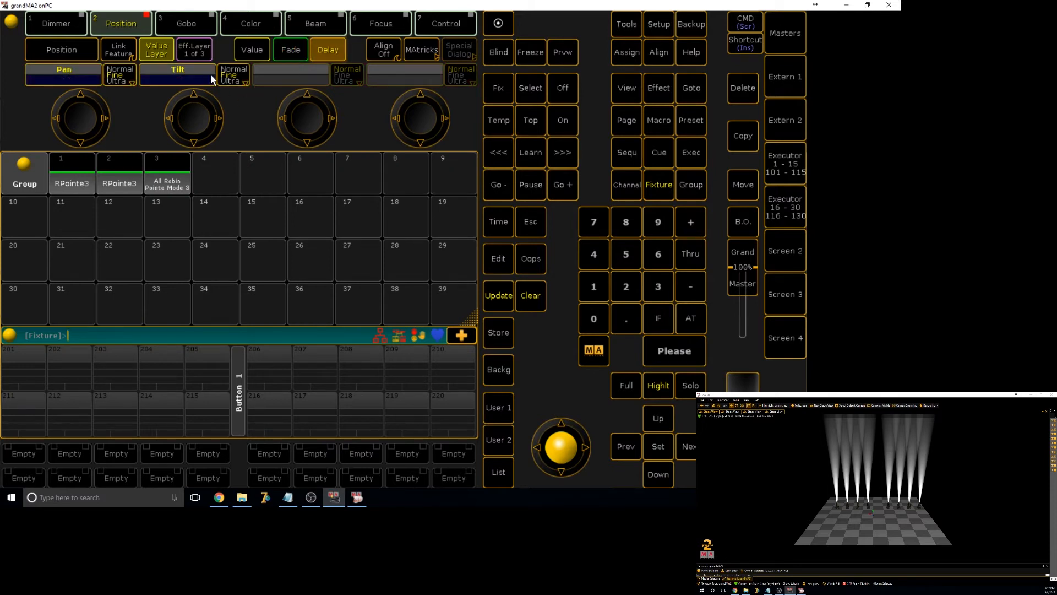
click(327, 50)
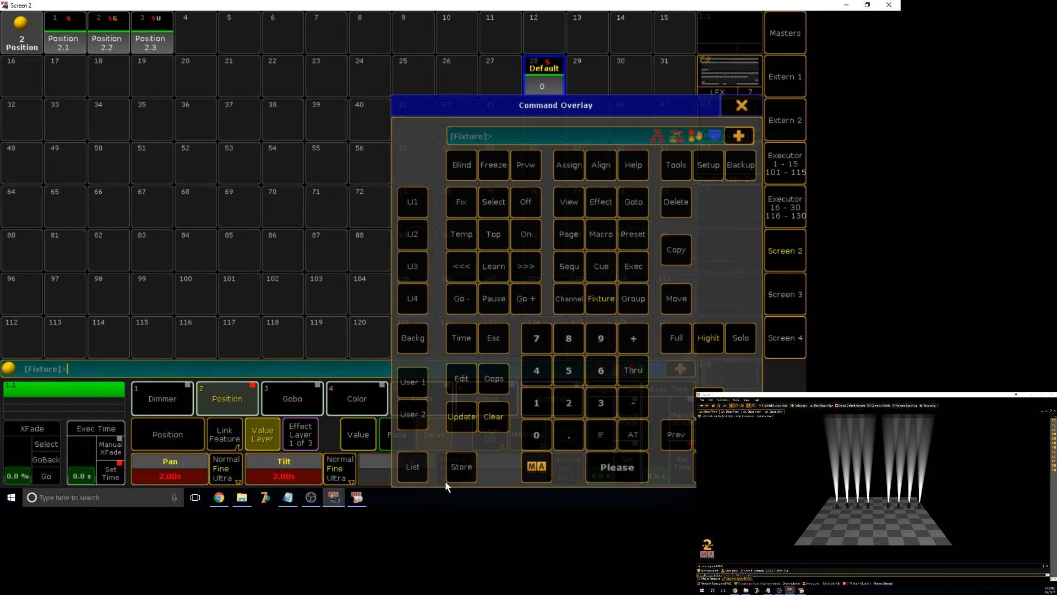
click(493, 416)
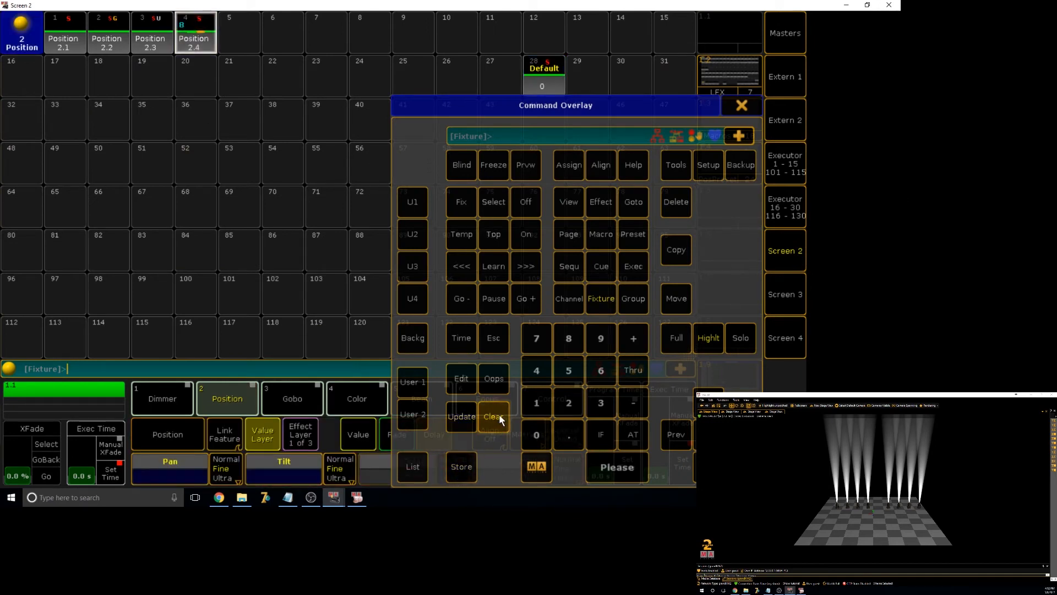
click(493, 416)
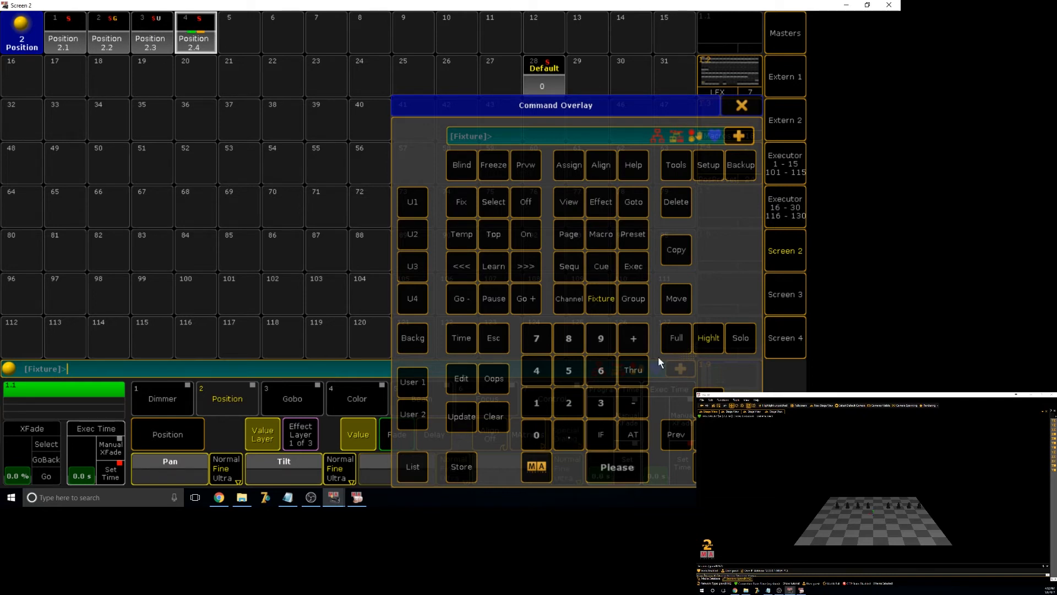
mouse_move(167, 149)
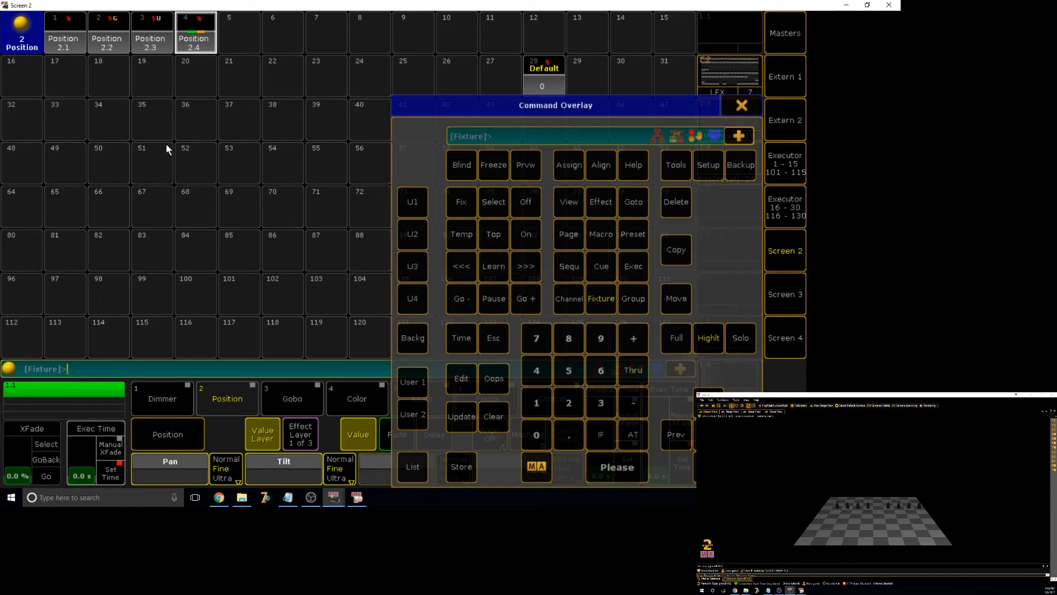
mouse_move(155, 128)
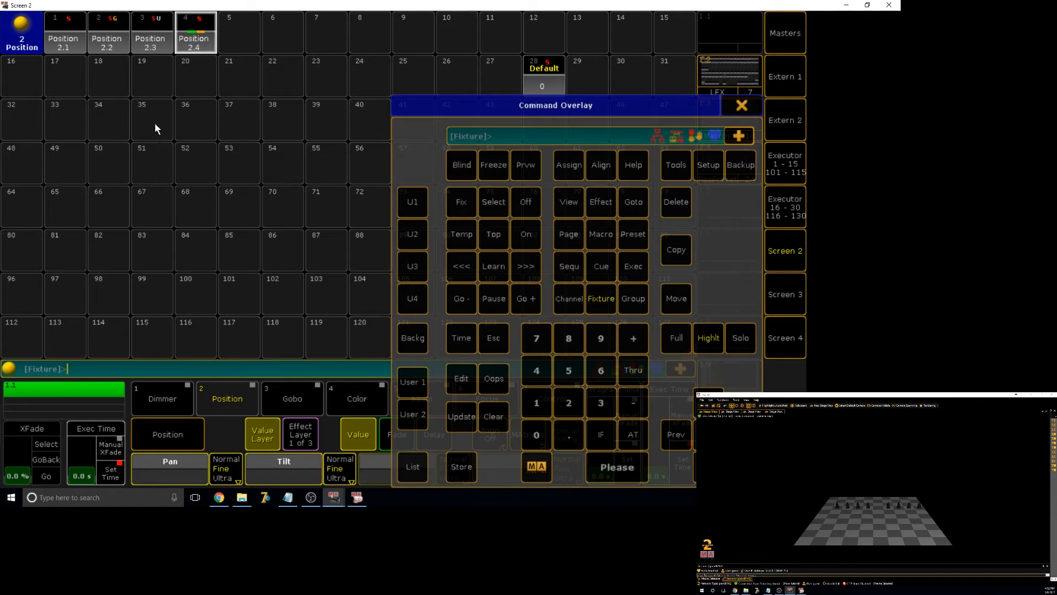
mouse_move(110, 93)
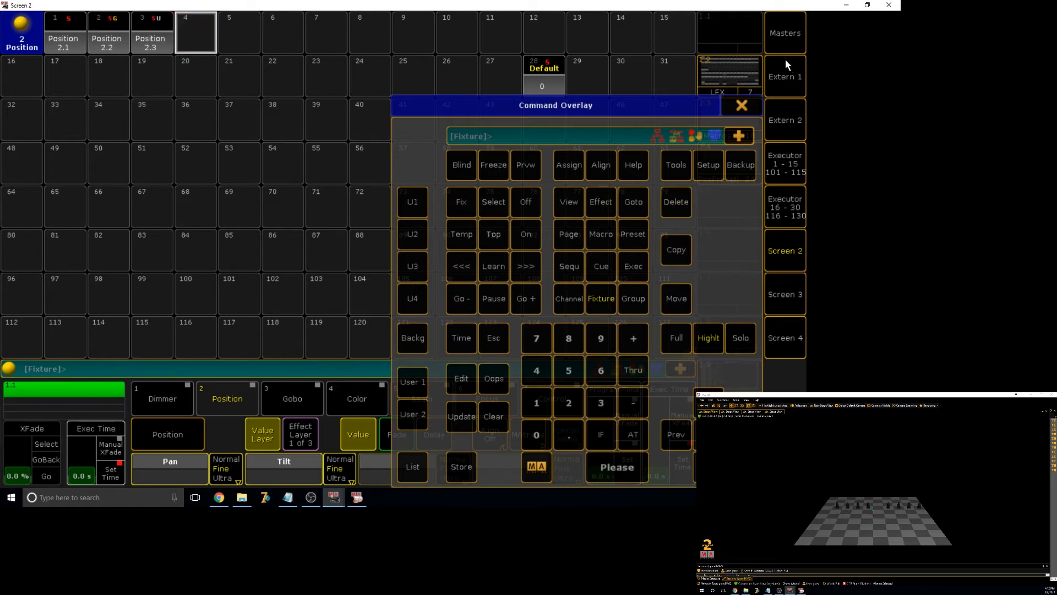
Recall Position 2.1 onto the beams and clear the programmer via the command overlay
click(740, 105)
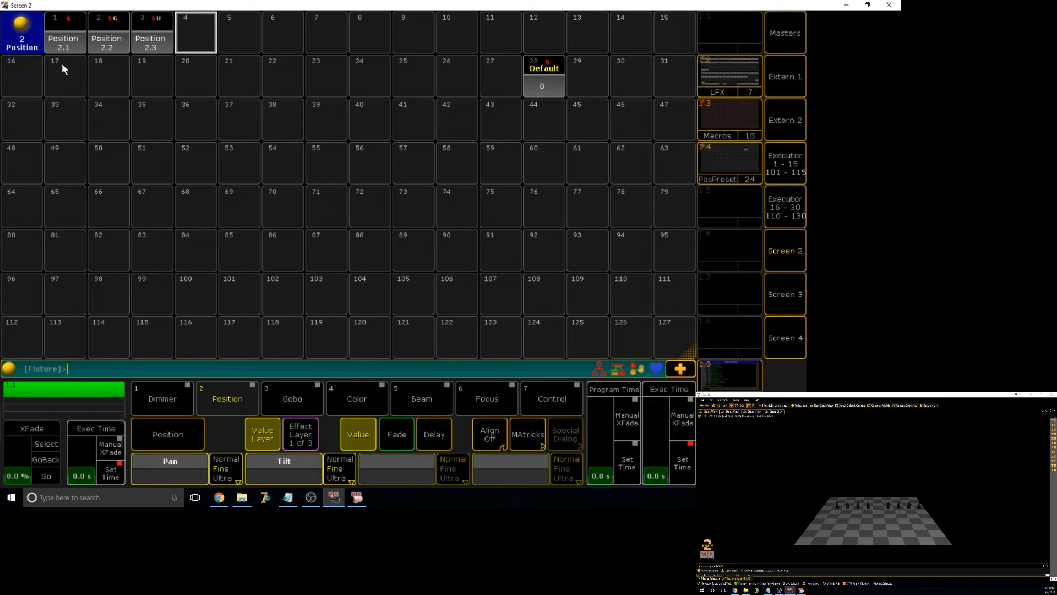
click(63, 32)
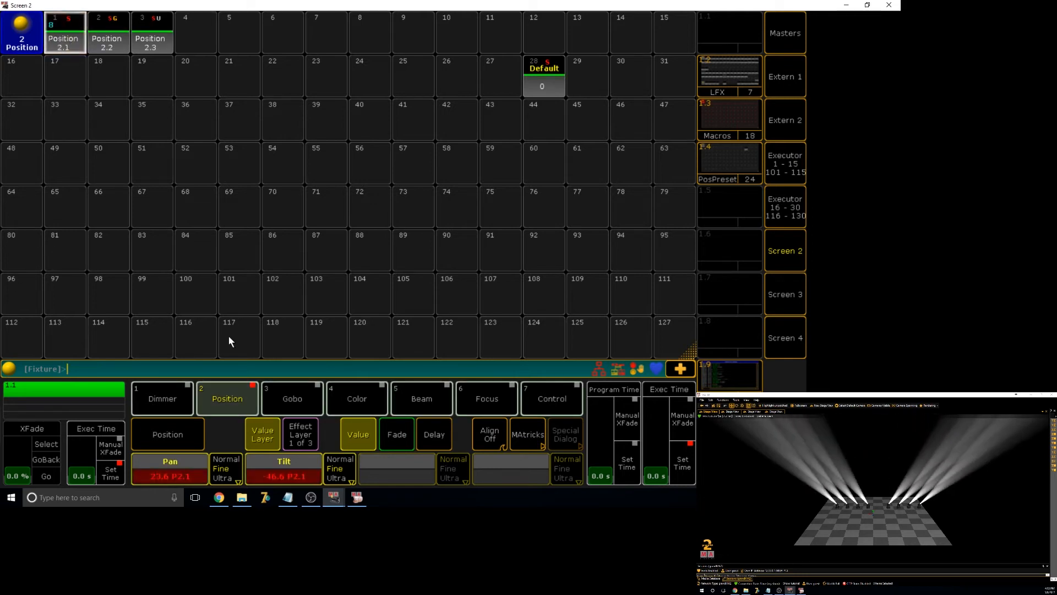
mouse_move(125, 456)
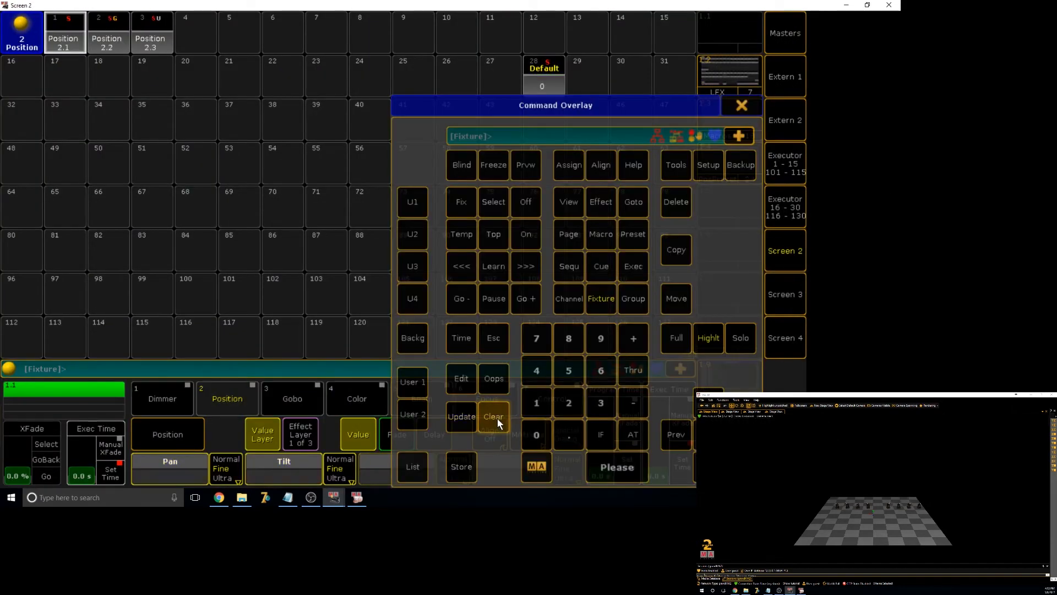
click(740, 105)
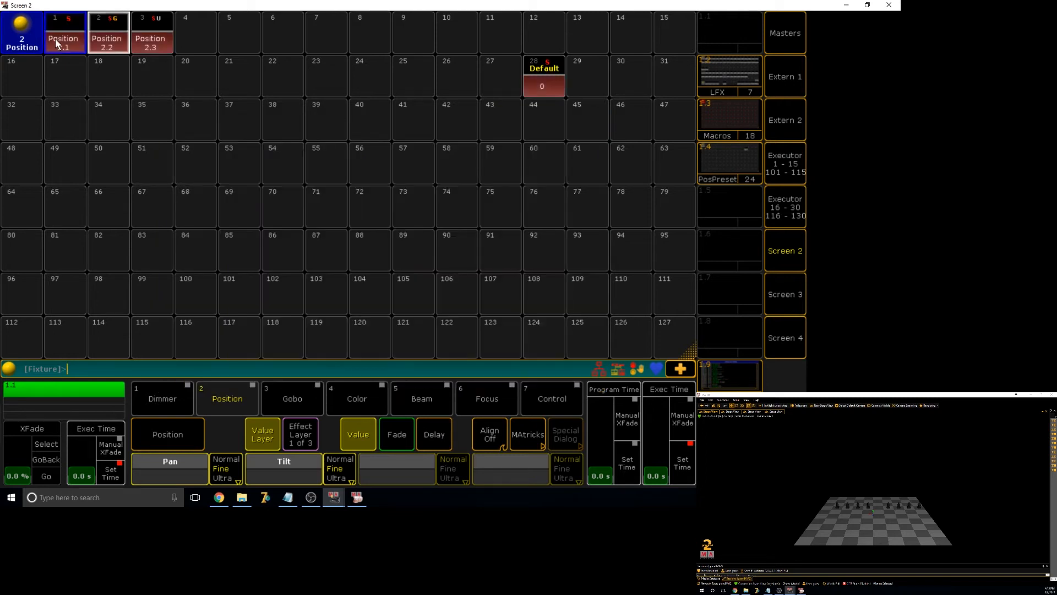
Reselect fixture group 1 and bring the command keys back up with Position 2.2 in the programmer
click(64, 32)
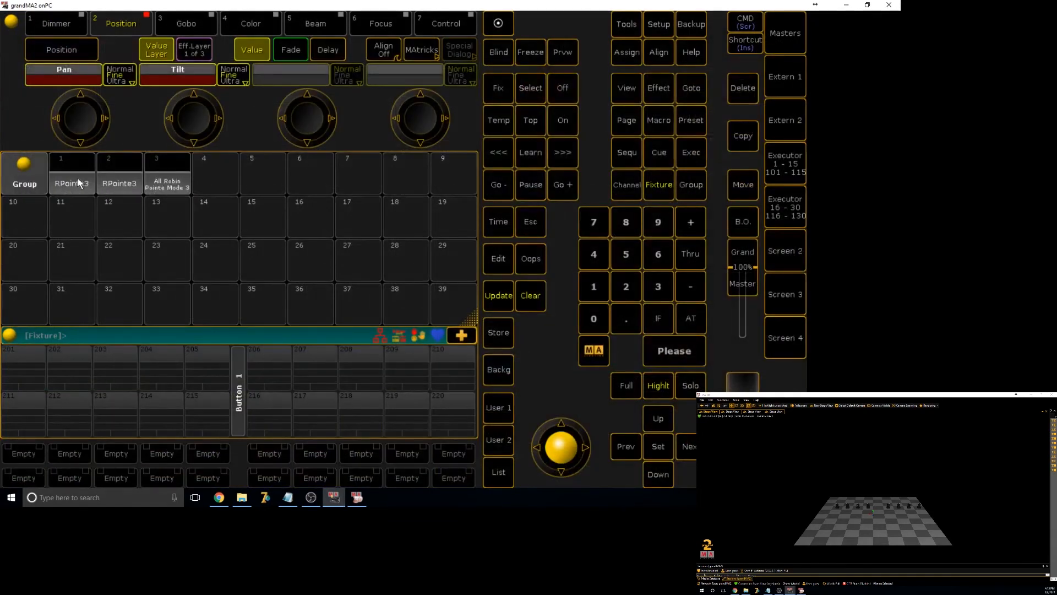
click(72, 173)
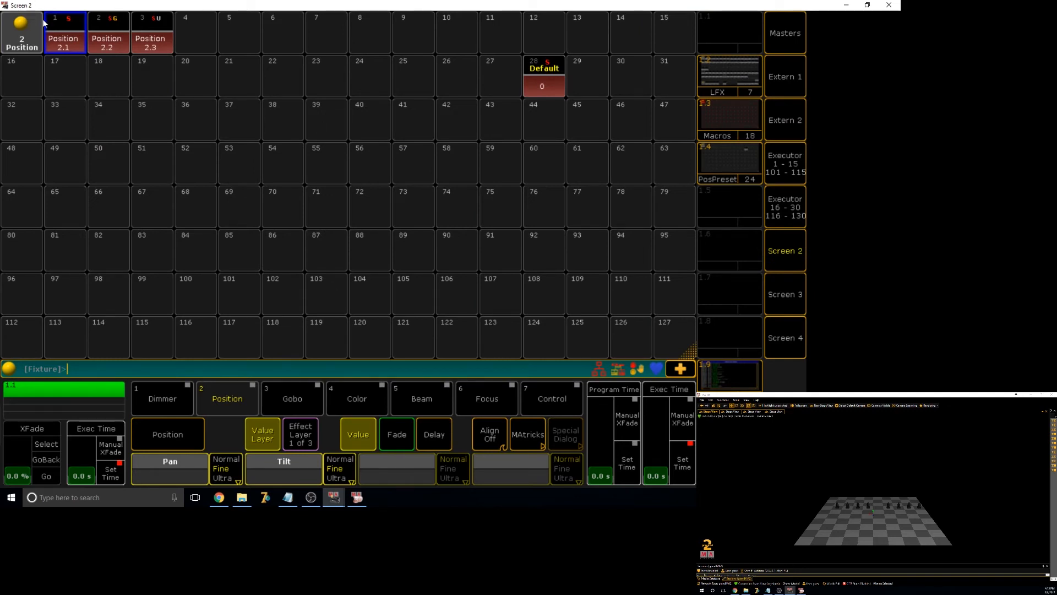
click(107, 32)
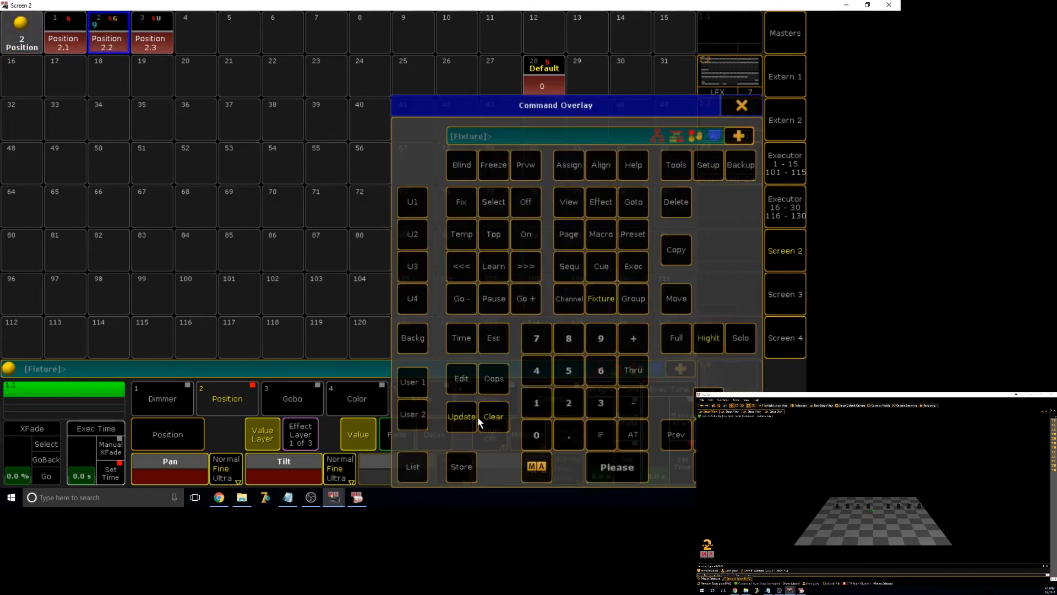
Reset the red preset backgrounds via the Position pool colour options
click(676, 202)
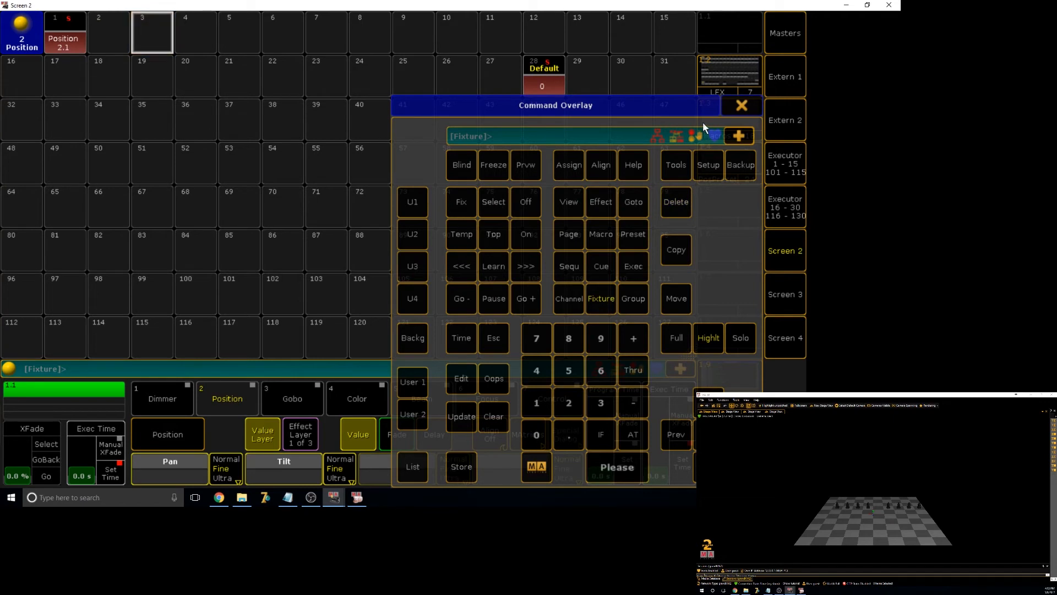
click(740, 106)
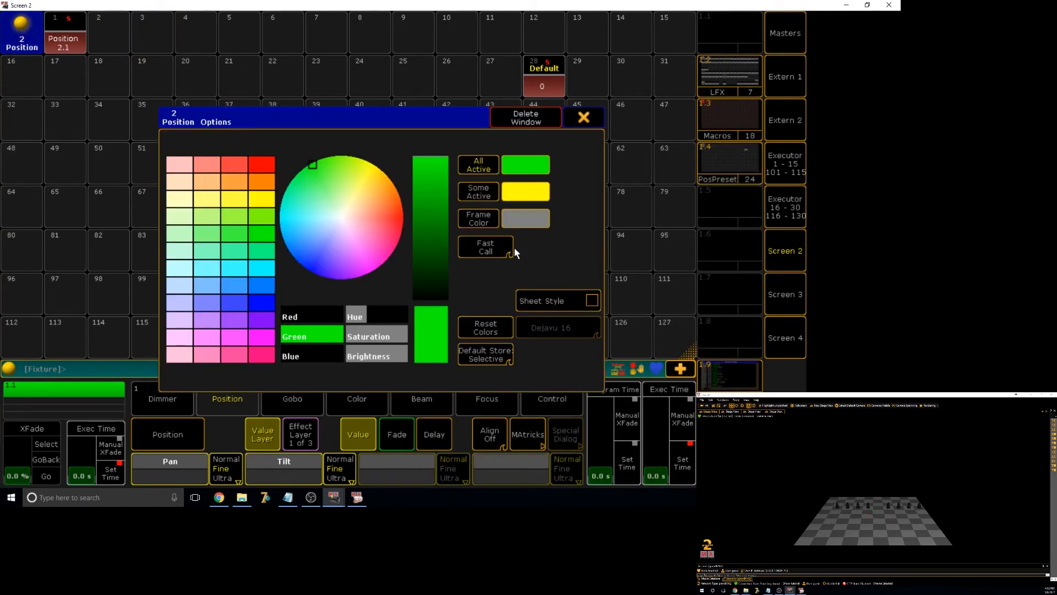
click(581, 116)
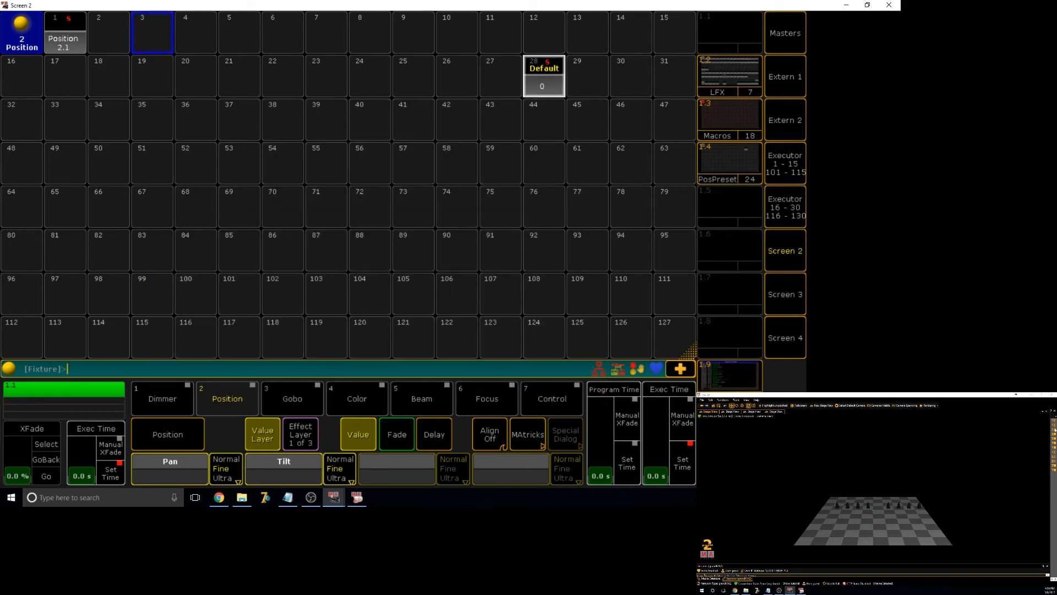
mouse_move(209, 29)
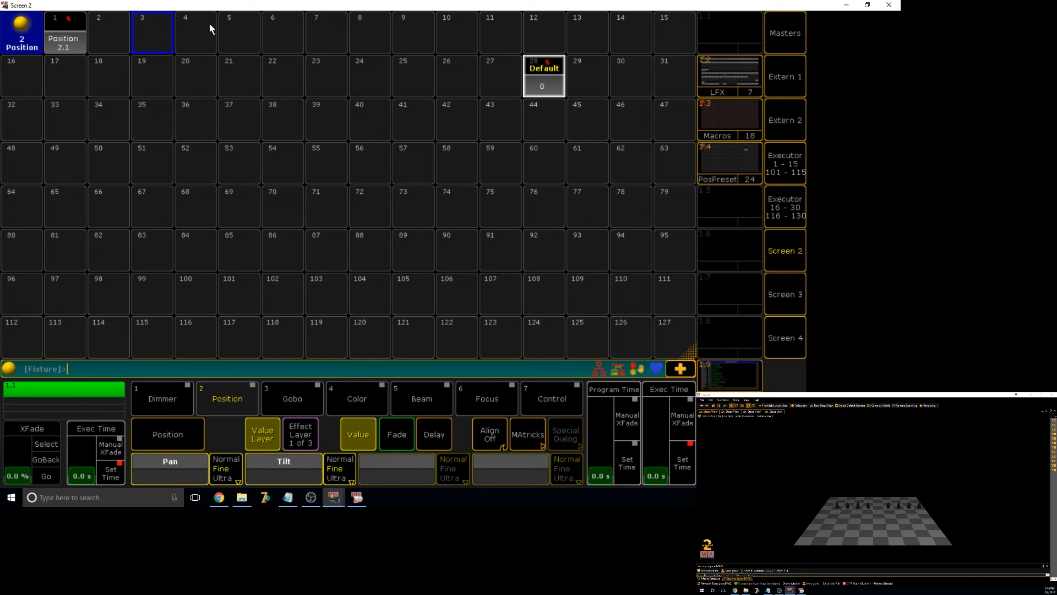
mouse_move(215, 101)
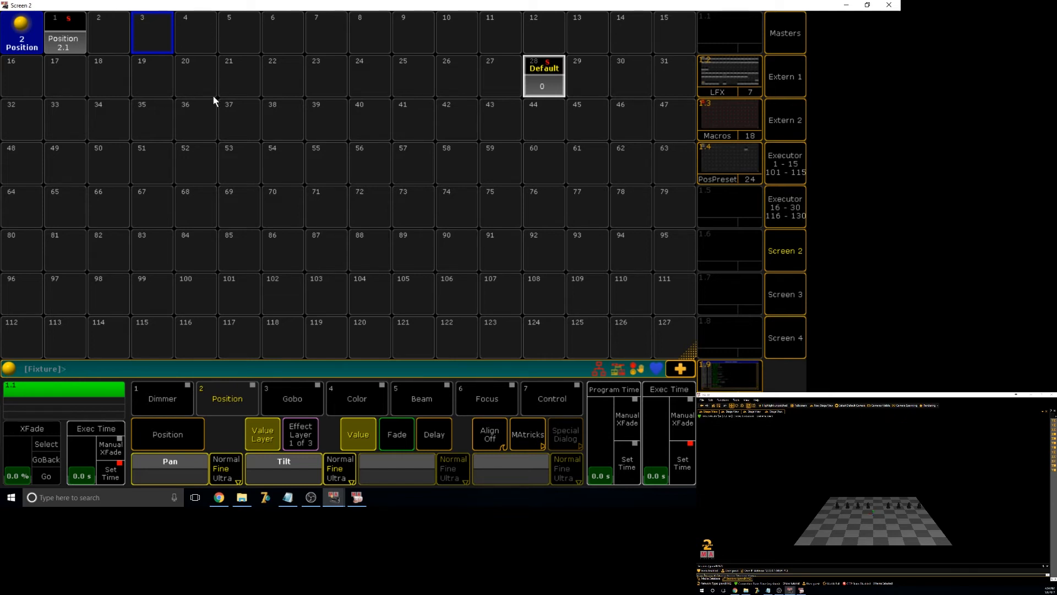
mouse_move(648, 455)
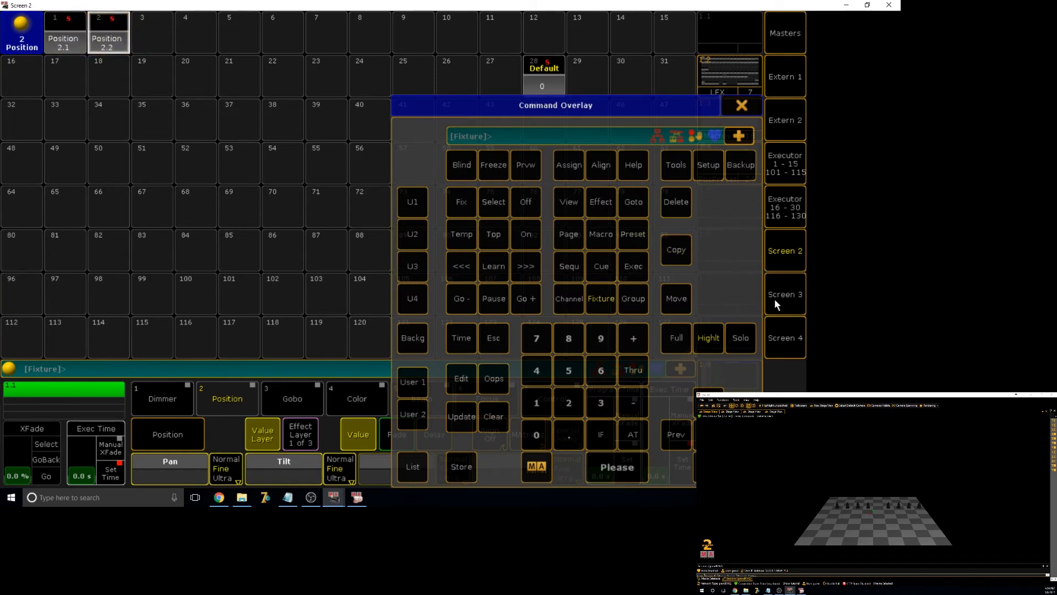
Select group 1 on the fixture screen and tilt its beams to a new fanned-out position
click(741, 105)
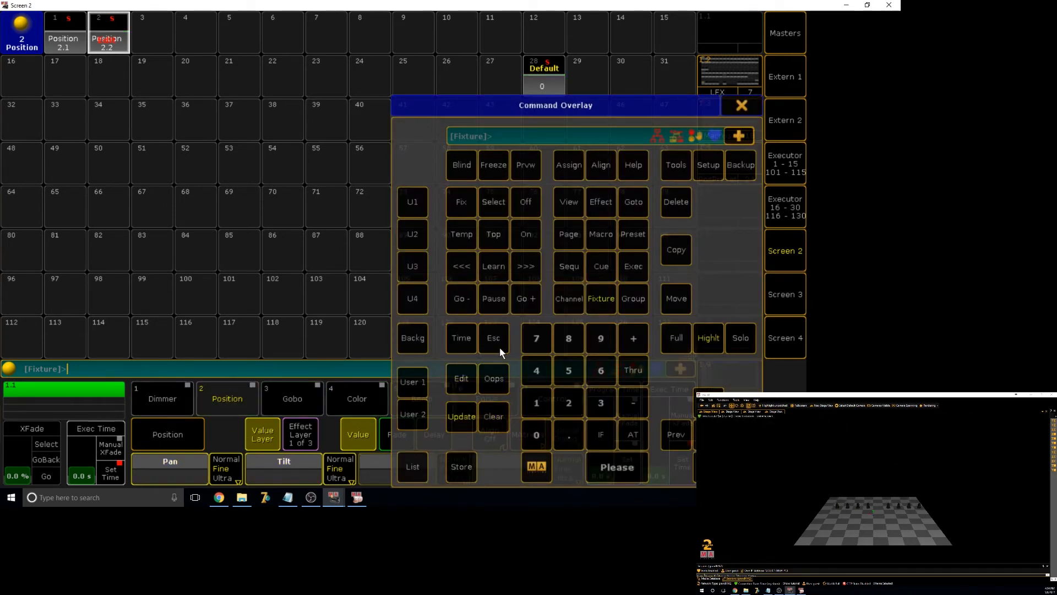
click(741, 106)
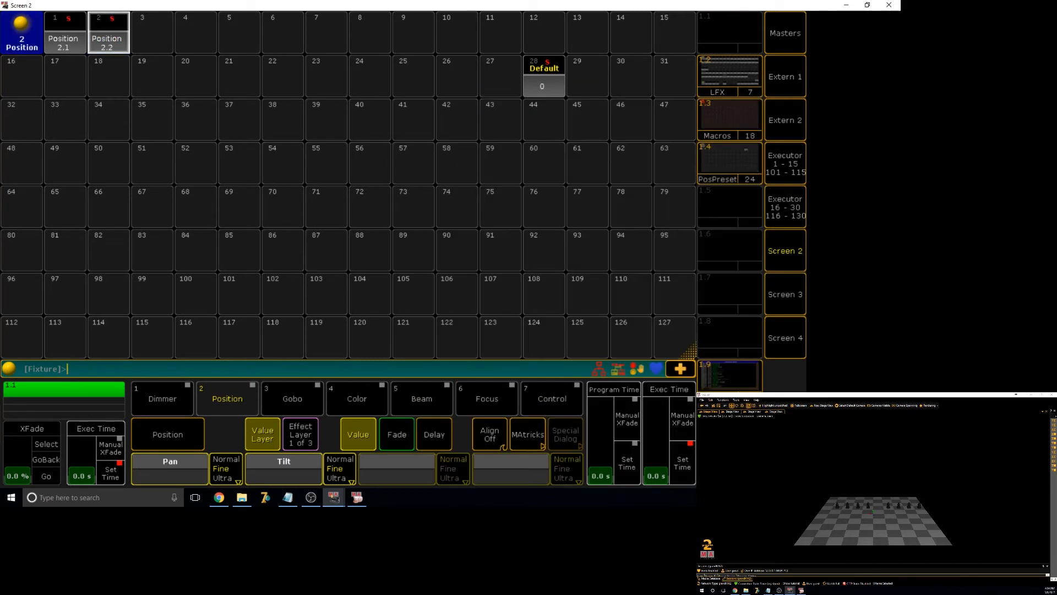
click(63, 32)
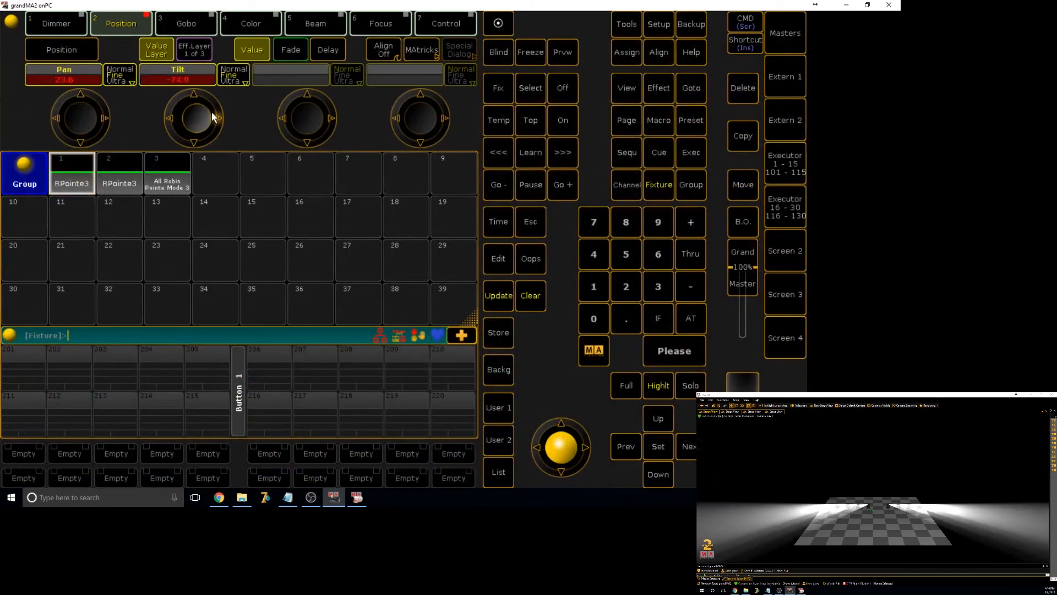
click(498, 295)
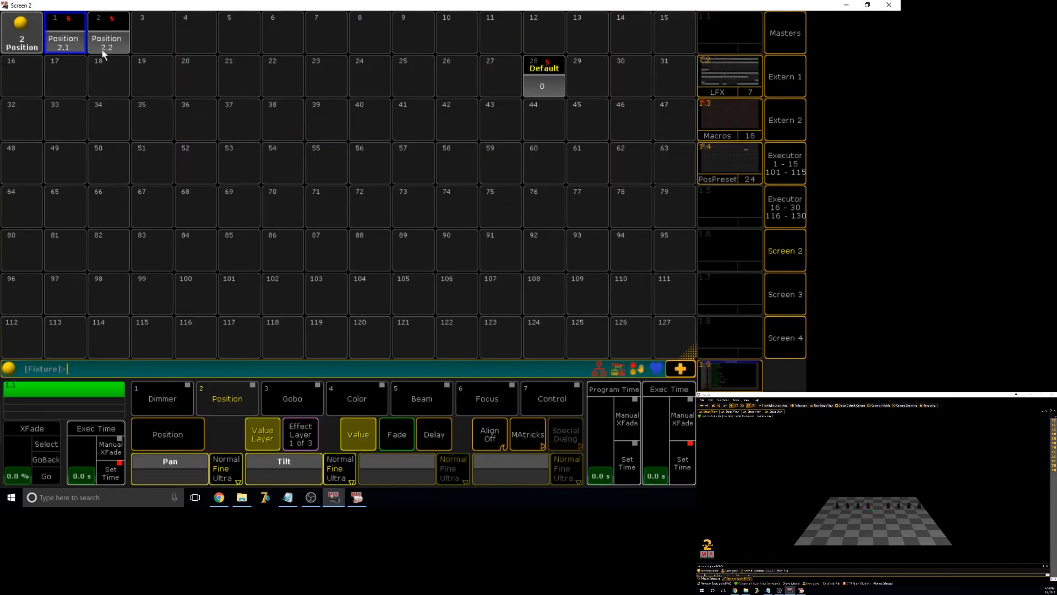
click(64, 32)
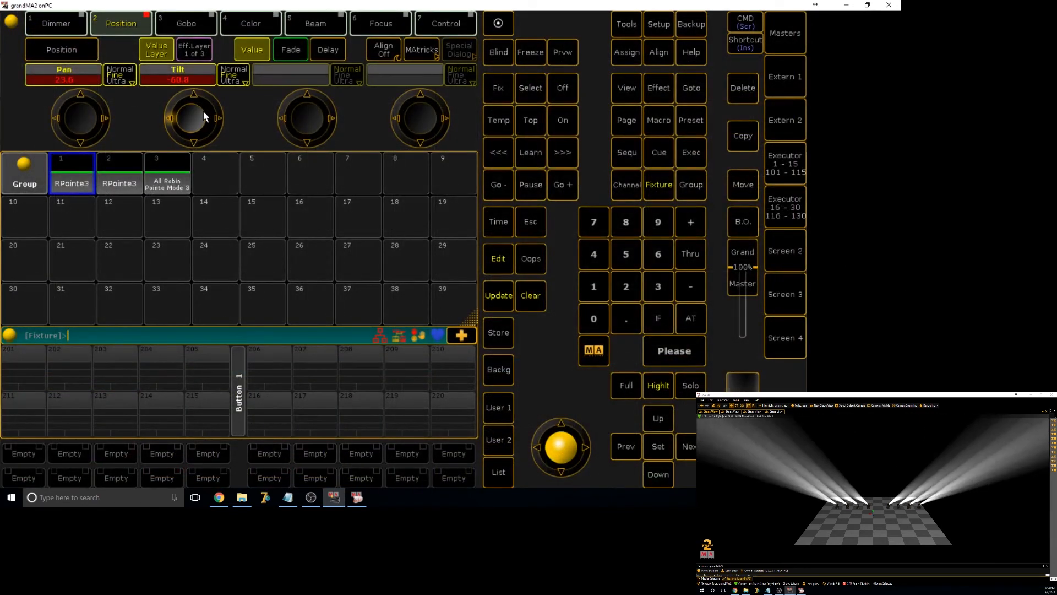
Update Position 2.1 with the new tilt of -60.8 and clear the programmer
click(498, 295)
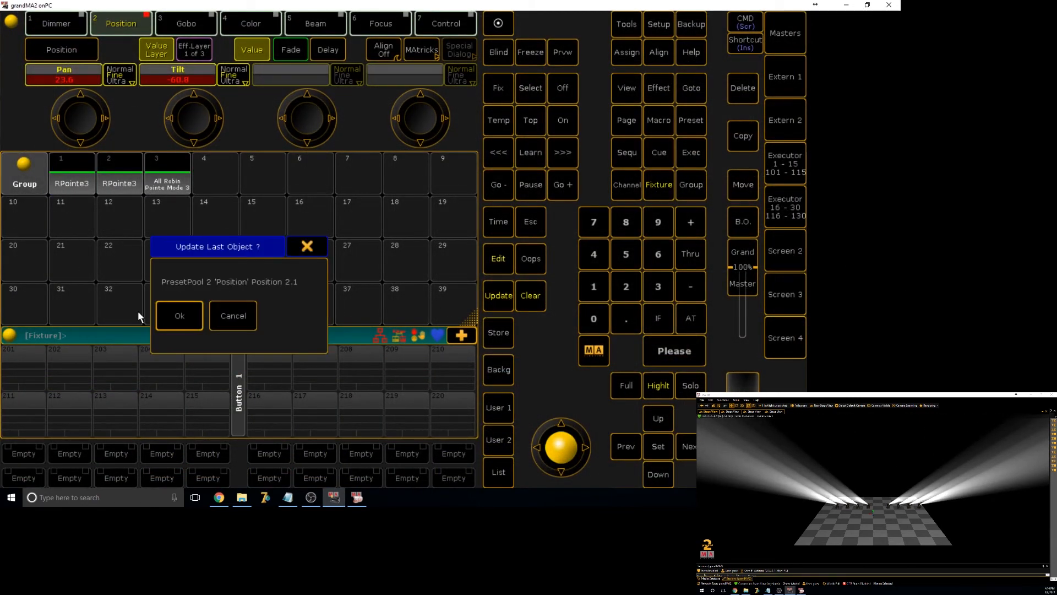
mouse_move(222, 214)
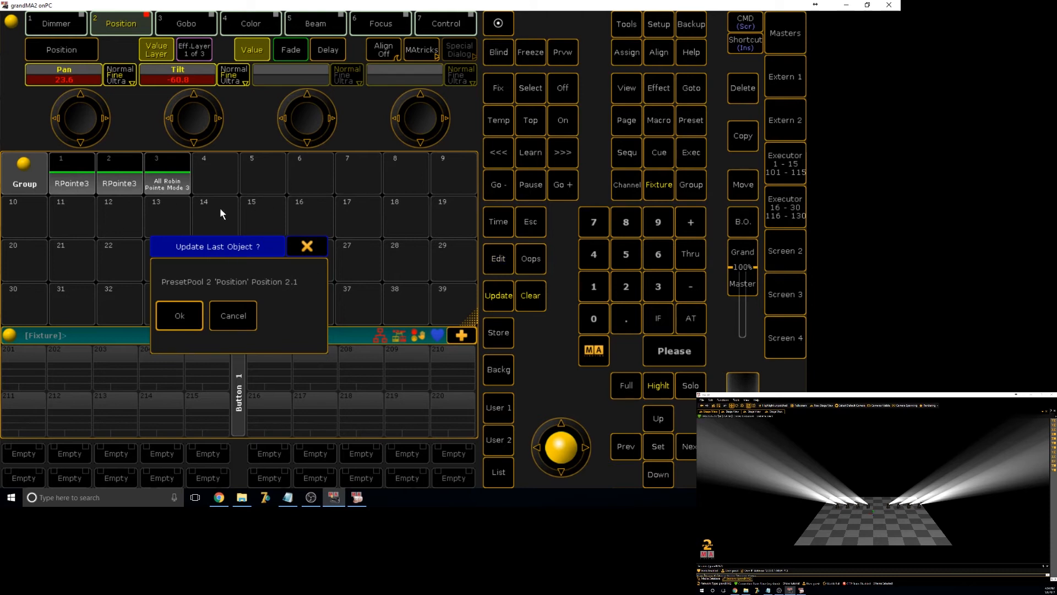
click(179, 315)
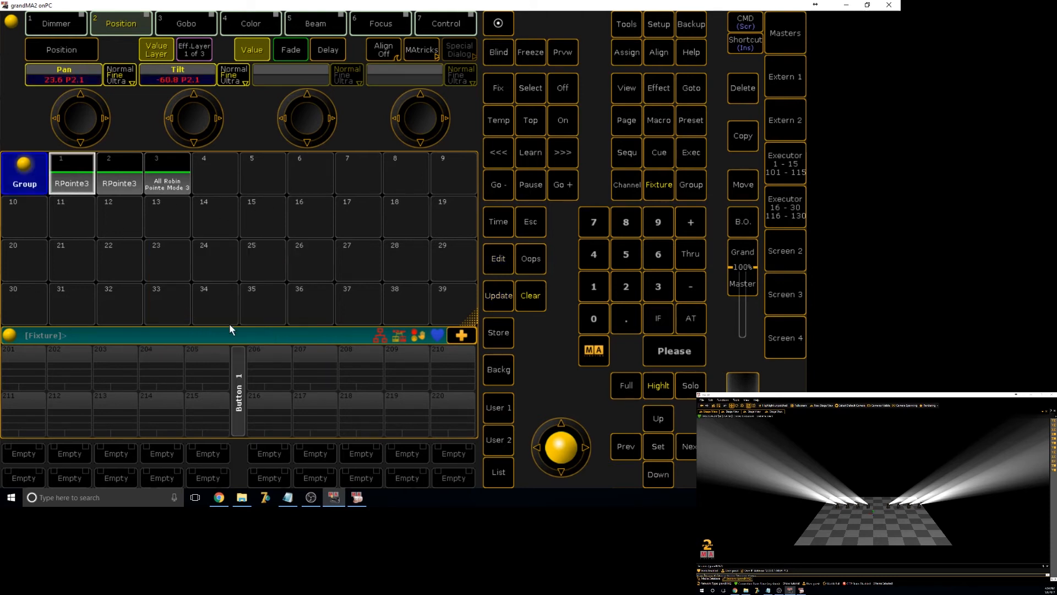
click(530, 295)
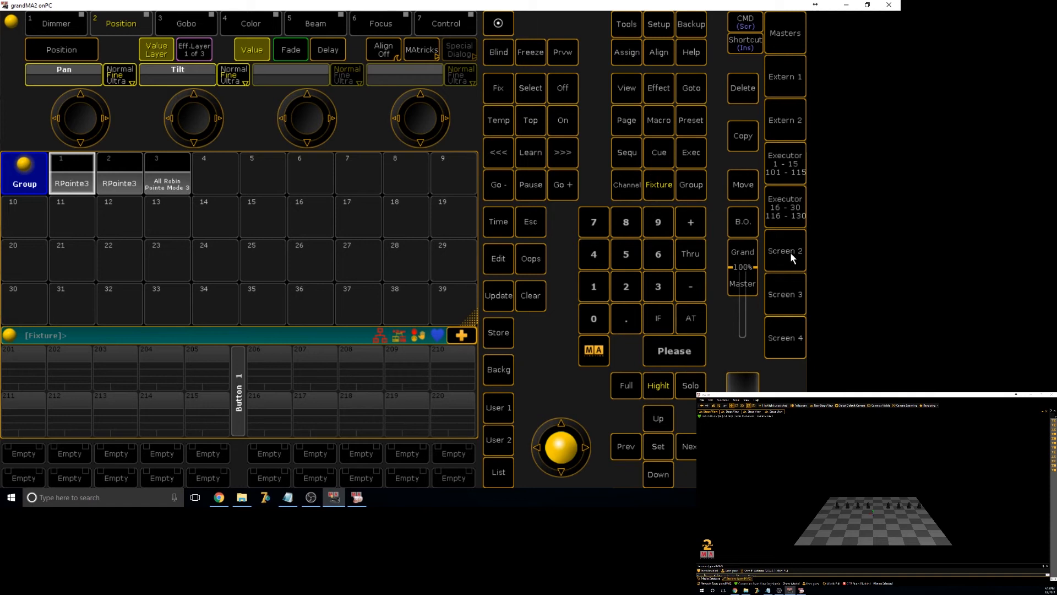
Return from the executor faders view to the Position preset pool on Screen 2
click(784, 32)
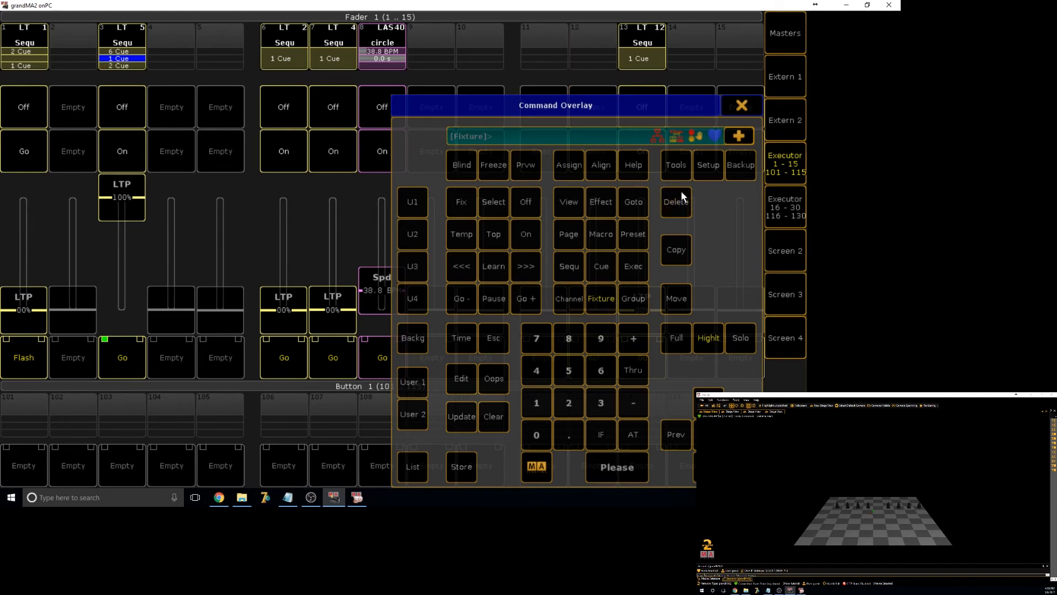
mouse_move(480, 361)
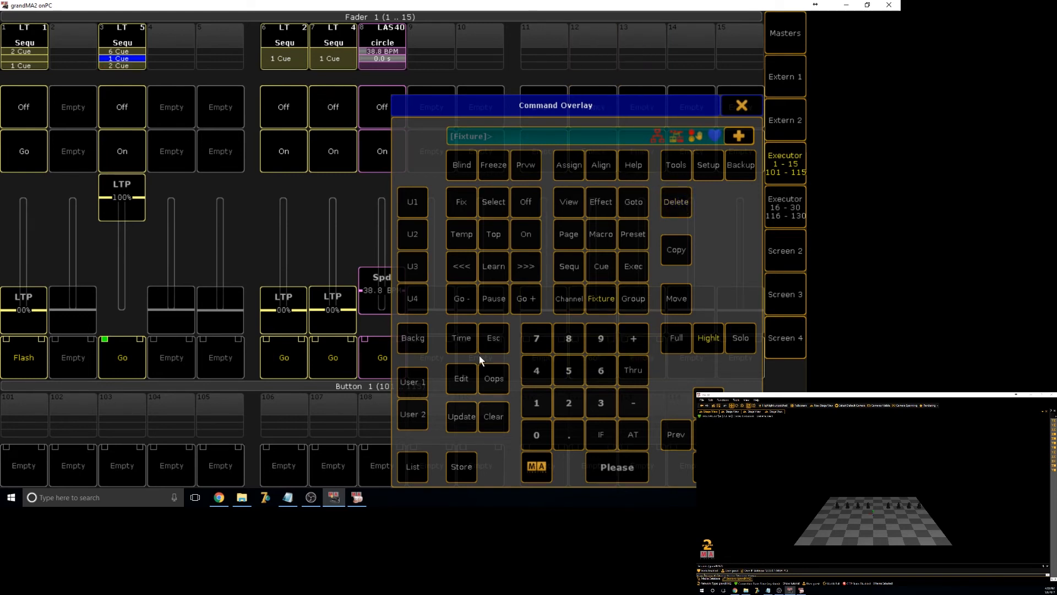
click(525, 298)
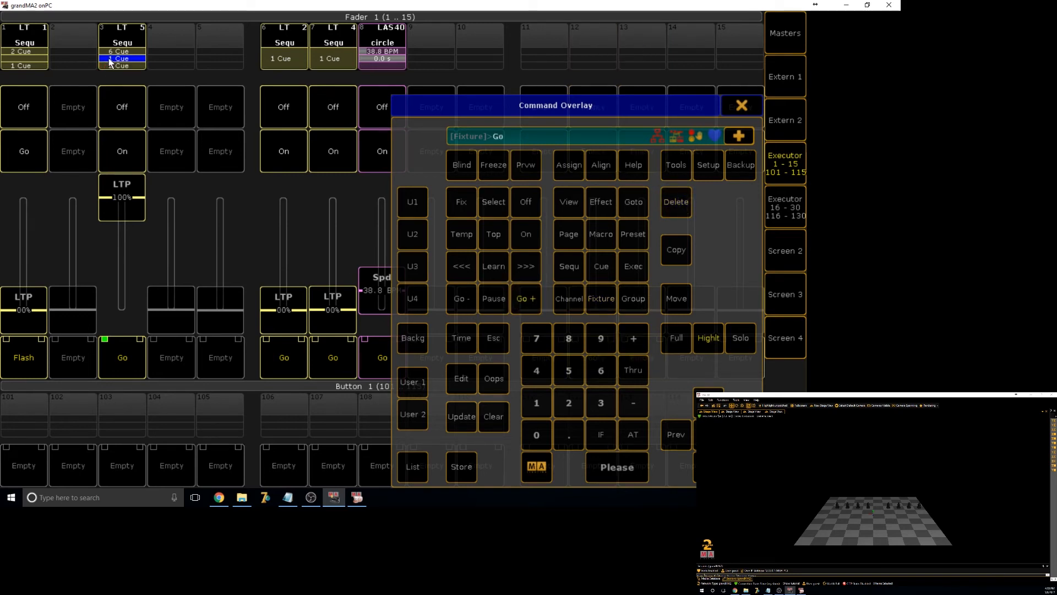
click(740, 106)
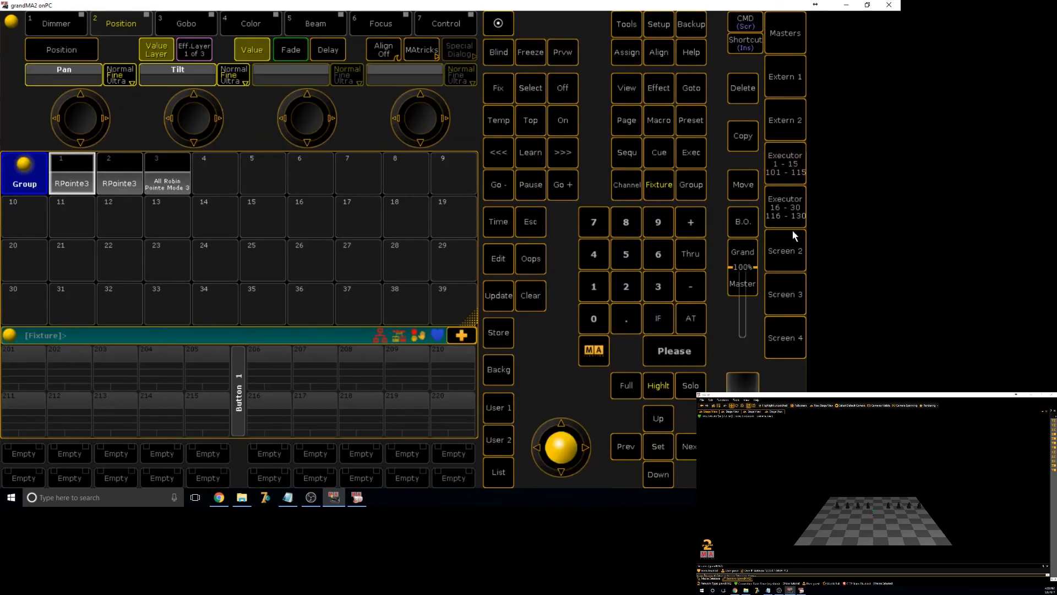
click(784, 250)
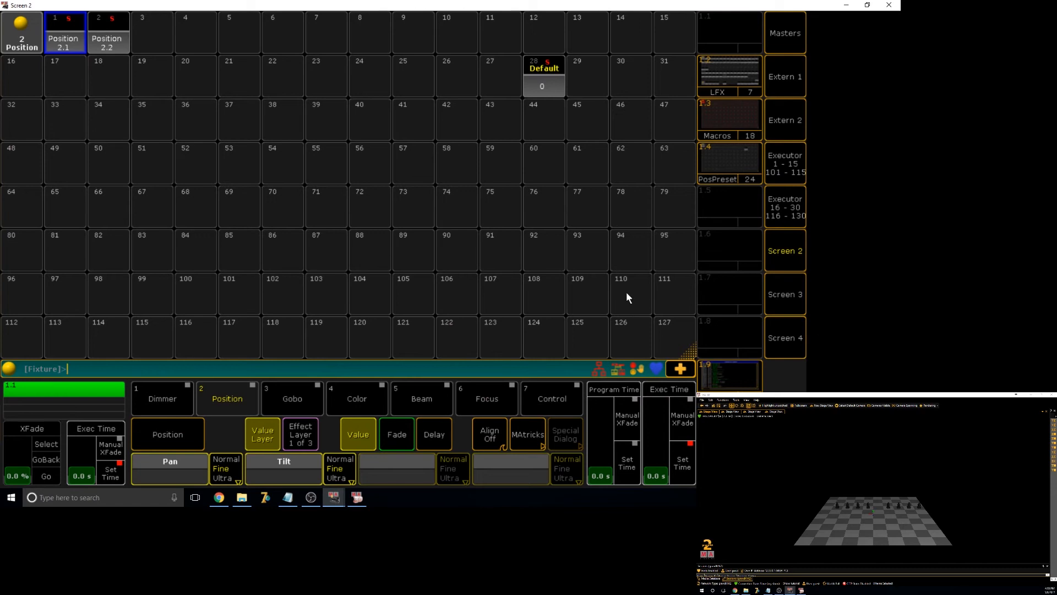
mouse_move(321, 470)
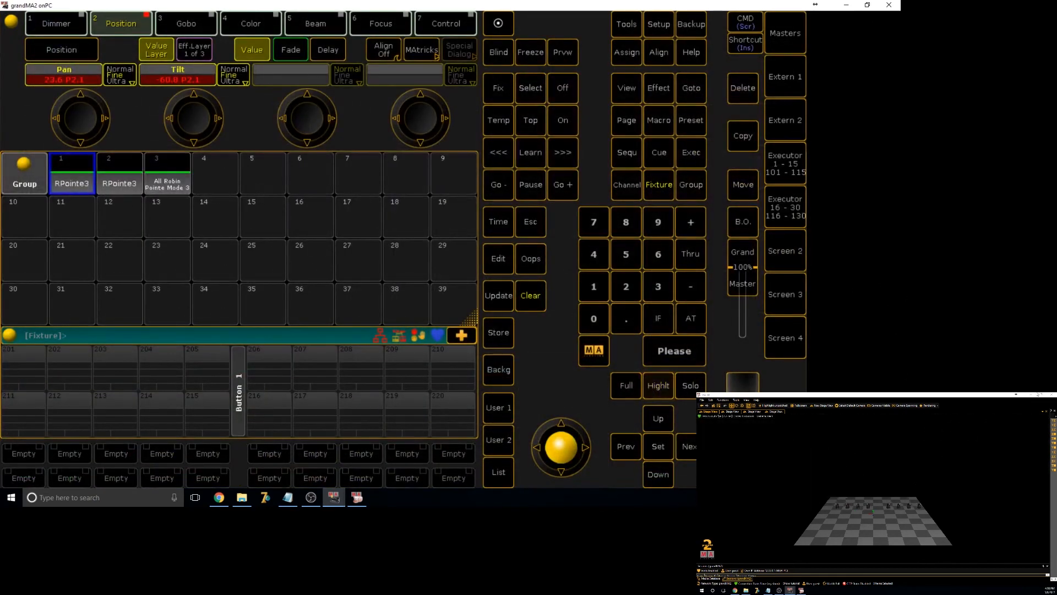
Store group 1 with Position 2.1 as a one-cue sequence on executor 11
click(56, 23)
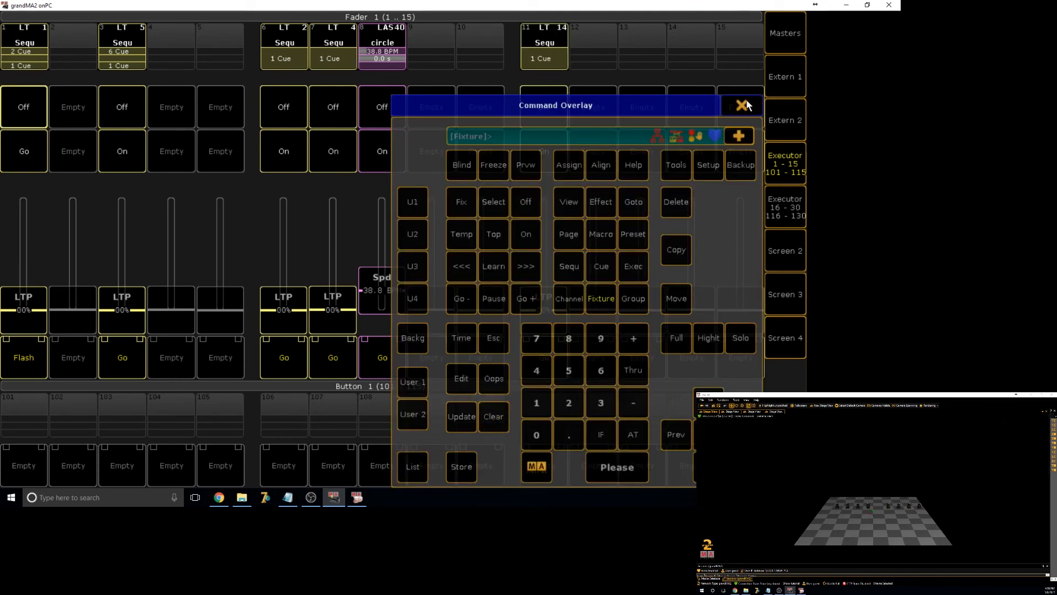
click(740, 105)
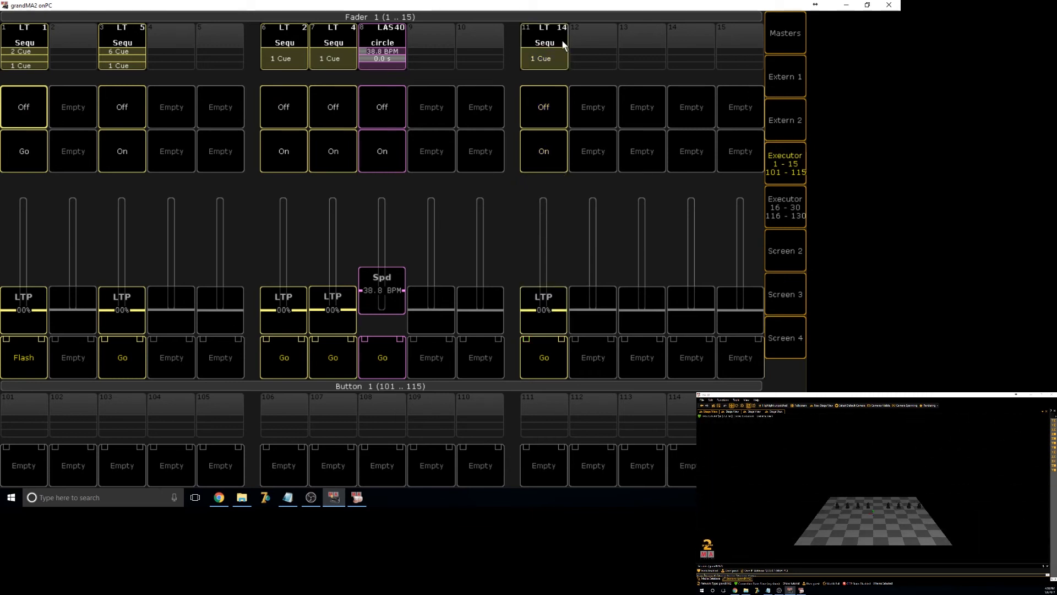
mouse_move(764, 180)
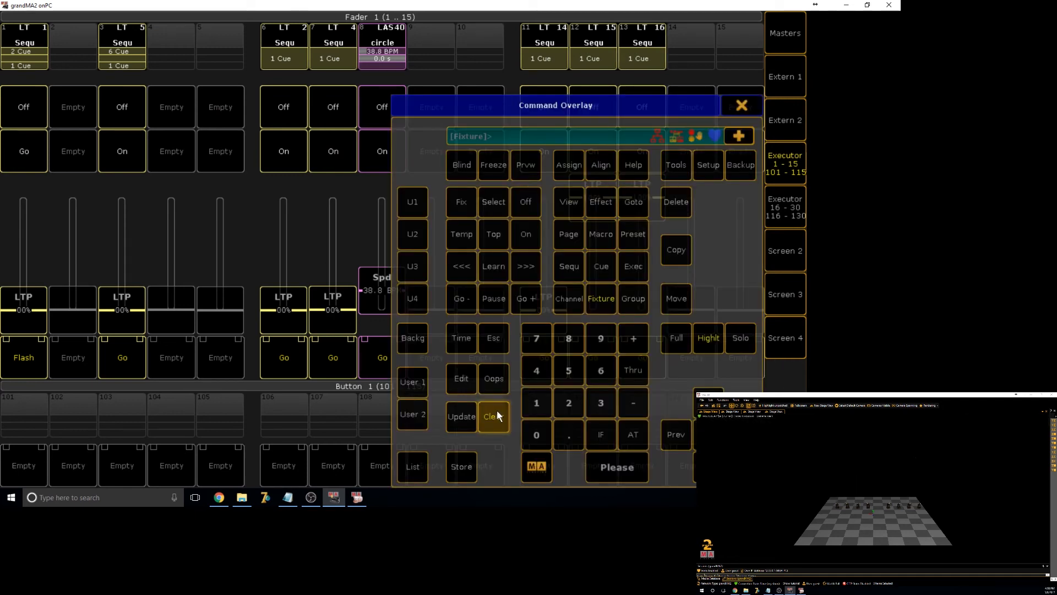
Store cues to executors 12 and 13 as LT 15 and LT 16, then clear the programmer
click(740, 106)
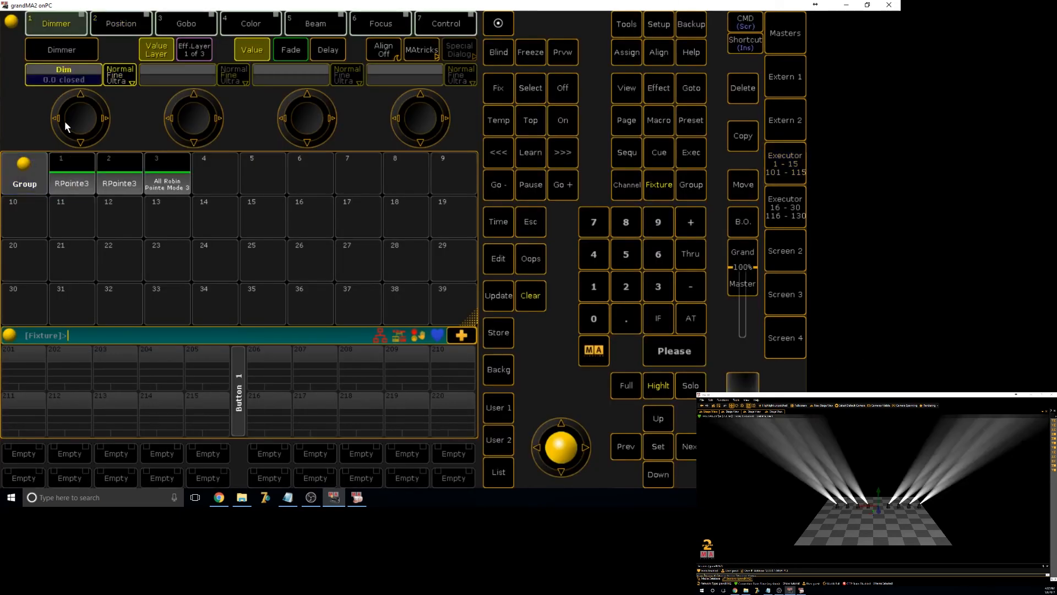
Start a Store, cancel it, and return to the Position pool showing 2.1 and 2.2
click(498, 331)
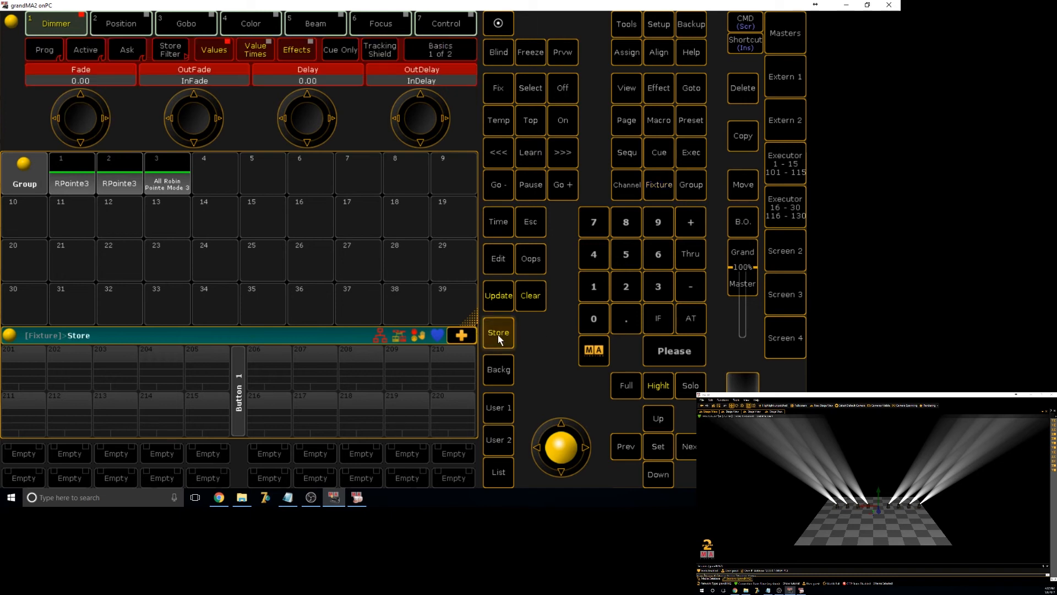
click(498, 332)
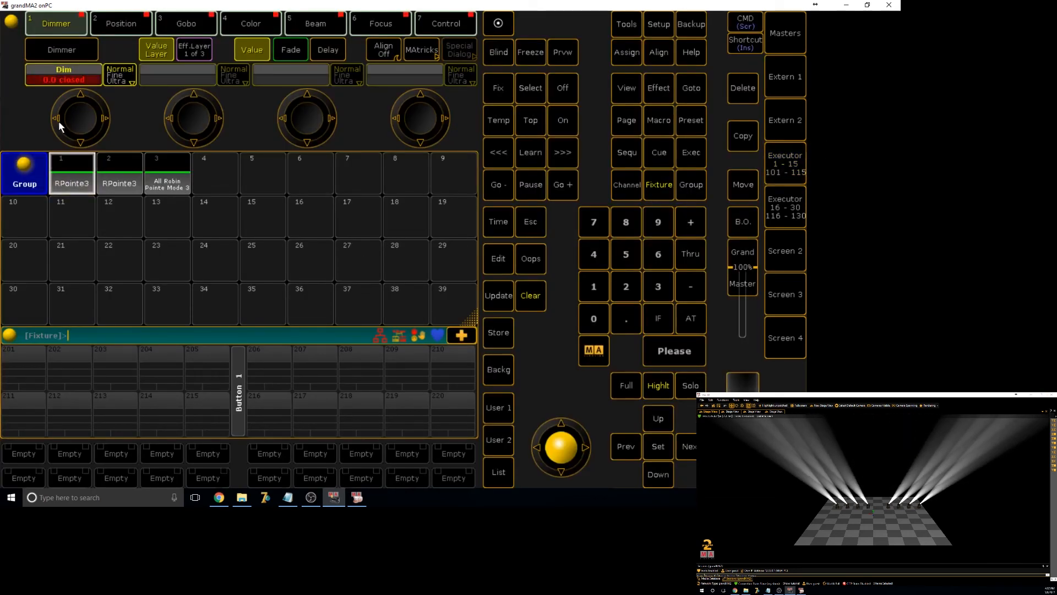
click(498, 331)
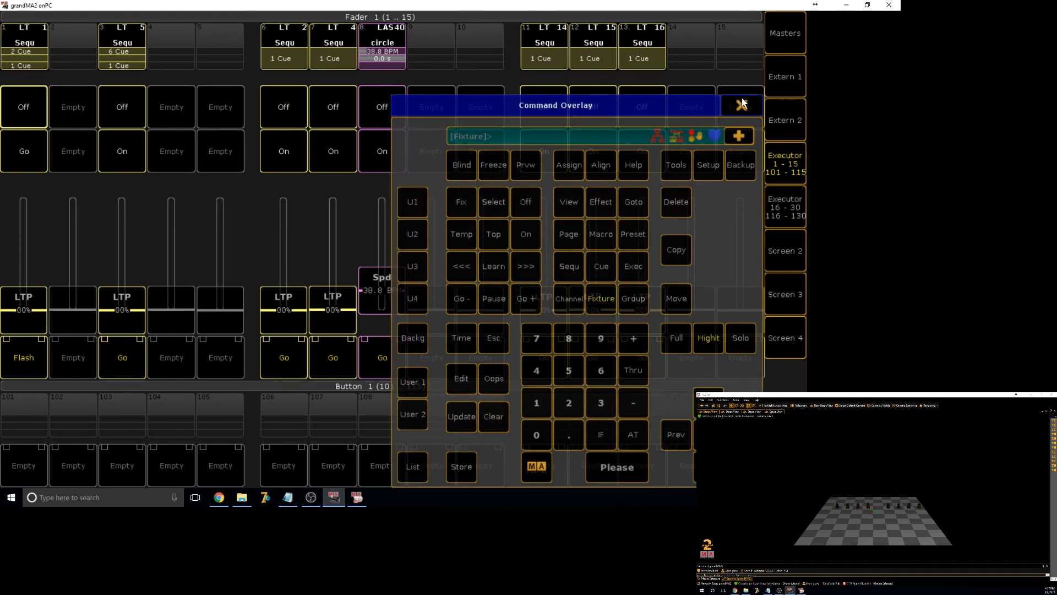
click(740, 106)
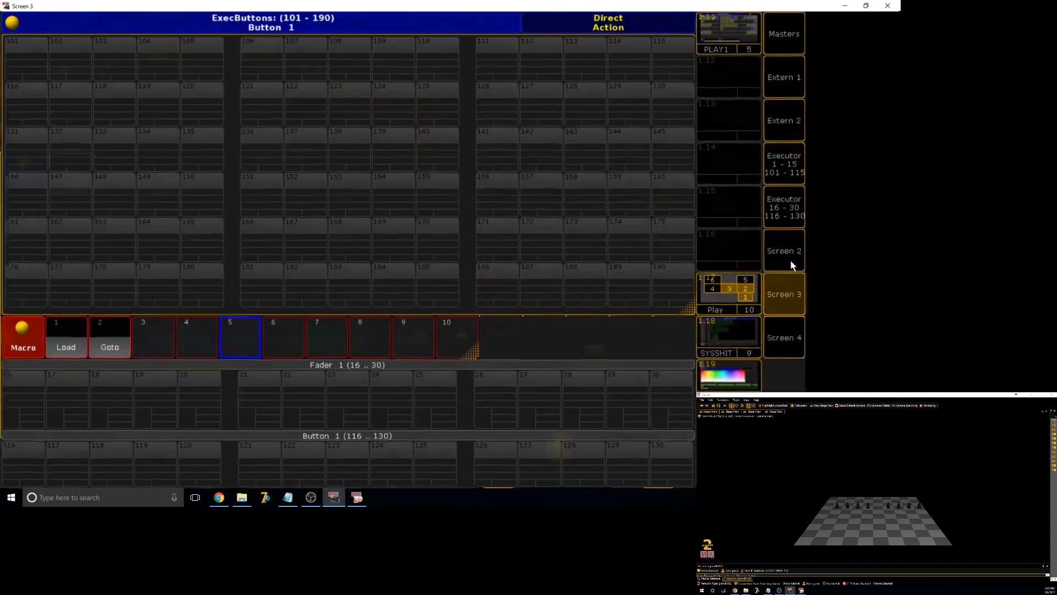
click(783, 250)
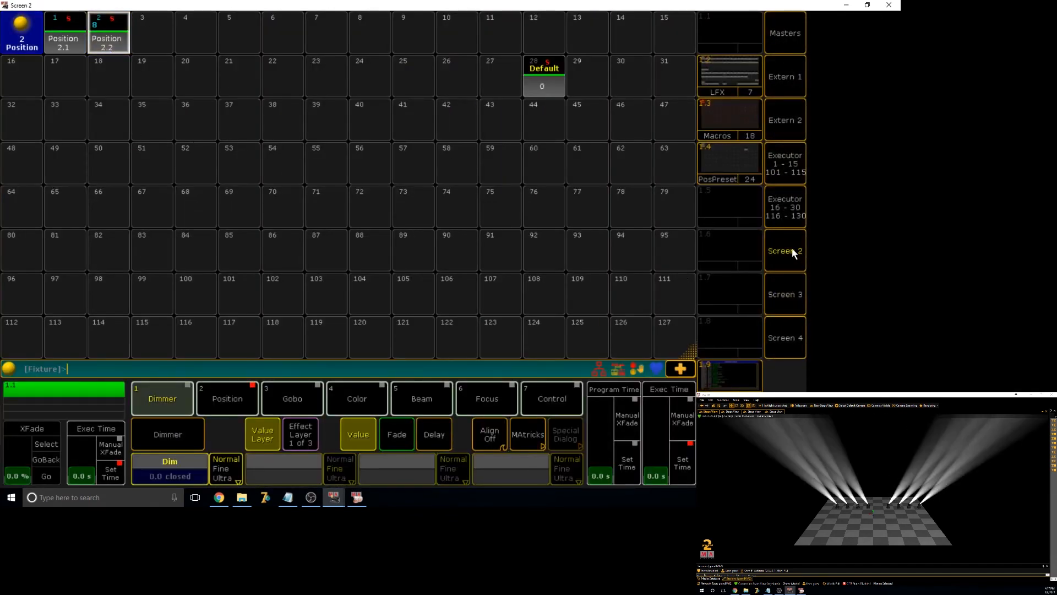
Turn the Tilt encoder so the RPointe3 beams converge on centre stage
click(784, 251)
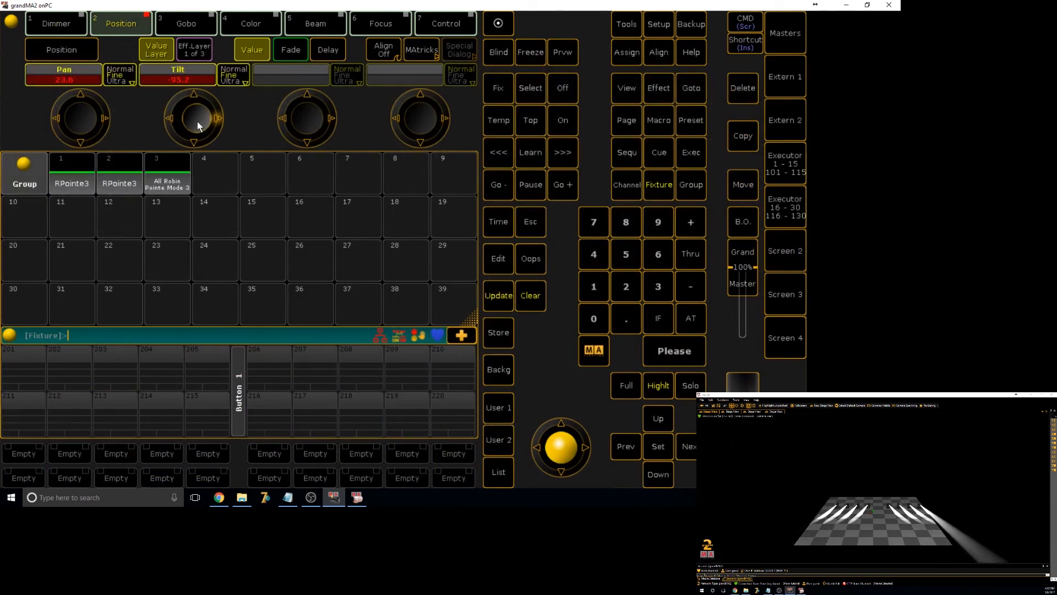
drag(196, 117, 196, 99)
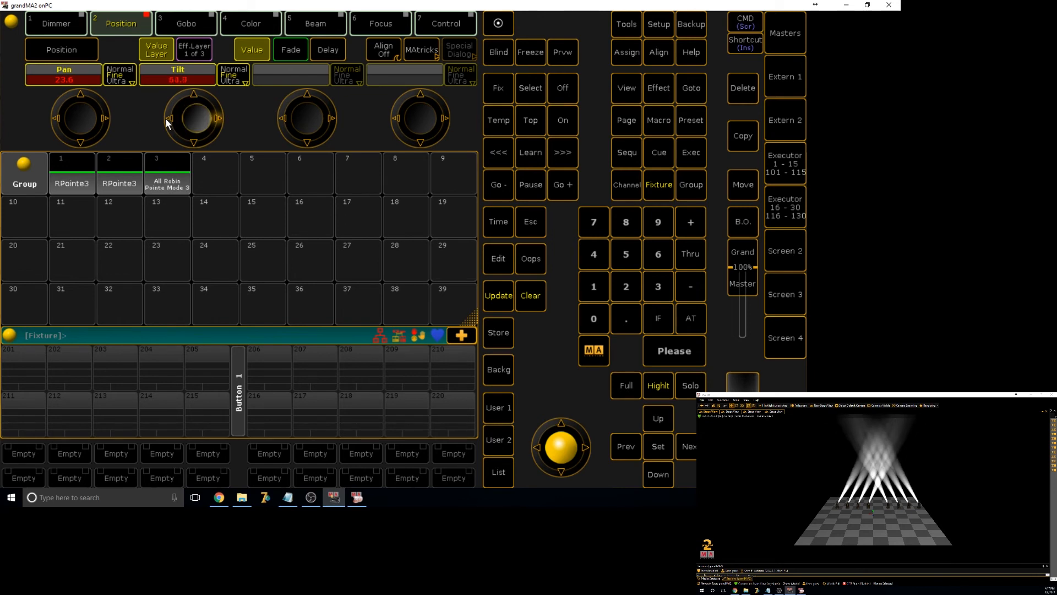
click(498, 295)
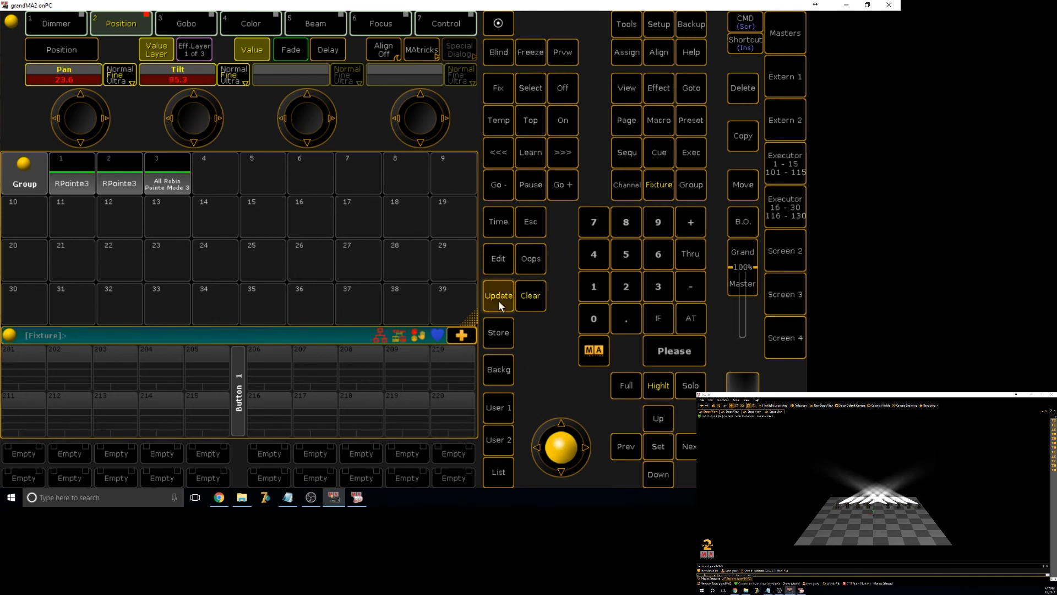
Update the stored position with the new tilt, clear the programmer and show the Position pool
click(529, 295)
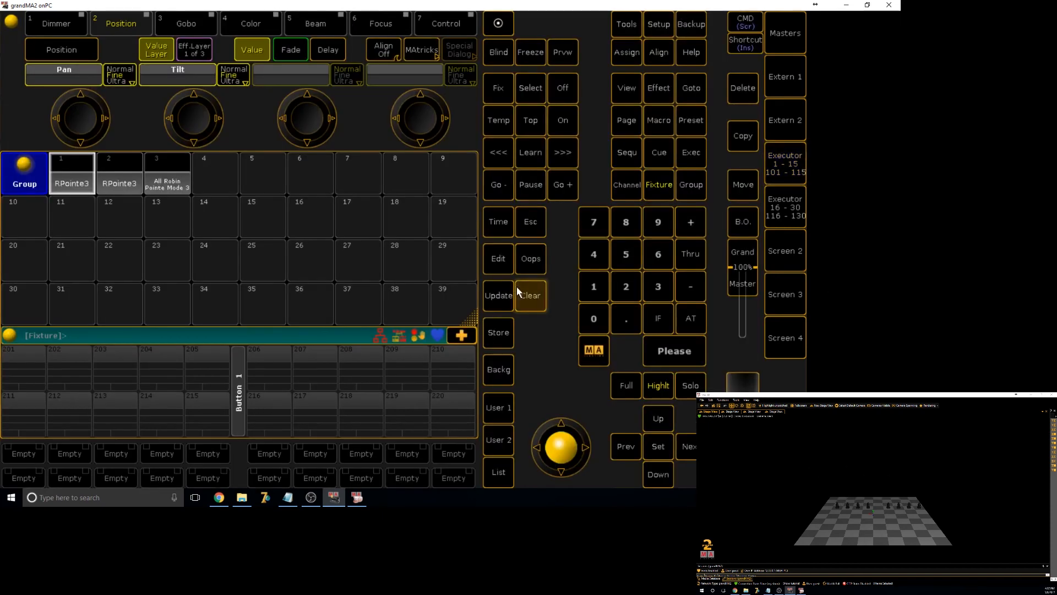
click(530, 295)
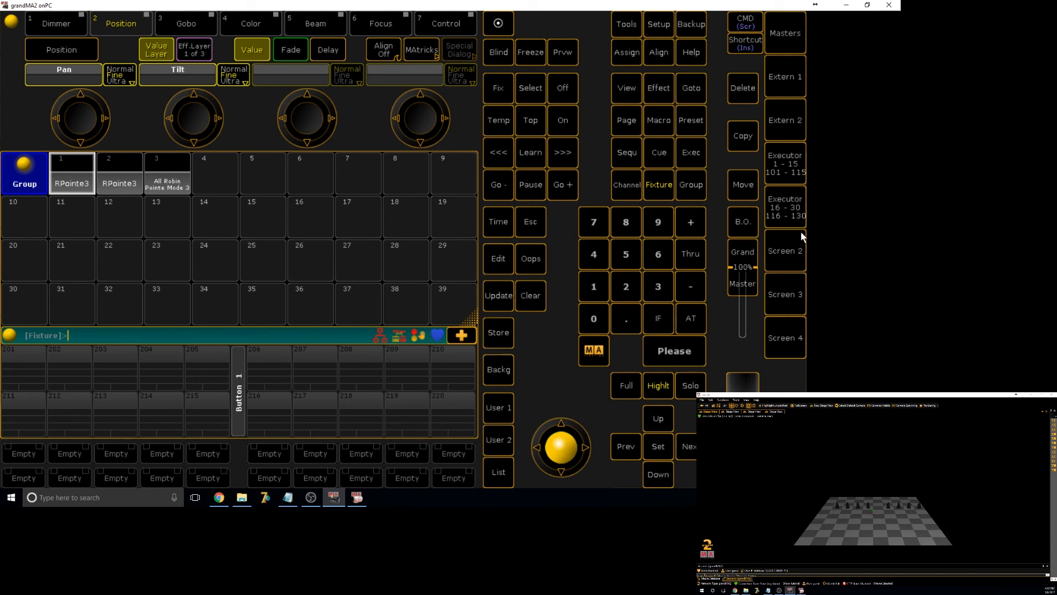
mouse_move(783, 257)
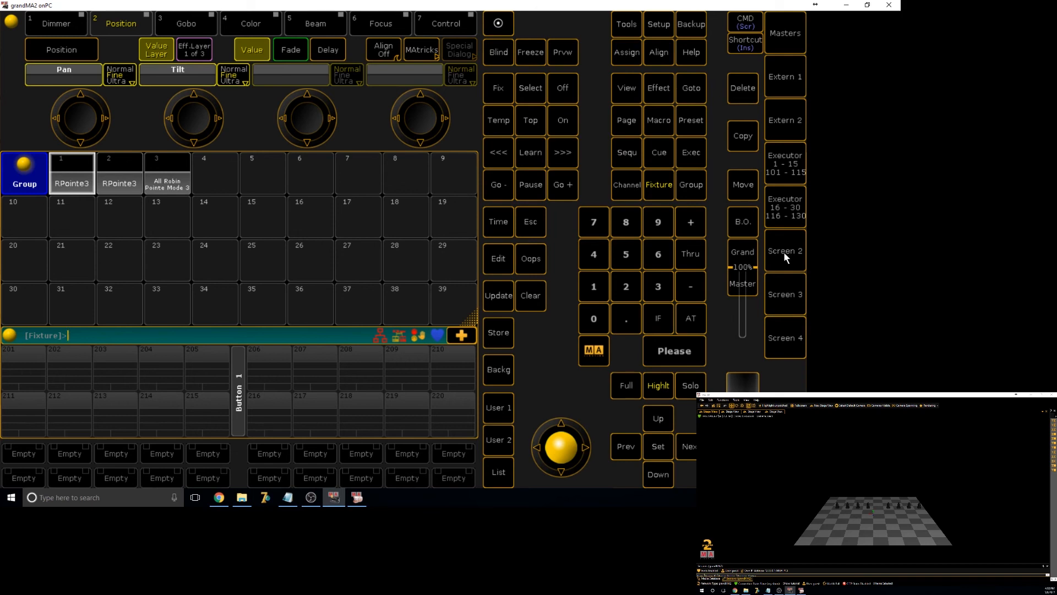
click(784, 250)
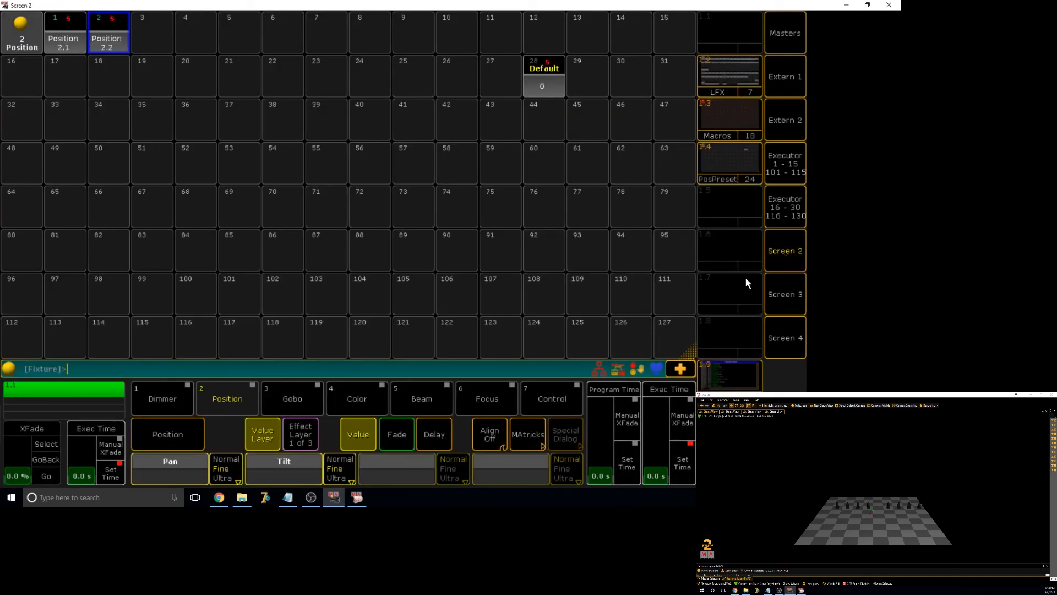
mouse_move(725, 287)
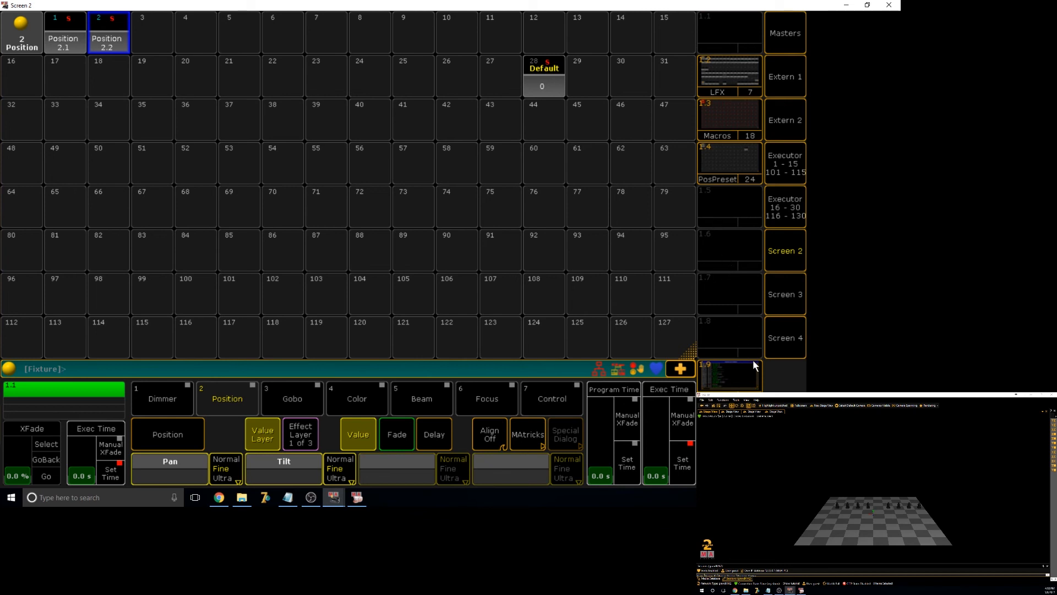
mouse_move(509, 218)
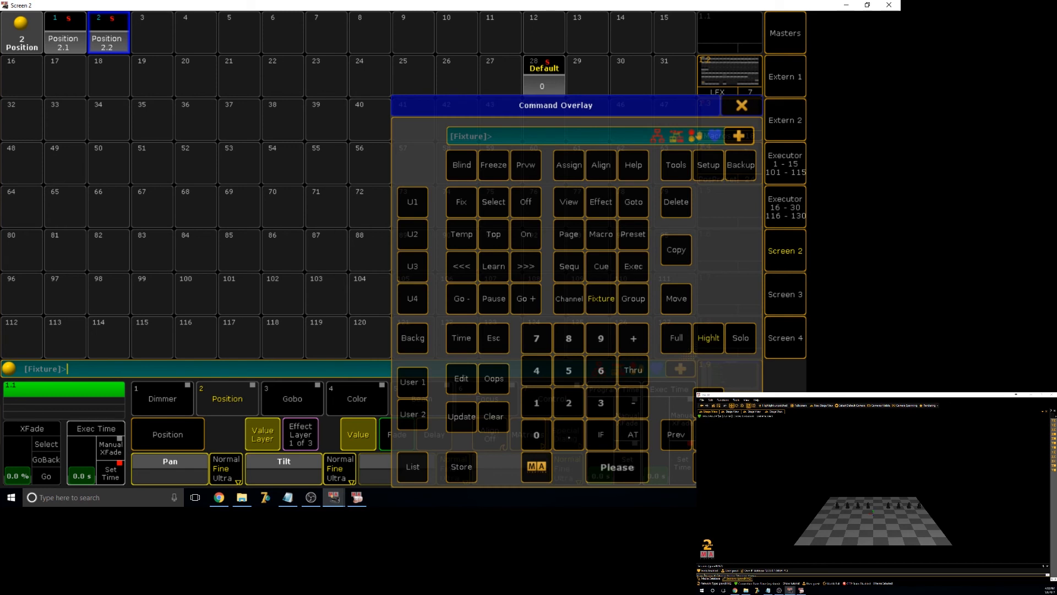
mouse_move(584, 164)
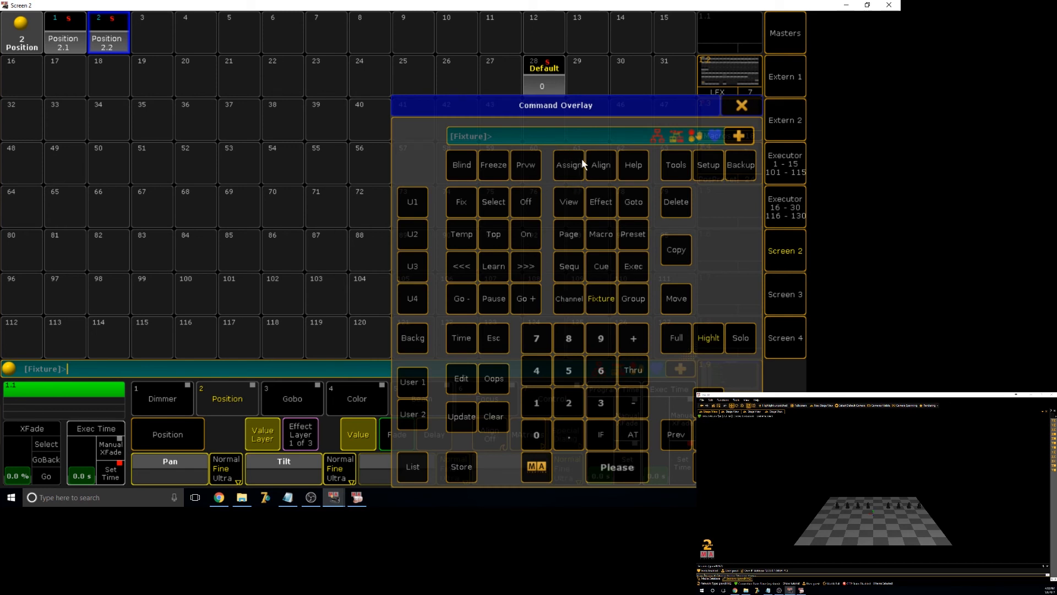
Assign a Fern Green appearance to Position preset 2.1
click(569, 164)
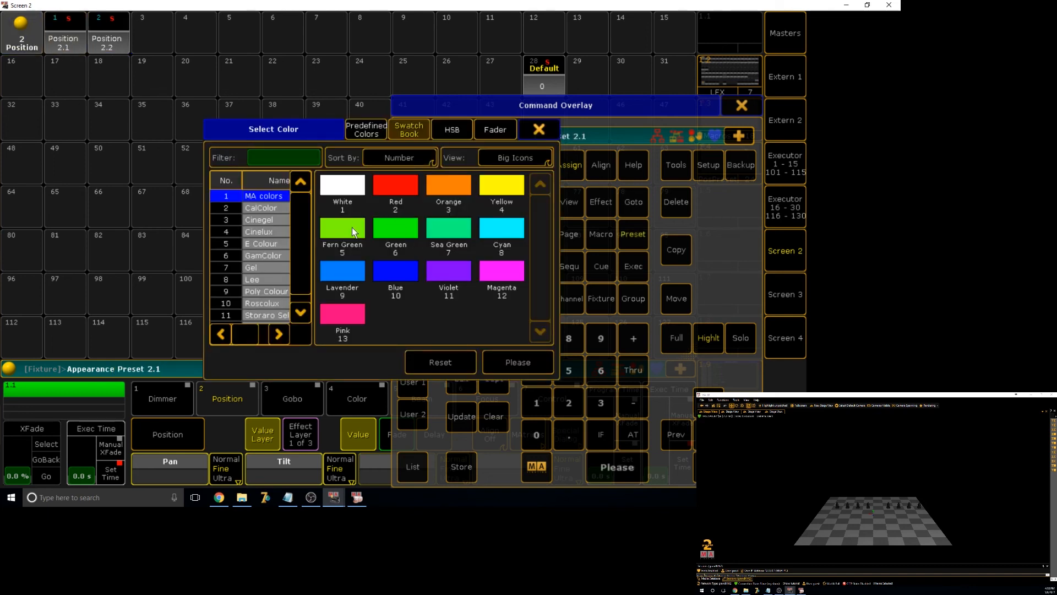
click(538, 129)
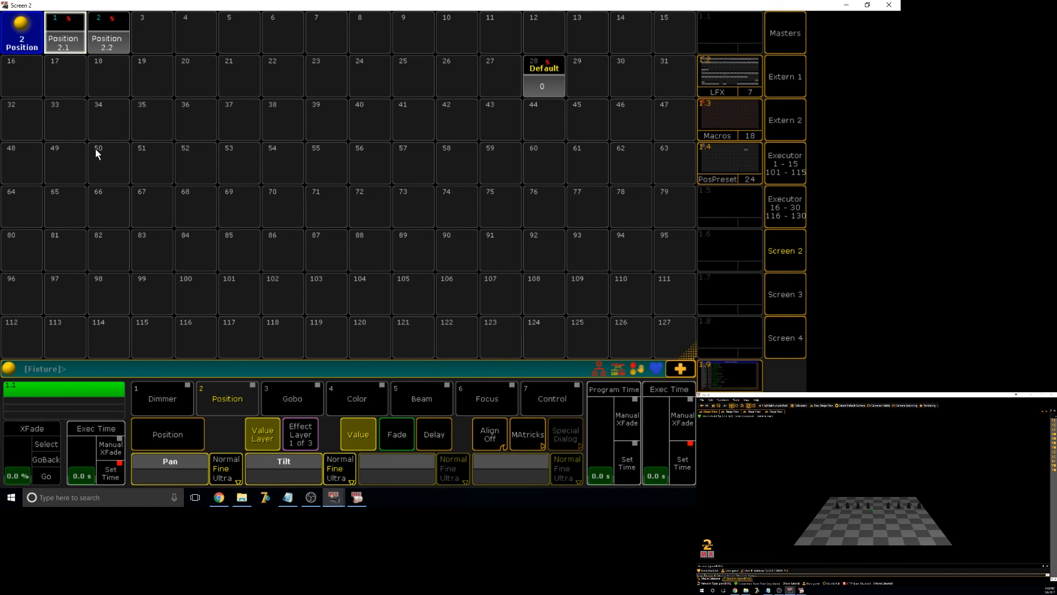
Switch the pool to Effects and open effect 16's appearance colour picker, then close it
click(108, 163)
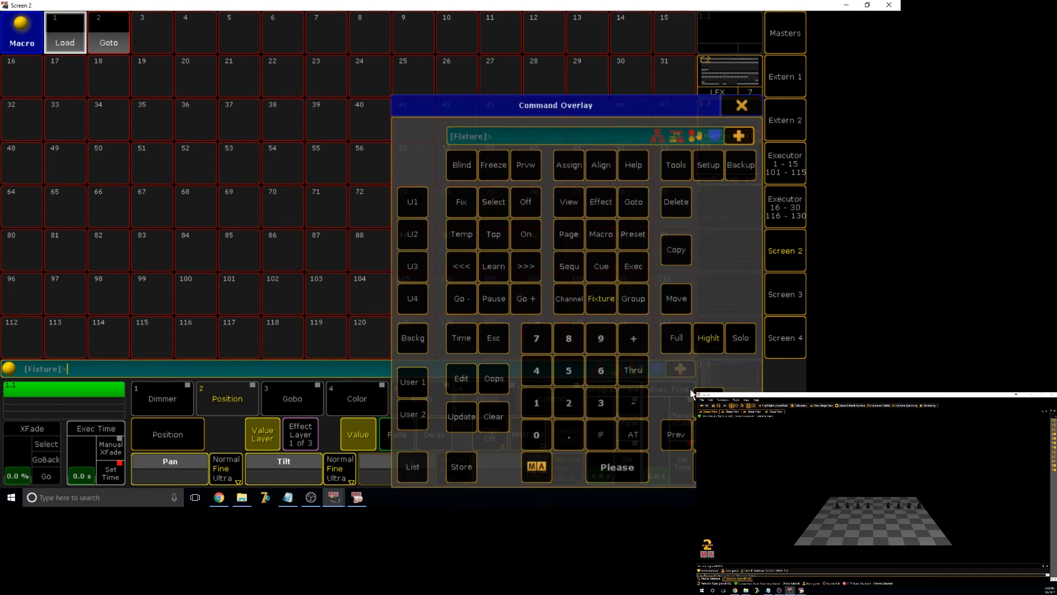
click(568, 164)
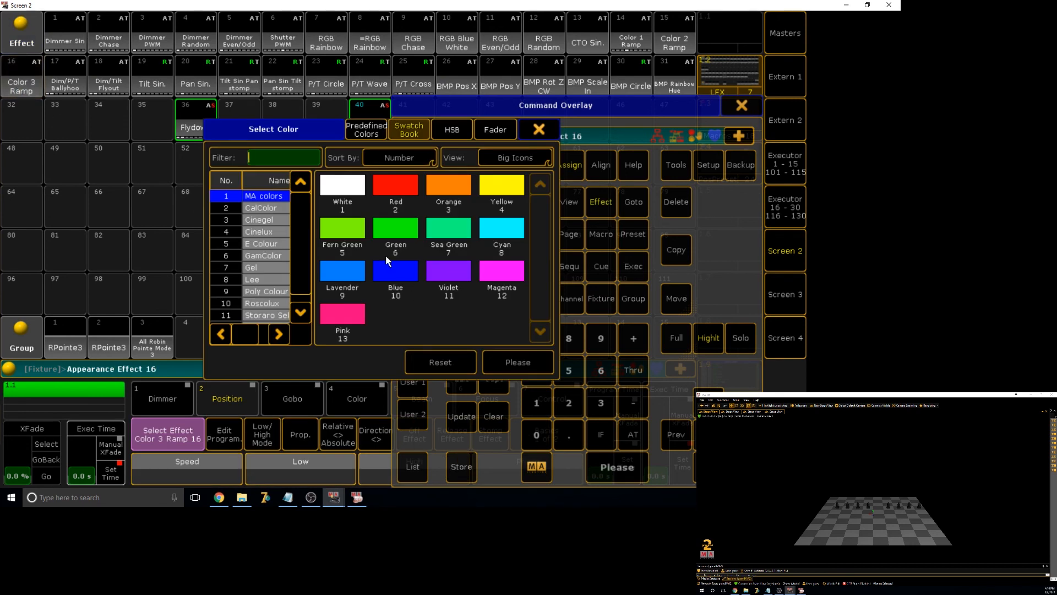
click(538, 129)
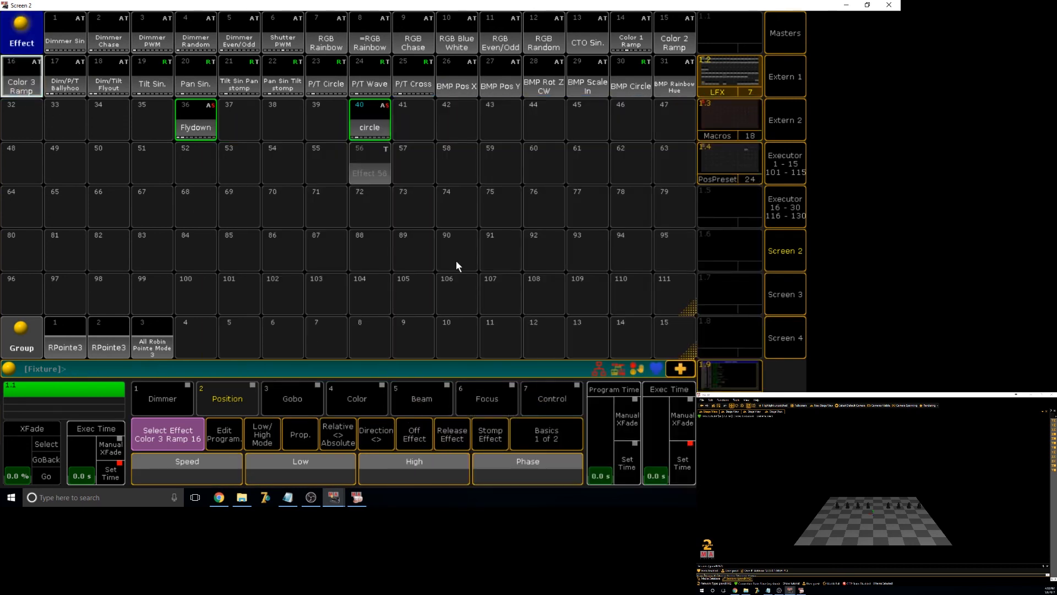
Switch back to the Position pool and reopen preset 2.1's Fern Green appearance colour
click(368, 293)
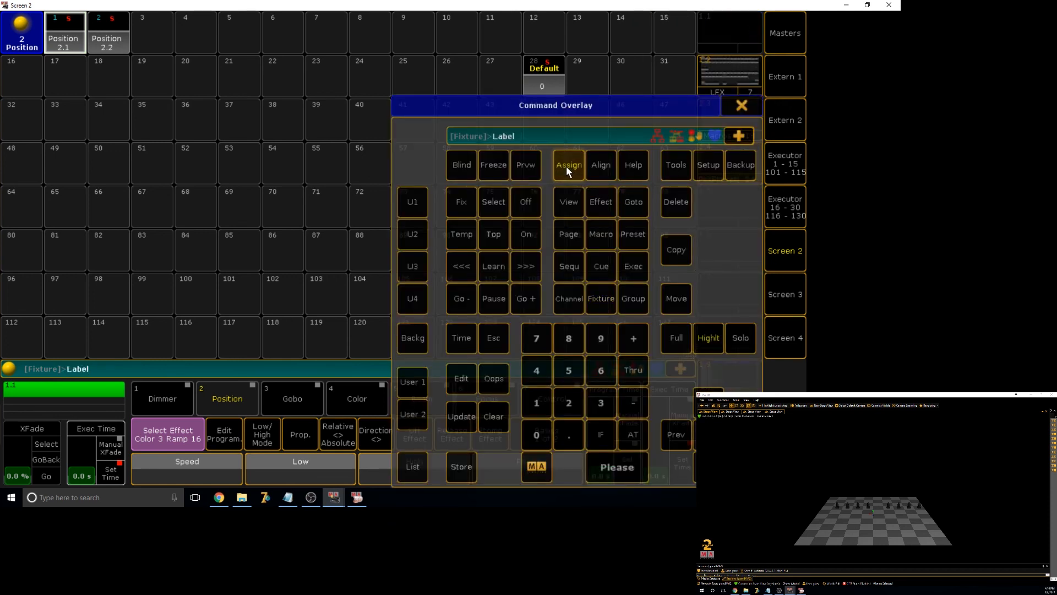
click(568, 164)
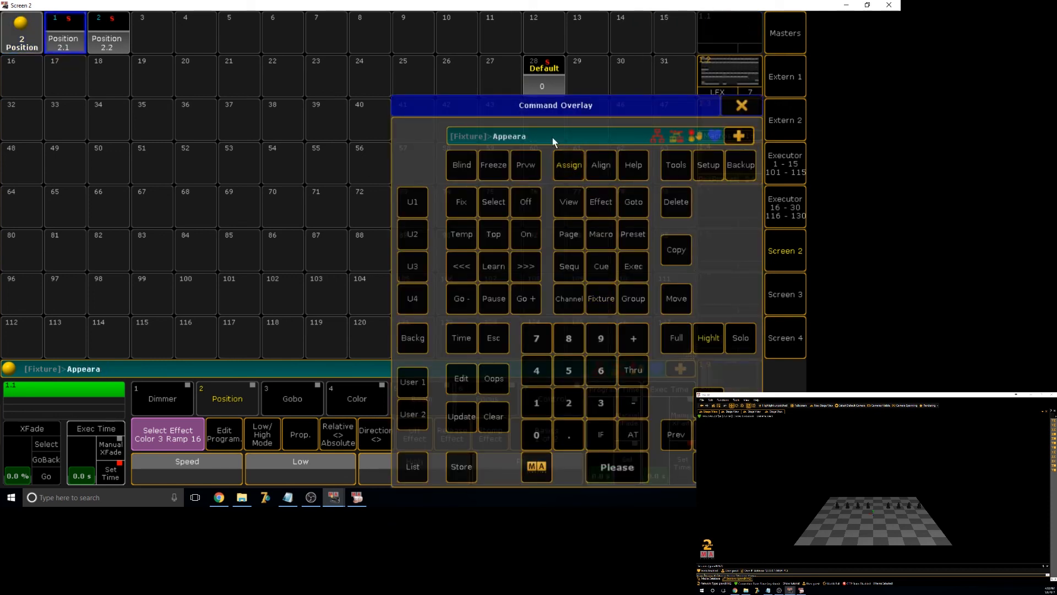
key(backspace)
text(nce Preset 2.1)
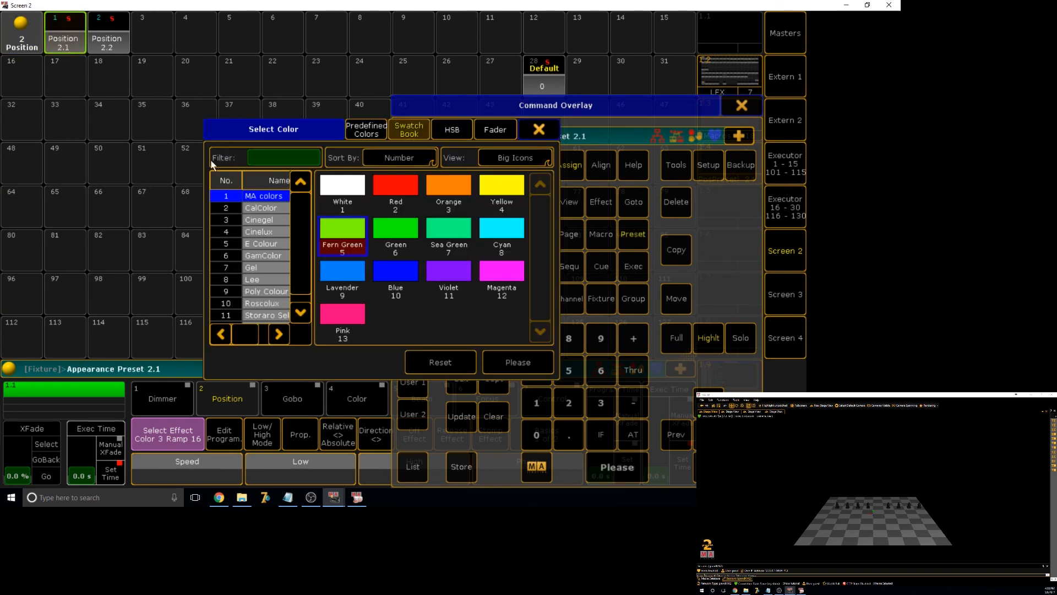
click(539, 129)
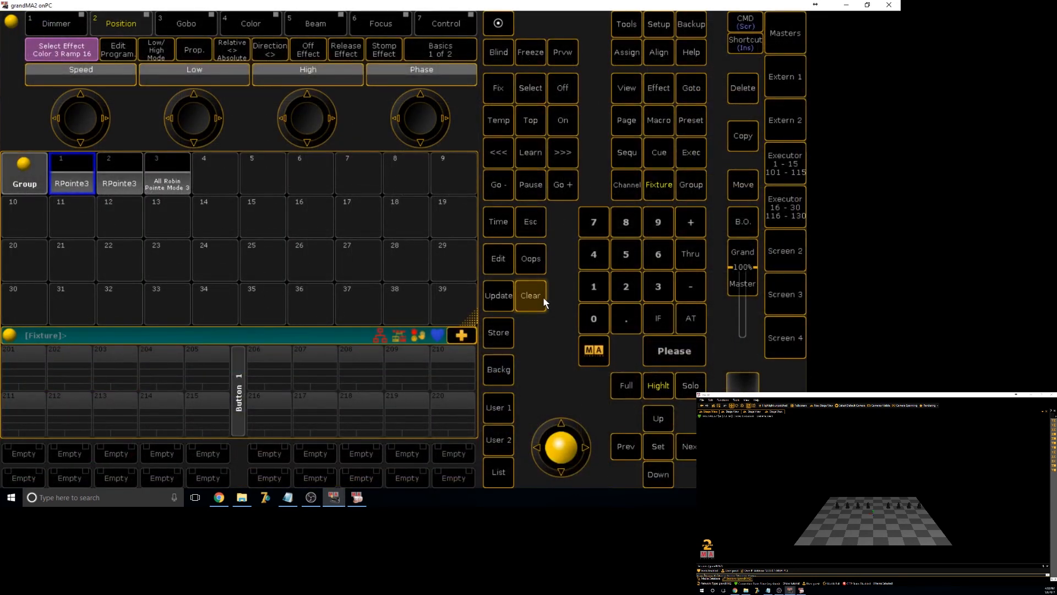
Clear the programmer so no RPointe3 fixtures remain selected
click(530, 295)
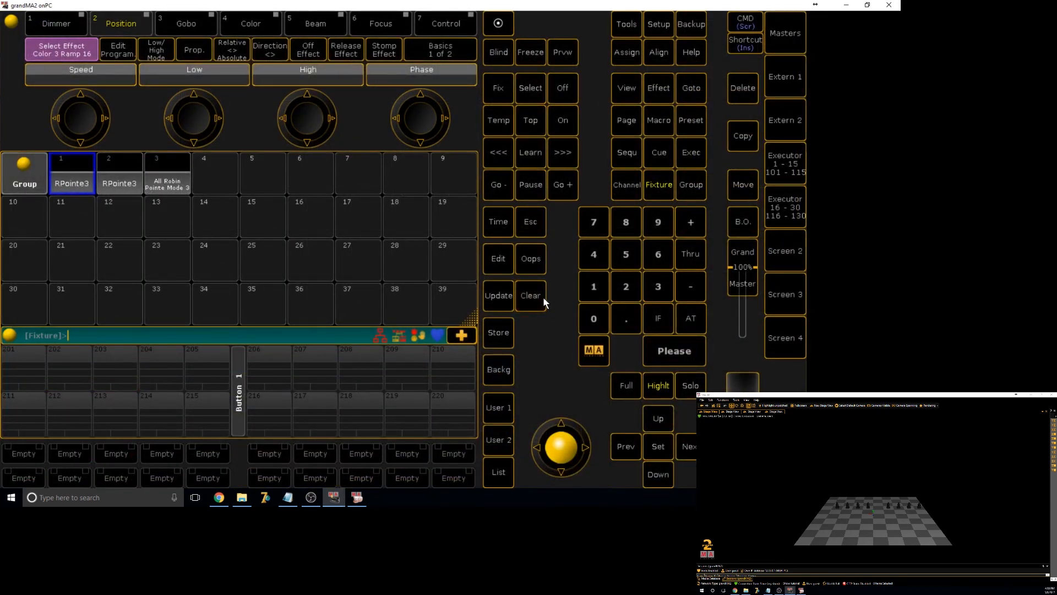